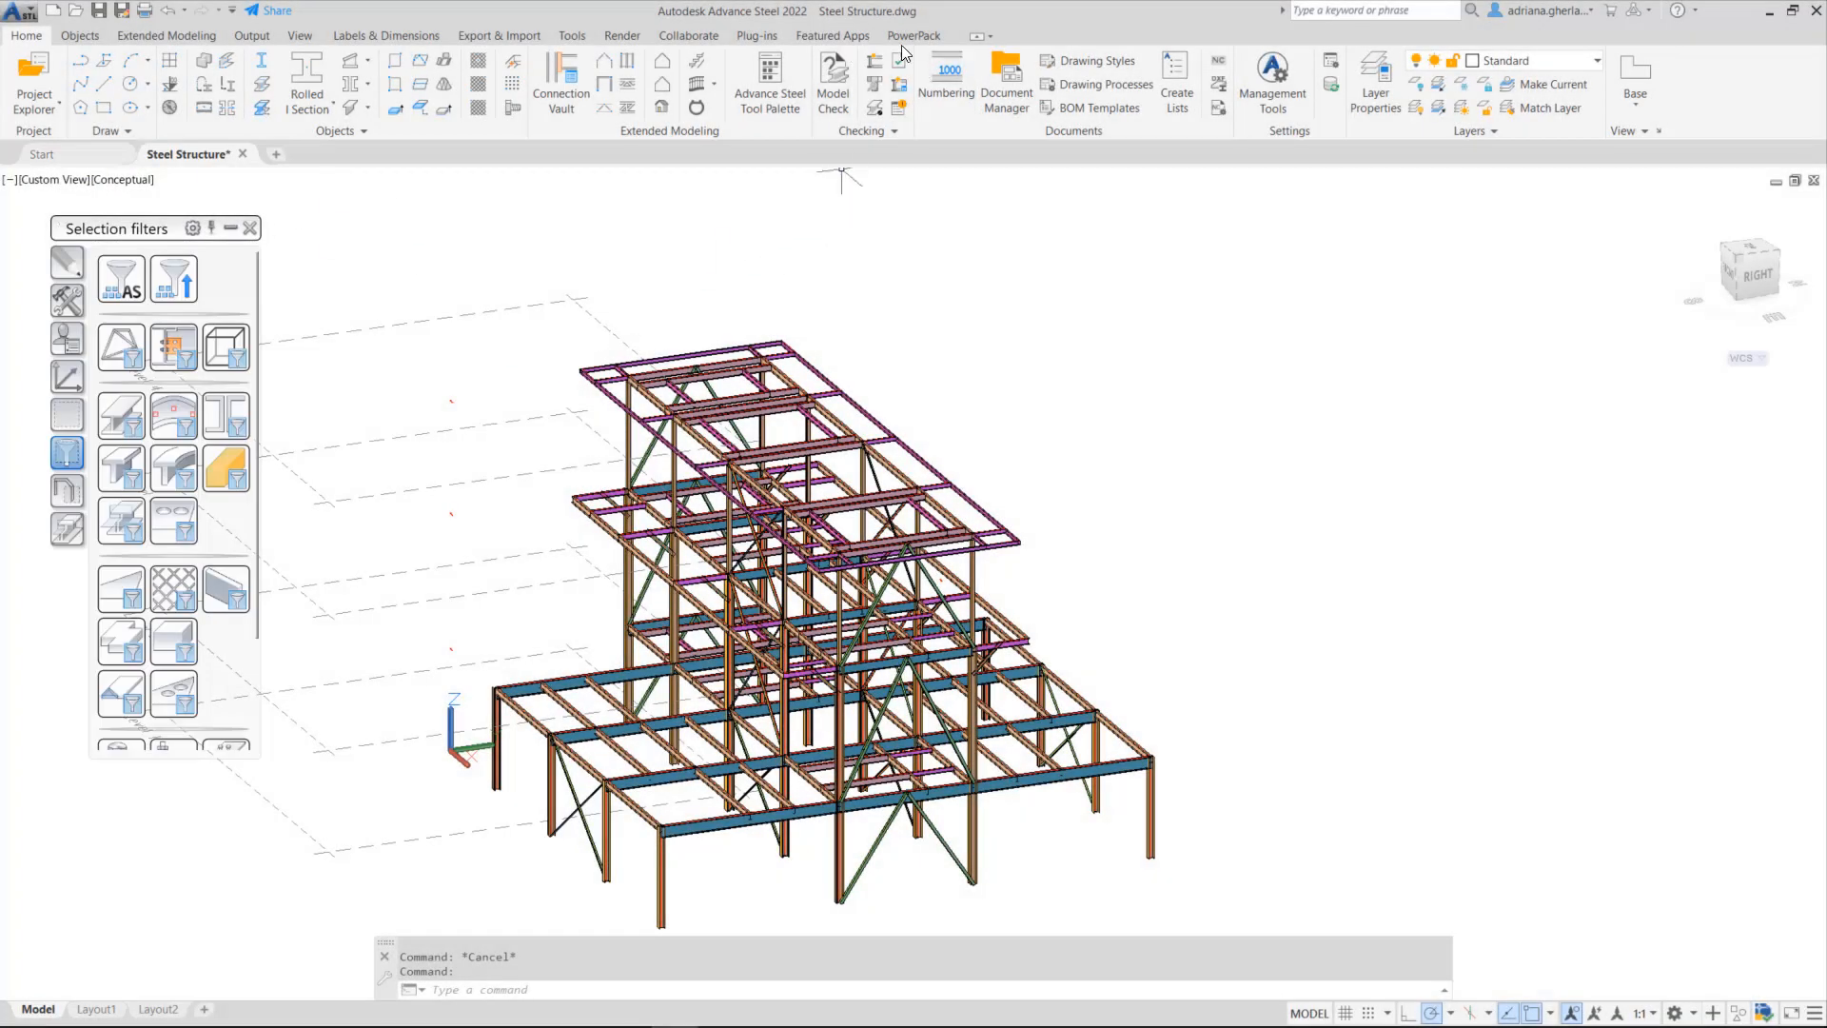
# - Select all beams and review their Behavior settings in Properties before the GTC export
pyautogui.click(914, 34)
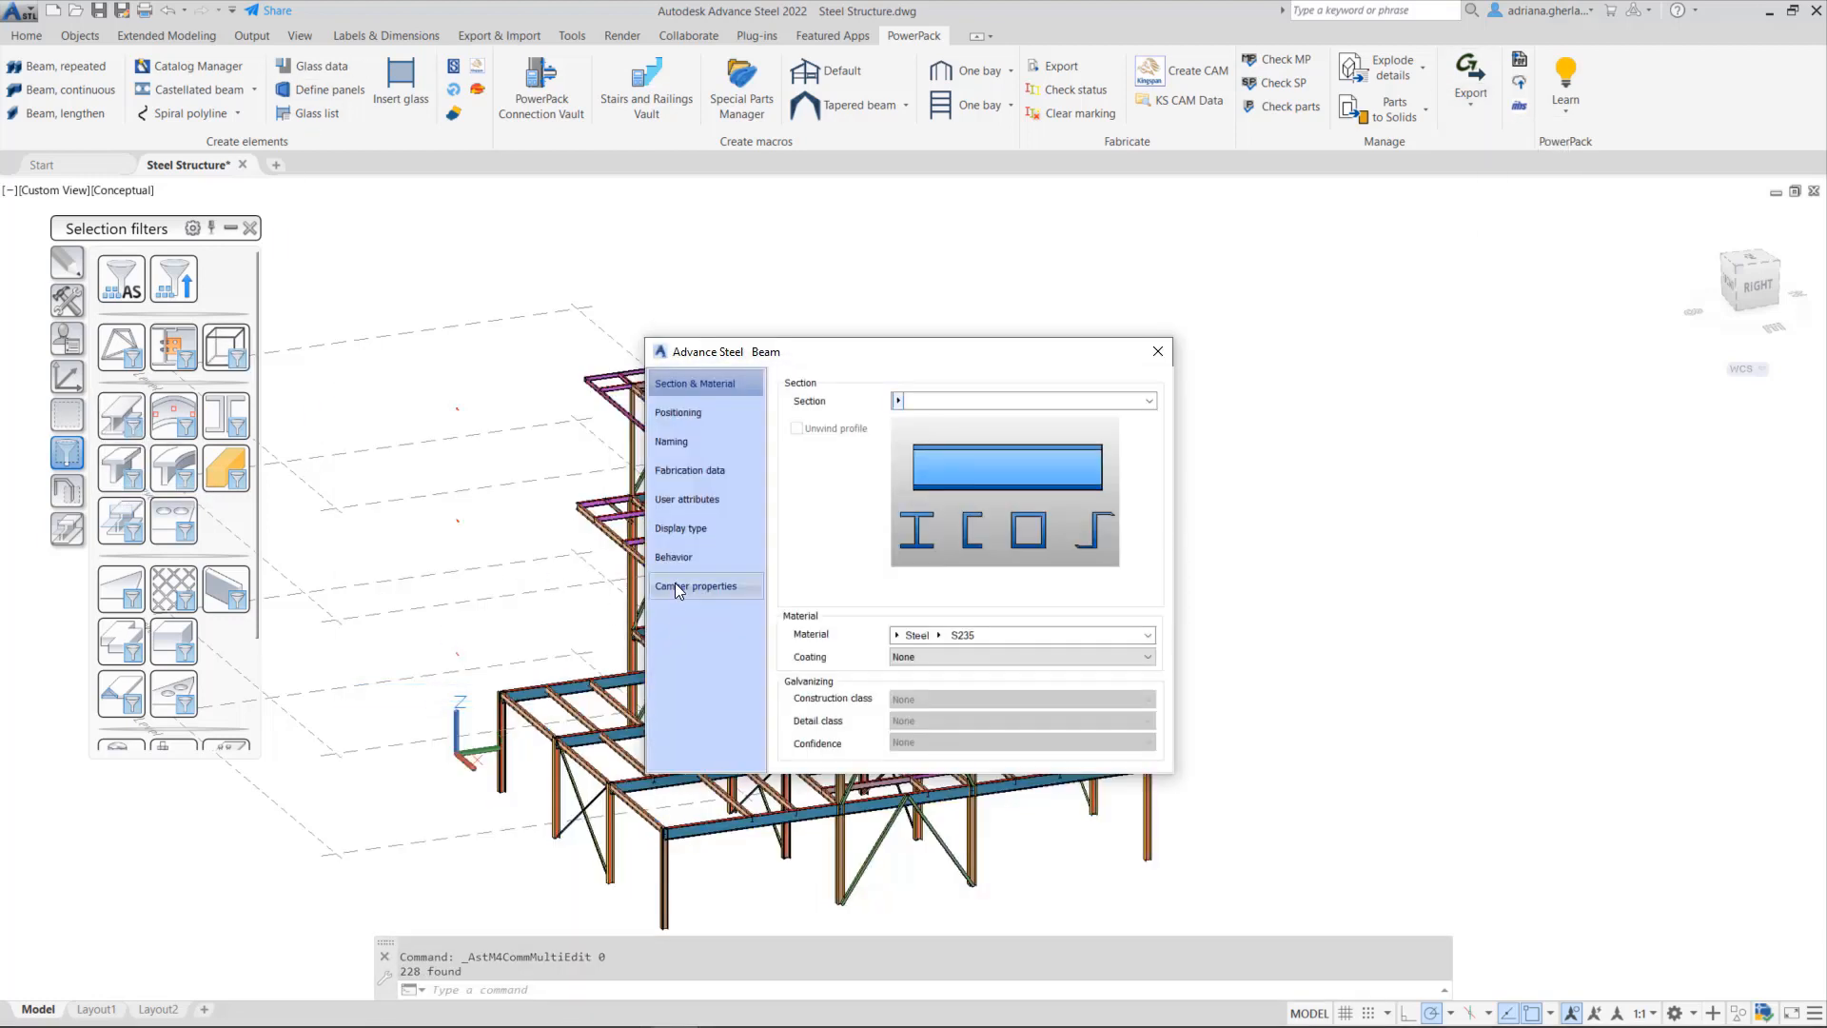
pyautogui.click(673, 556)
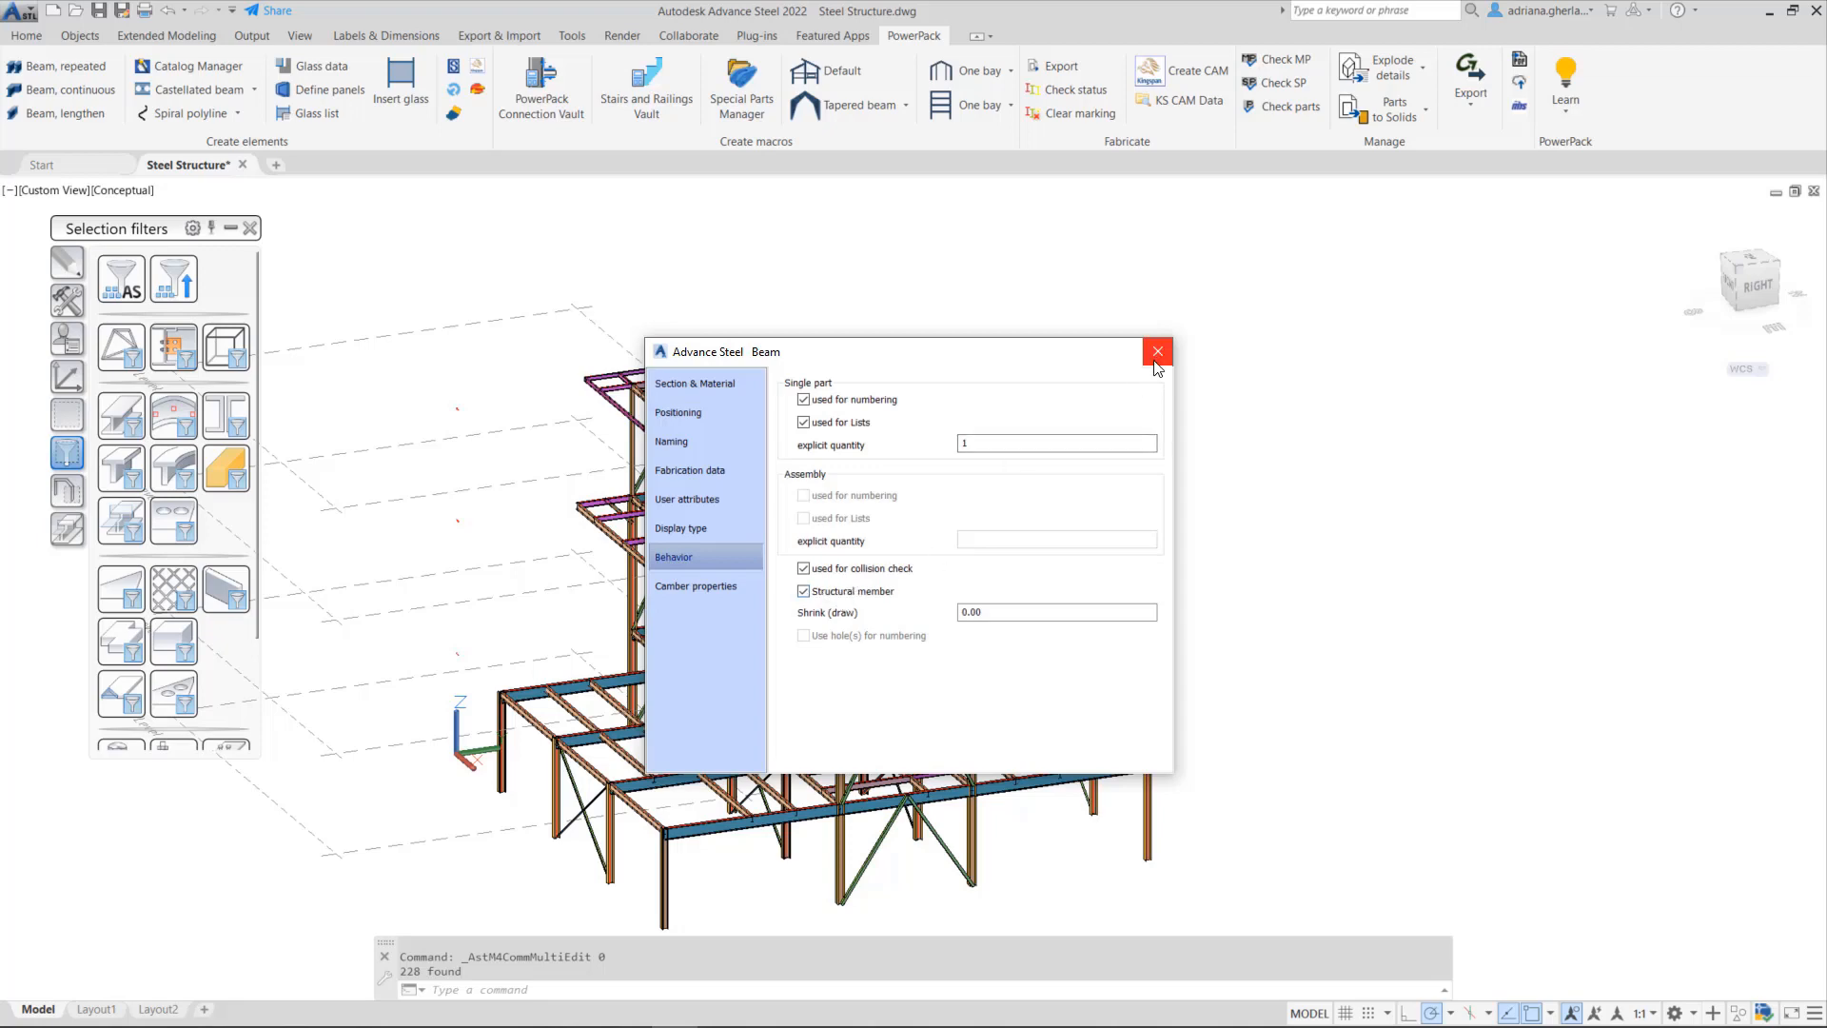
pyautogui.click(1156, 350)
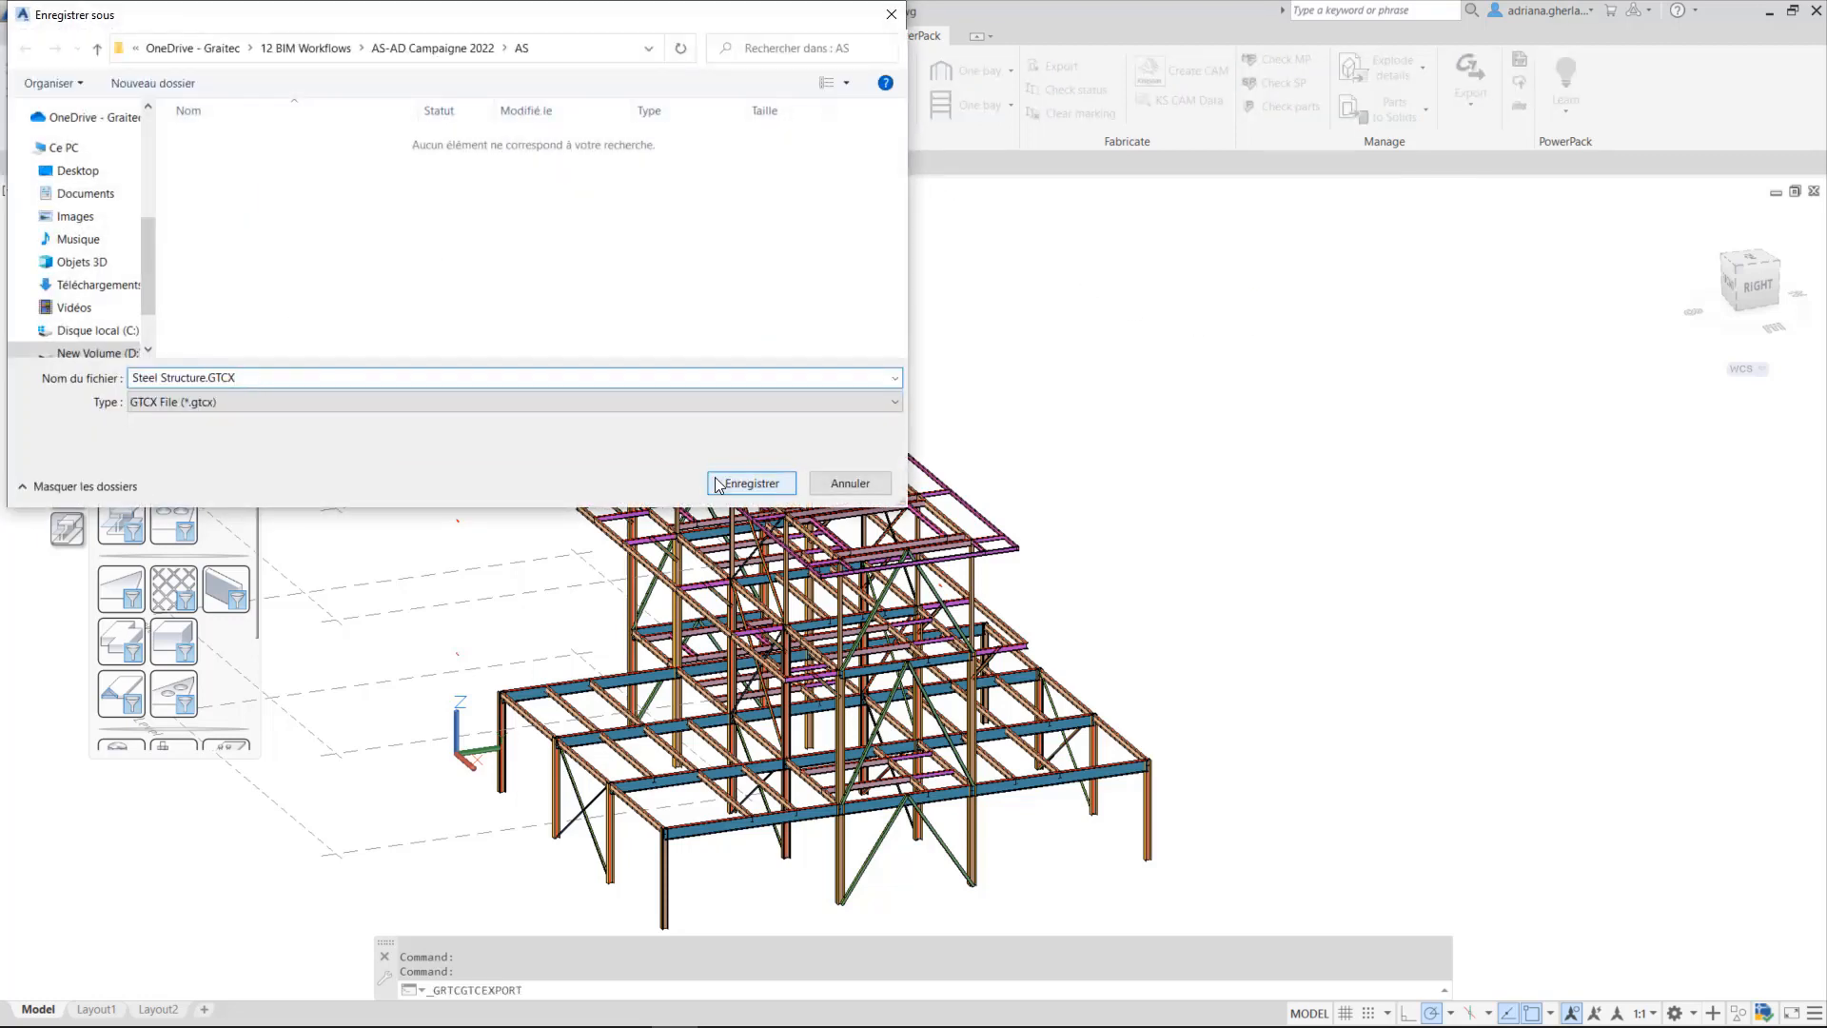
# - Save Steel Structure.GTCX from Advance Steel and browse to it from the Advance Design Open dialog
pyautogui.click(750, 481)
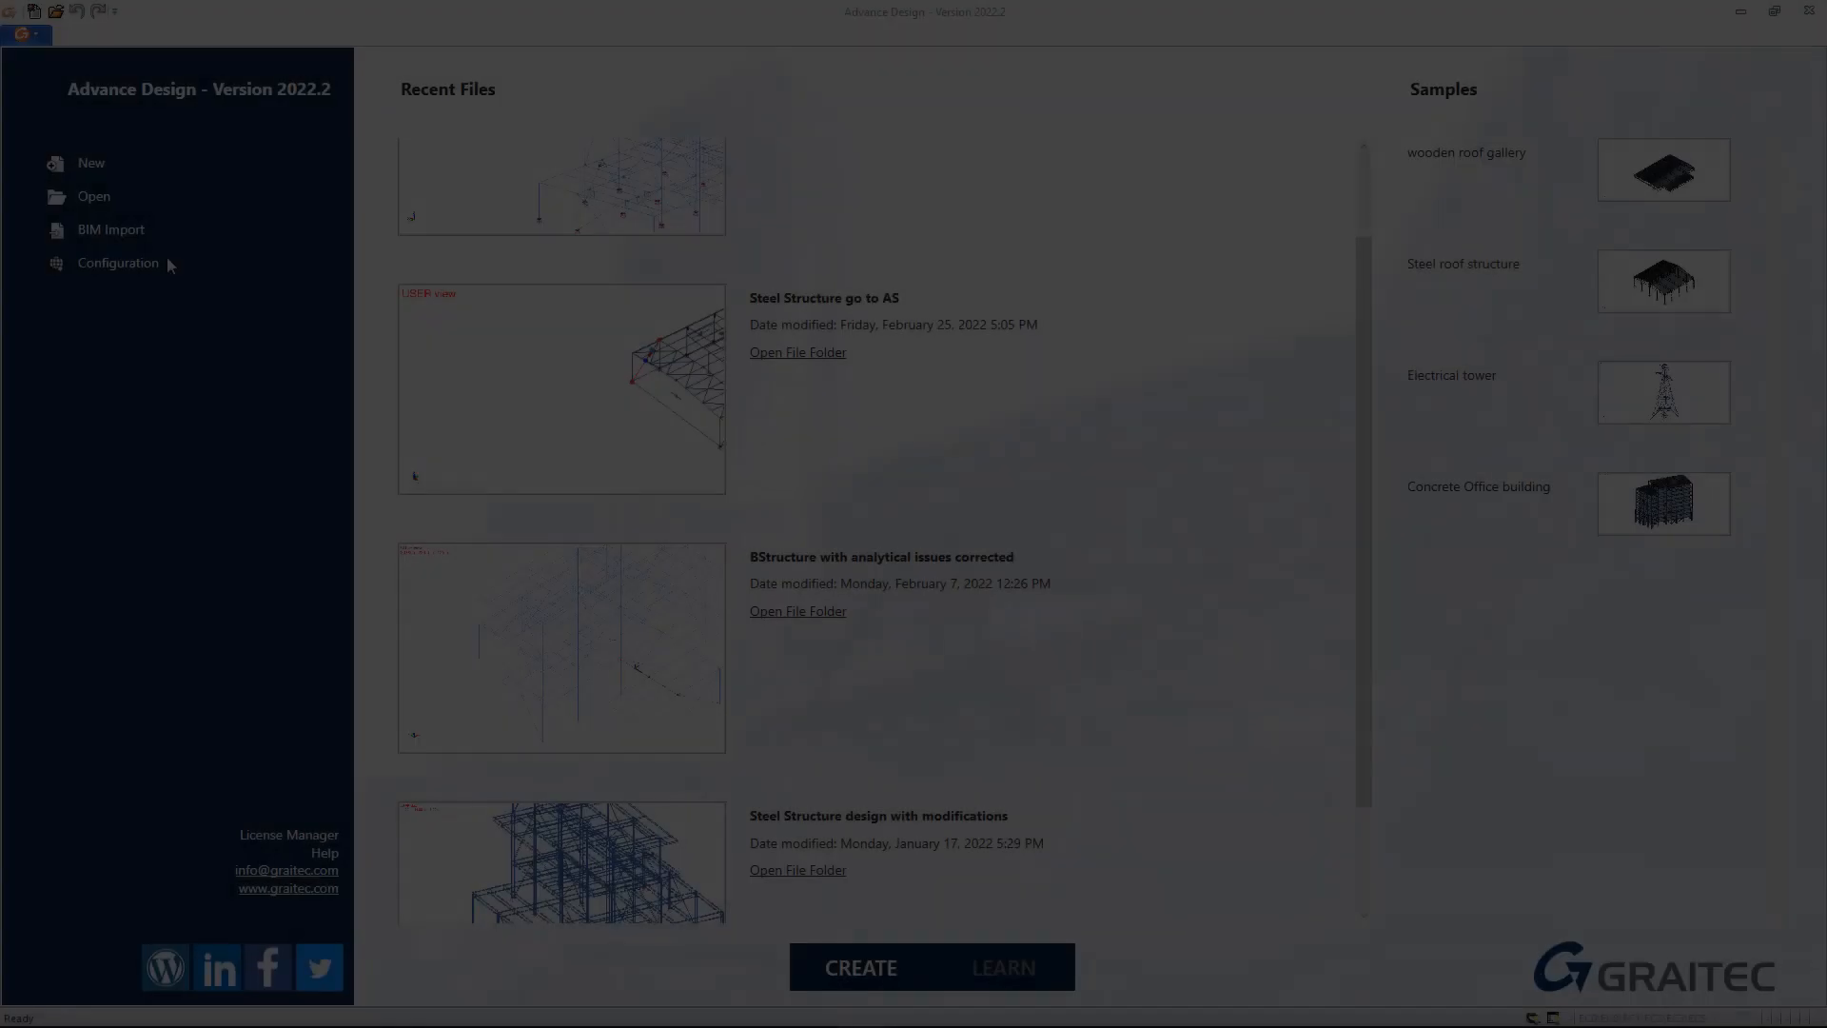
pyautogui.click(94, 196)
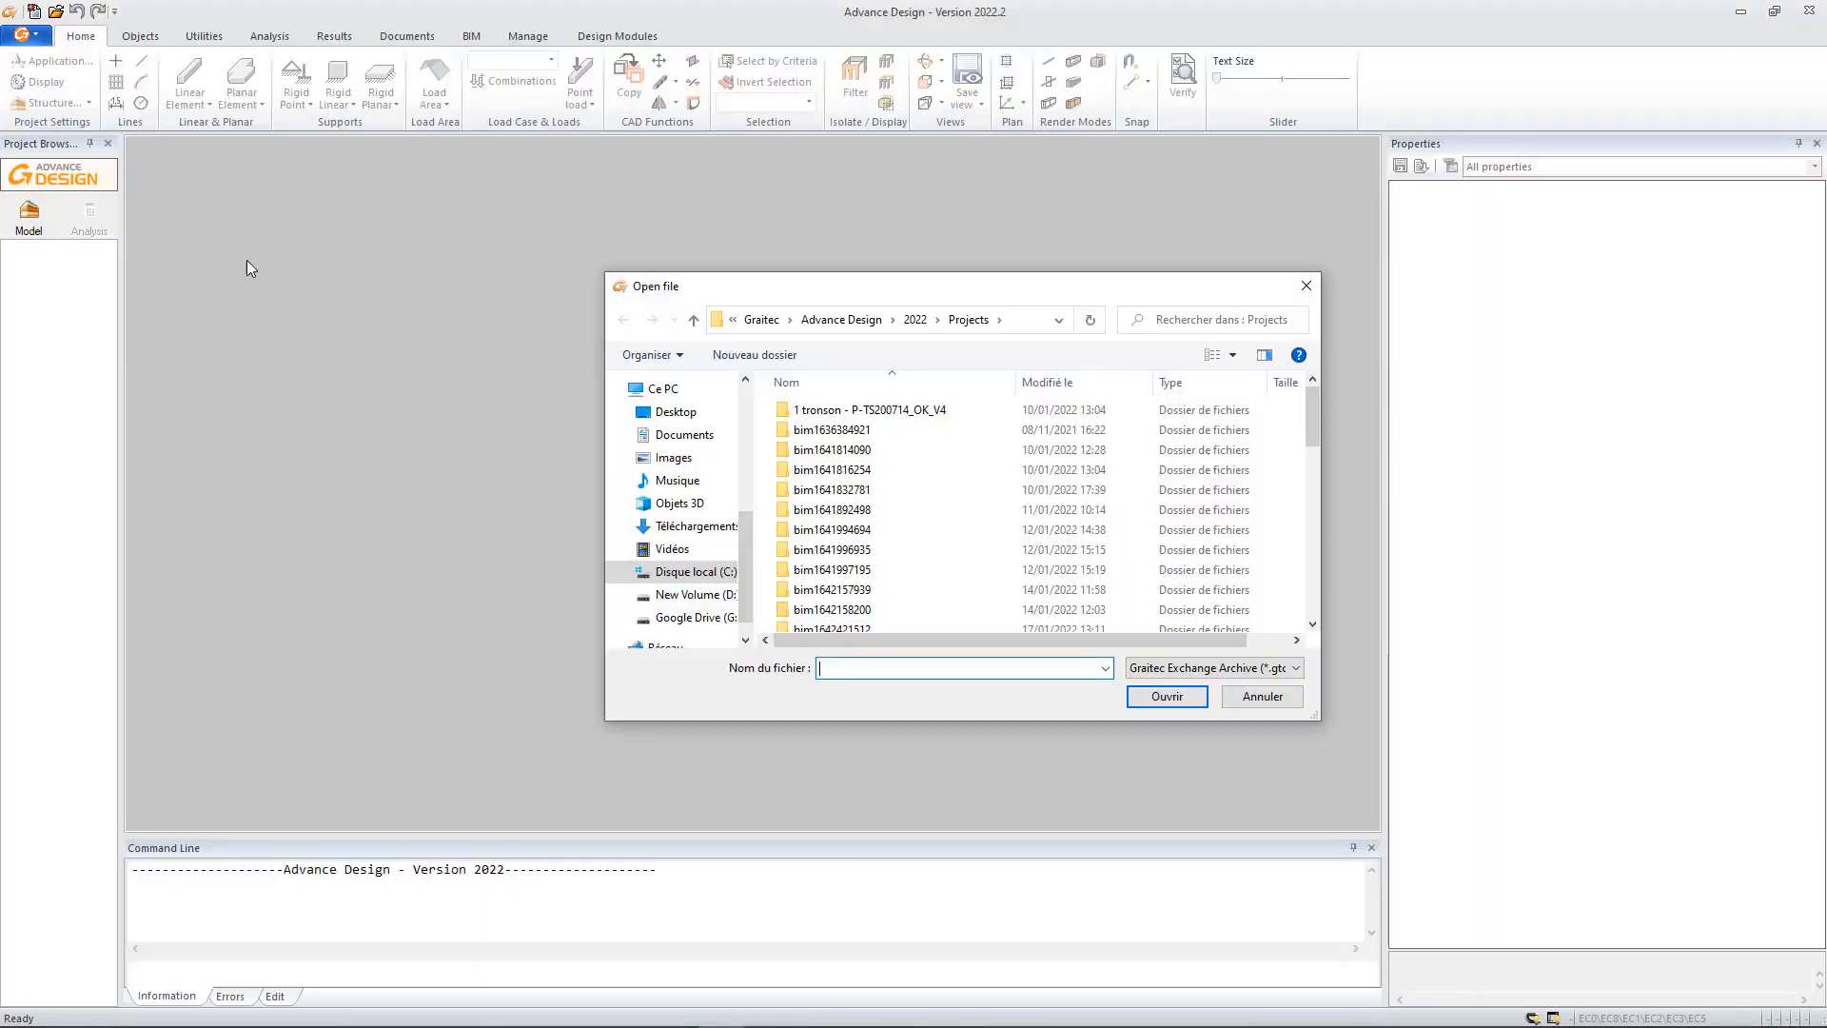
pyautogui.click(697, 594)
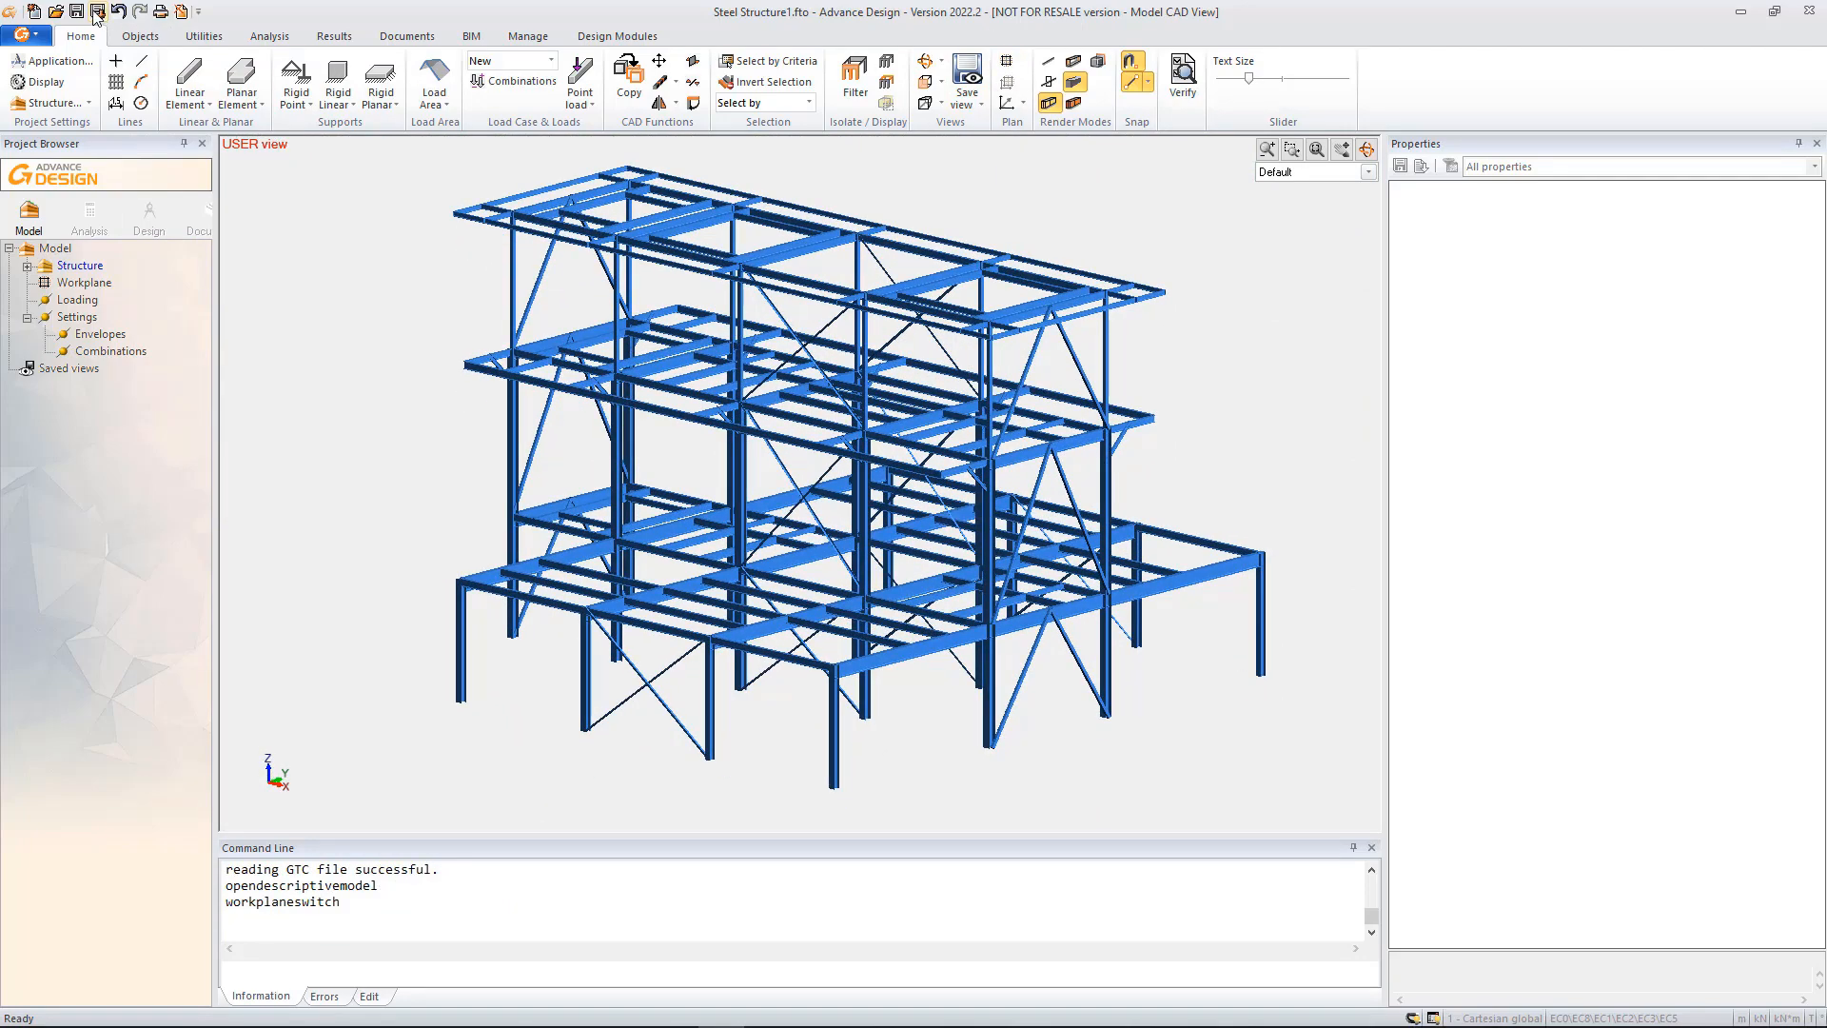
# - Save the imported model as Steel Structure design.fto in the AD project folder
pyautogui.click(97, 11)
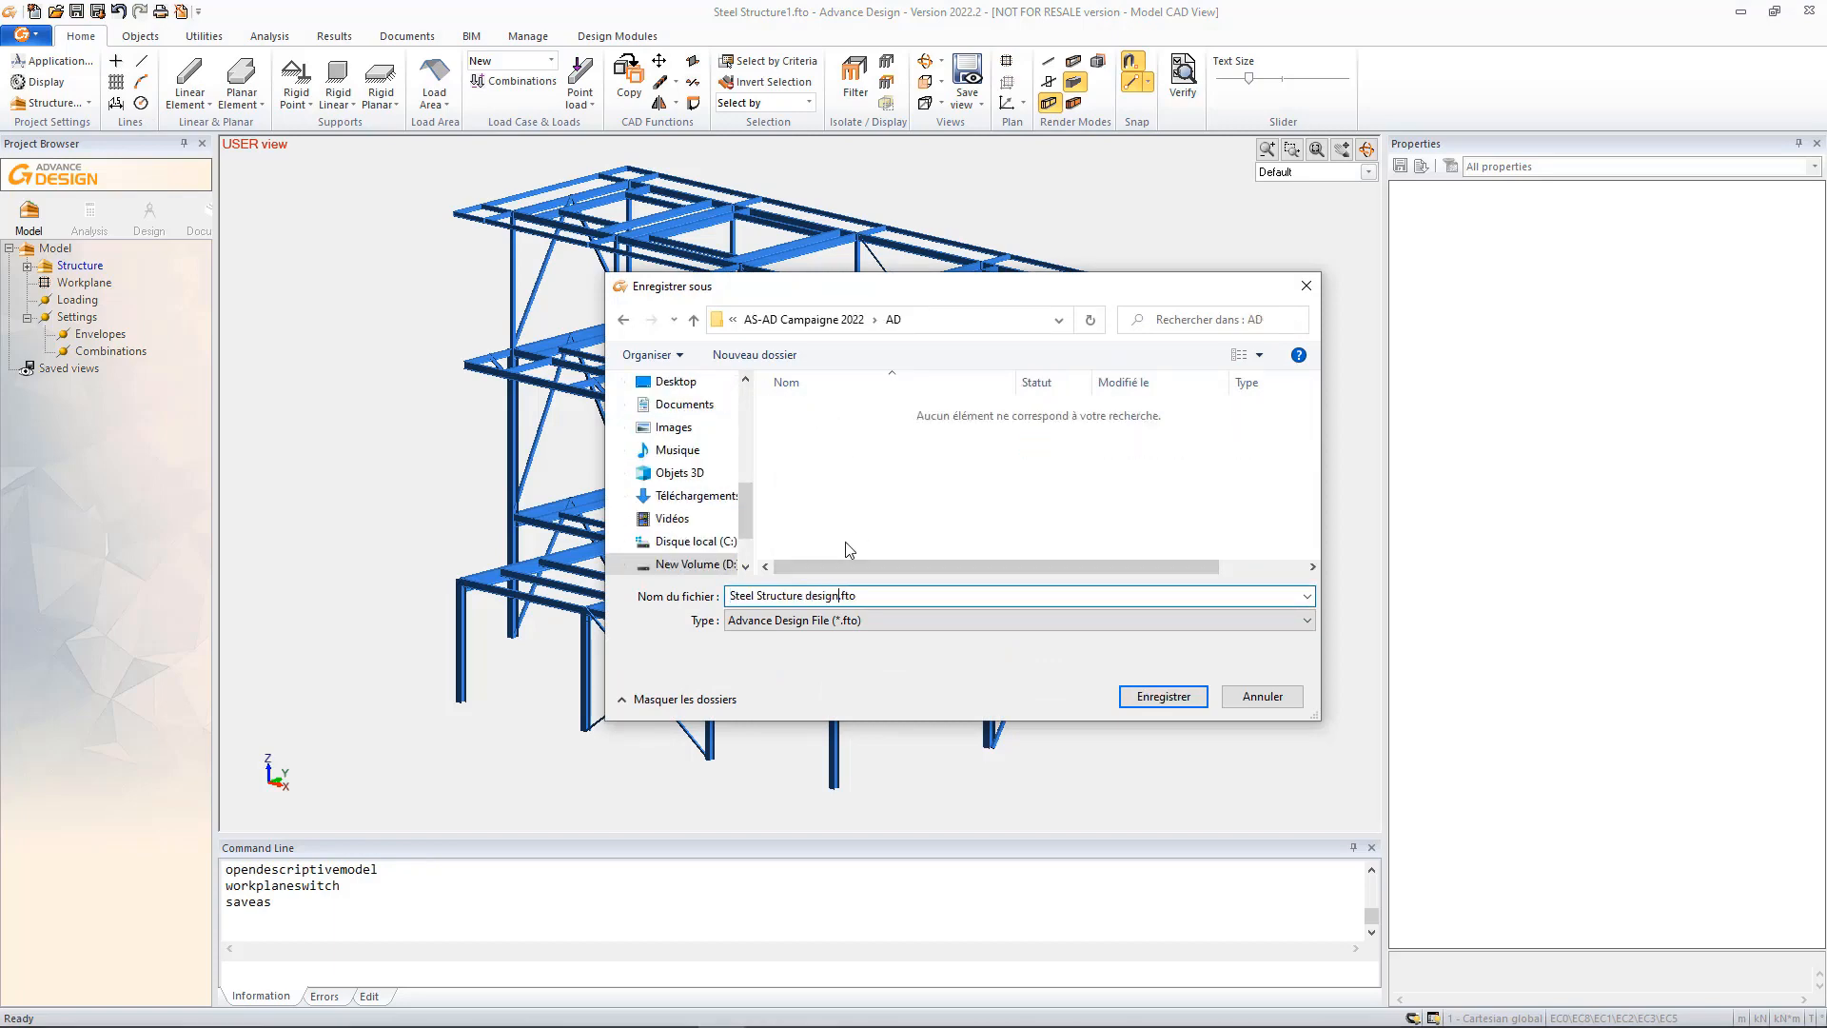
pyautogui.click(1162, 696)
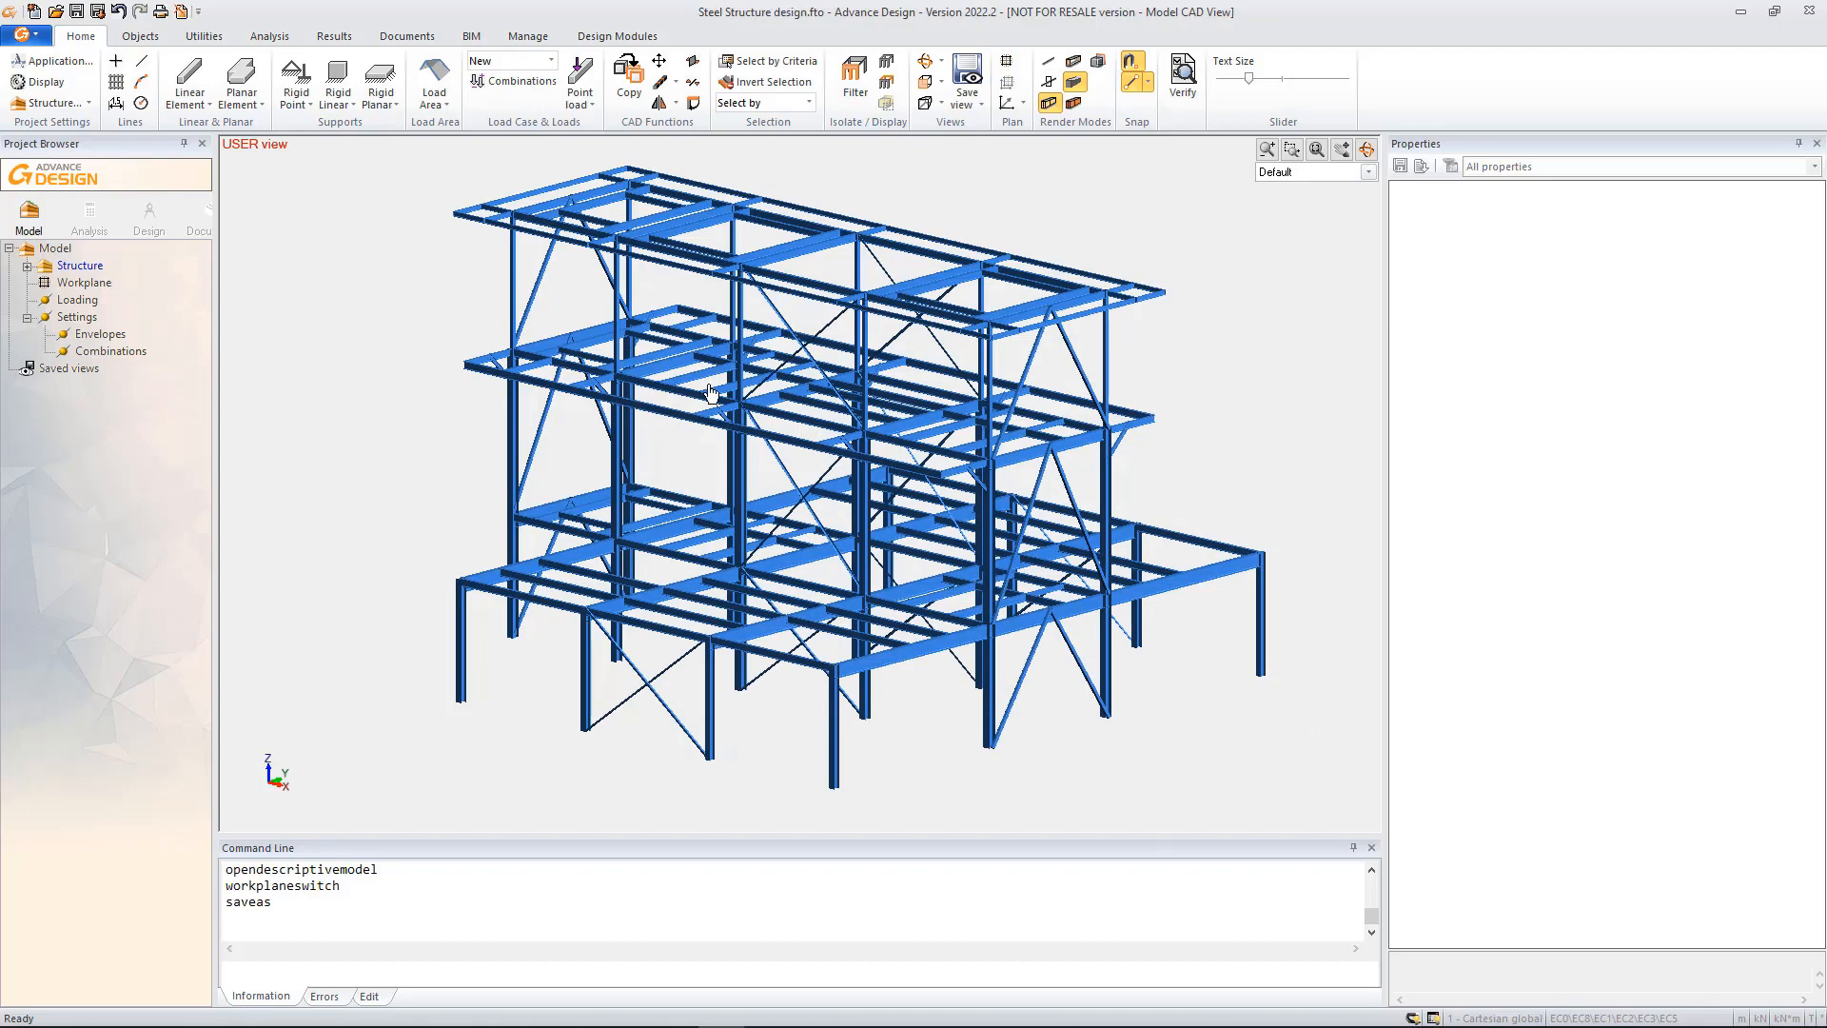
pyautogui.moveTo(548, 769)
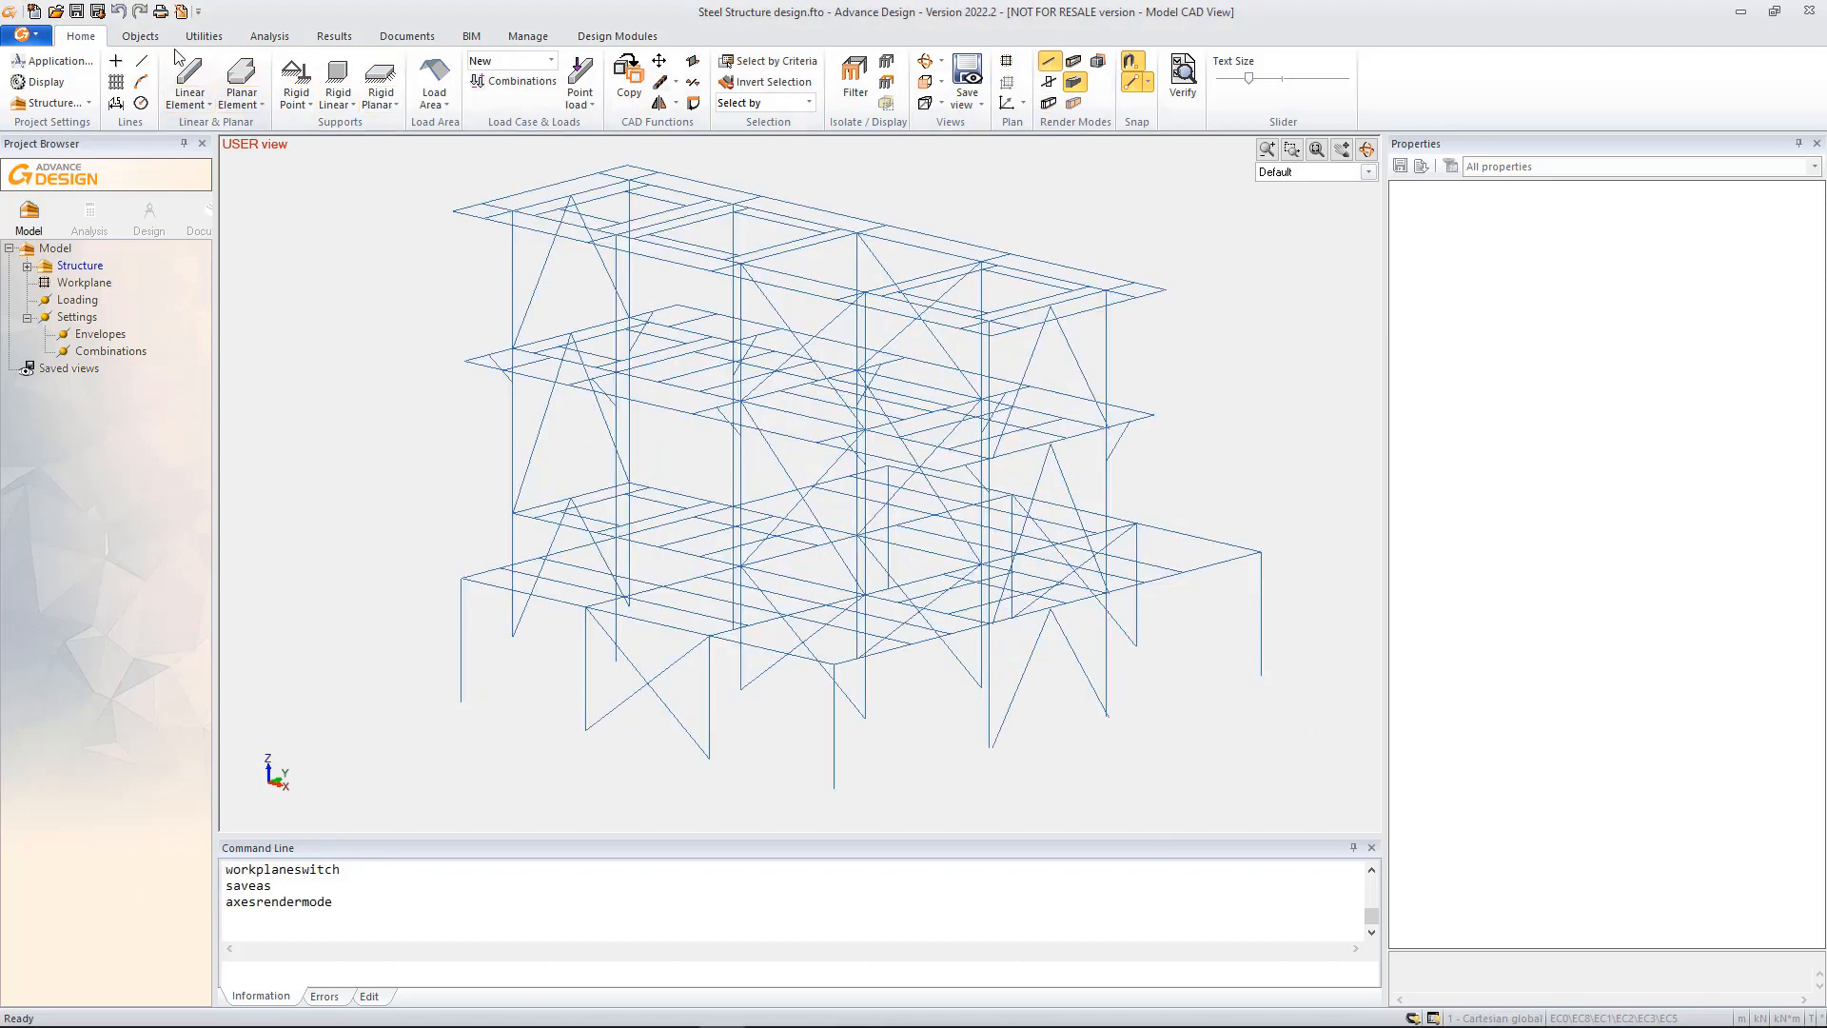
# - Run the model check and start the Projection on plane correction for misaligned members
pyautogui.click(204, 36)
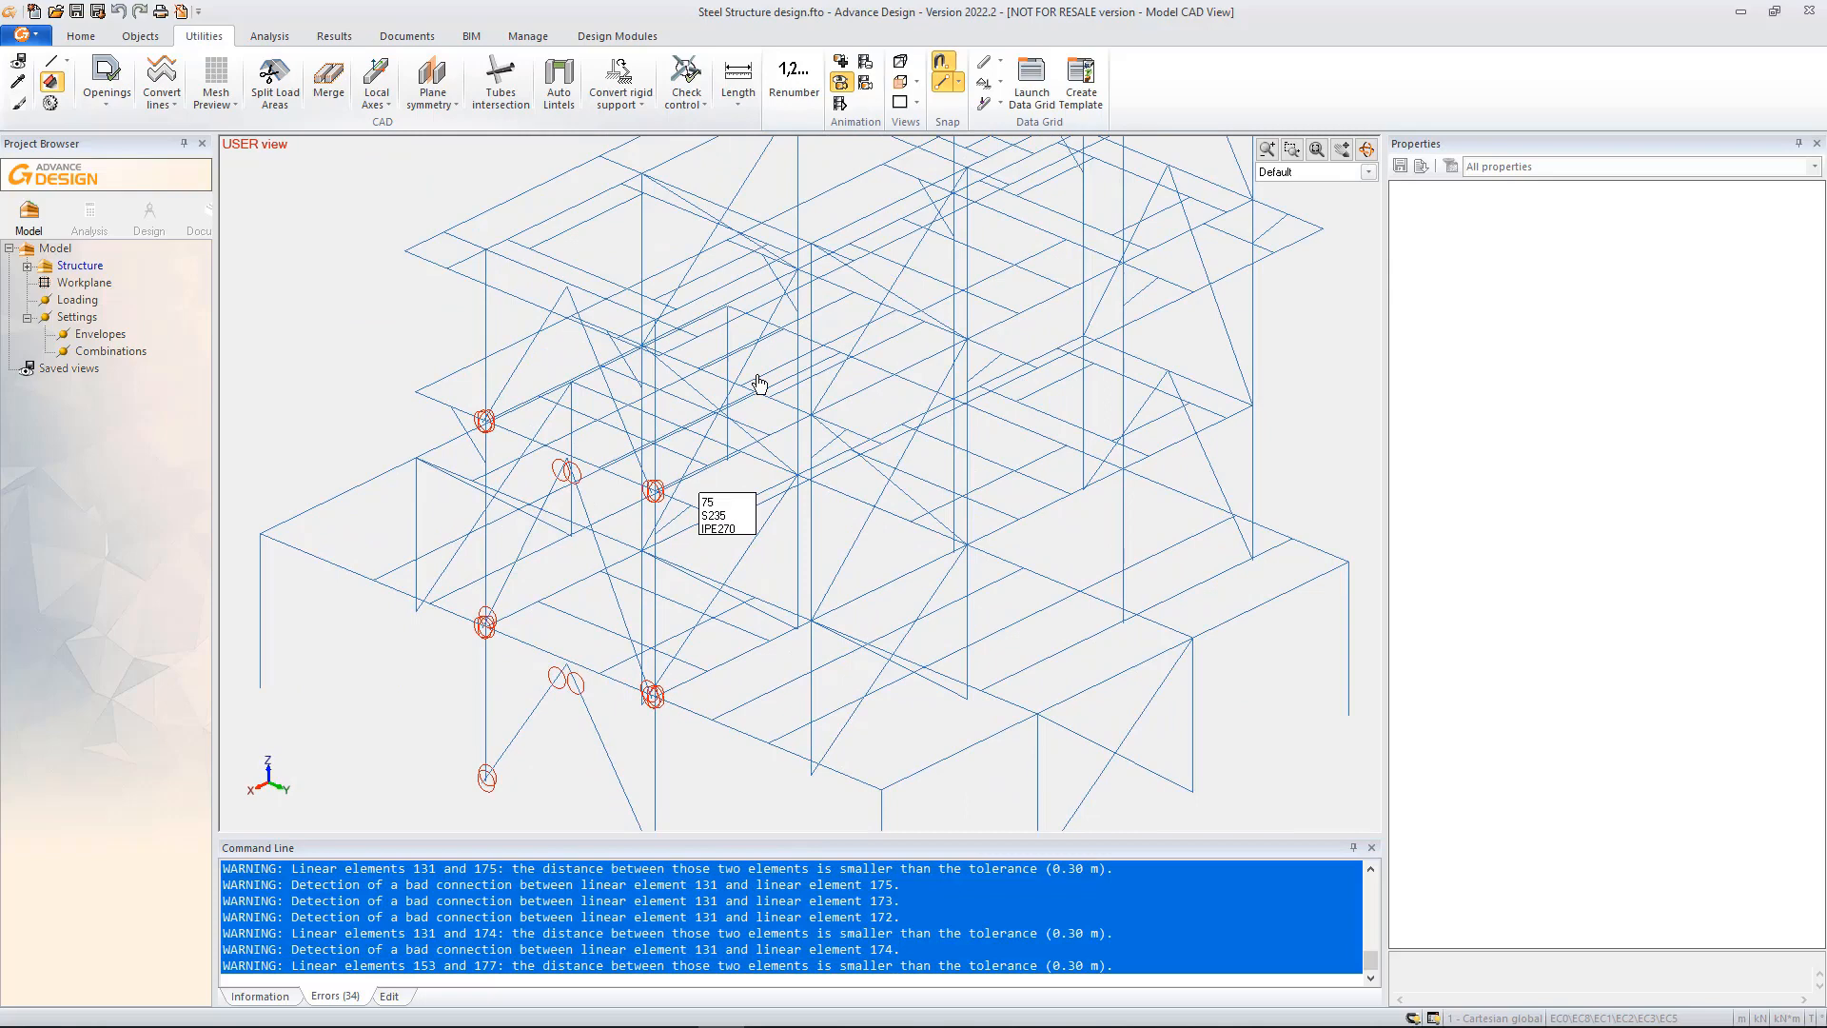
pyautogui.click(686, 88)
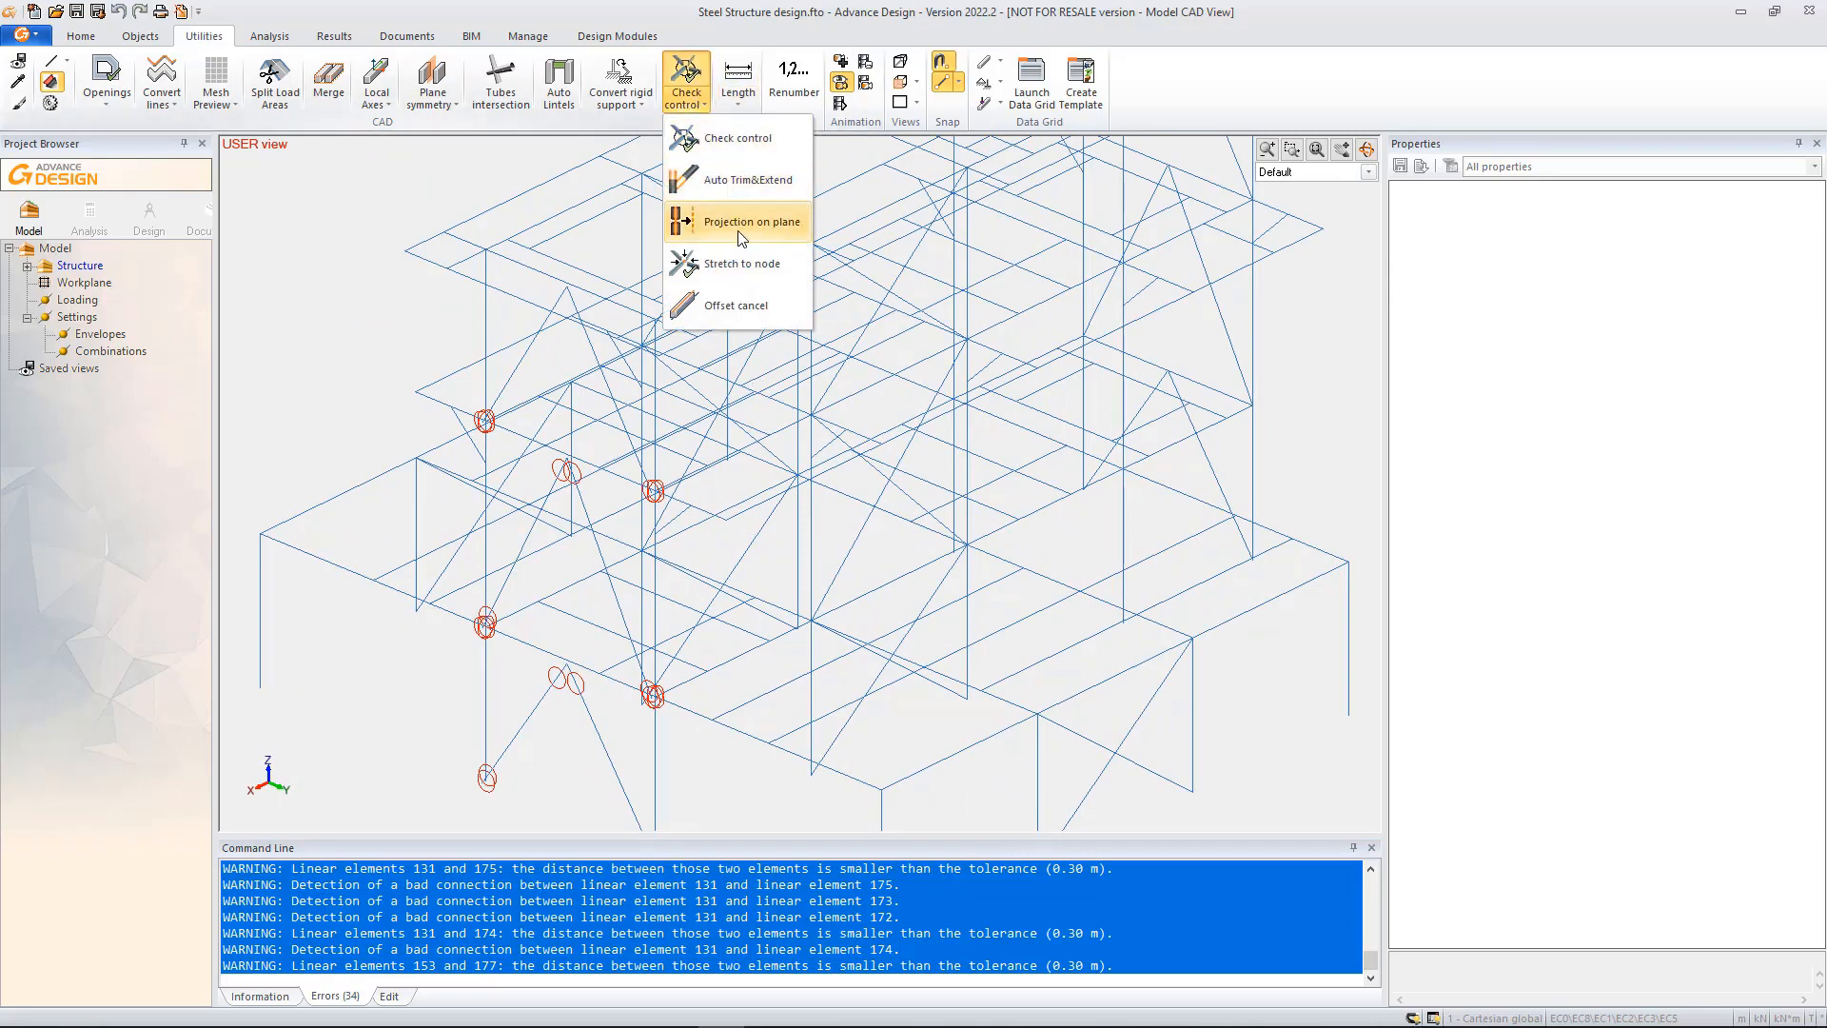
pyautogui.click(752, 220)
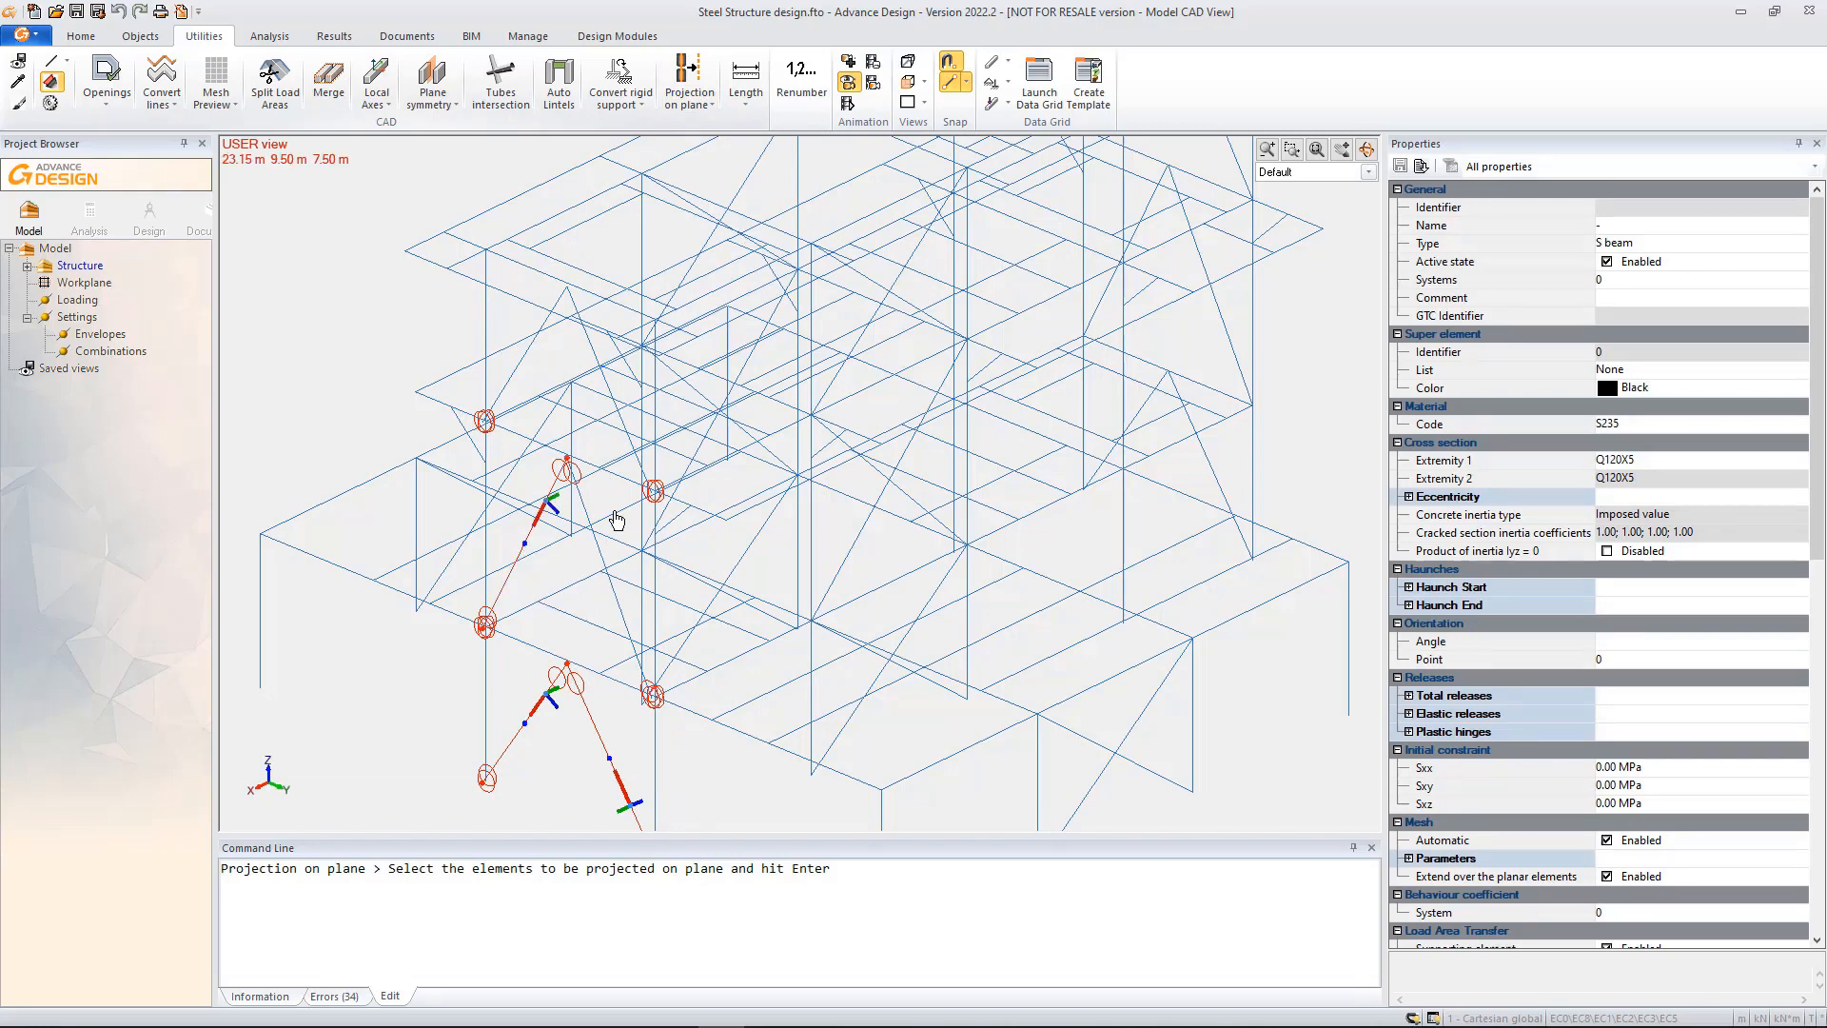
pyautogui.moveTo(590, 354)
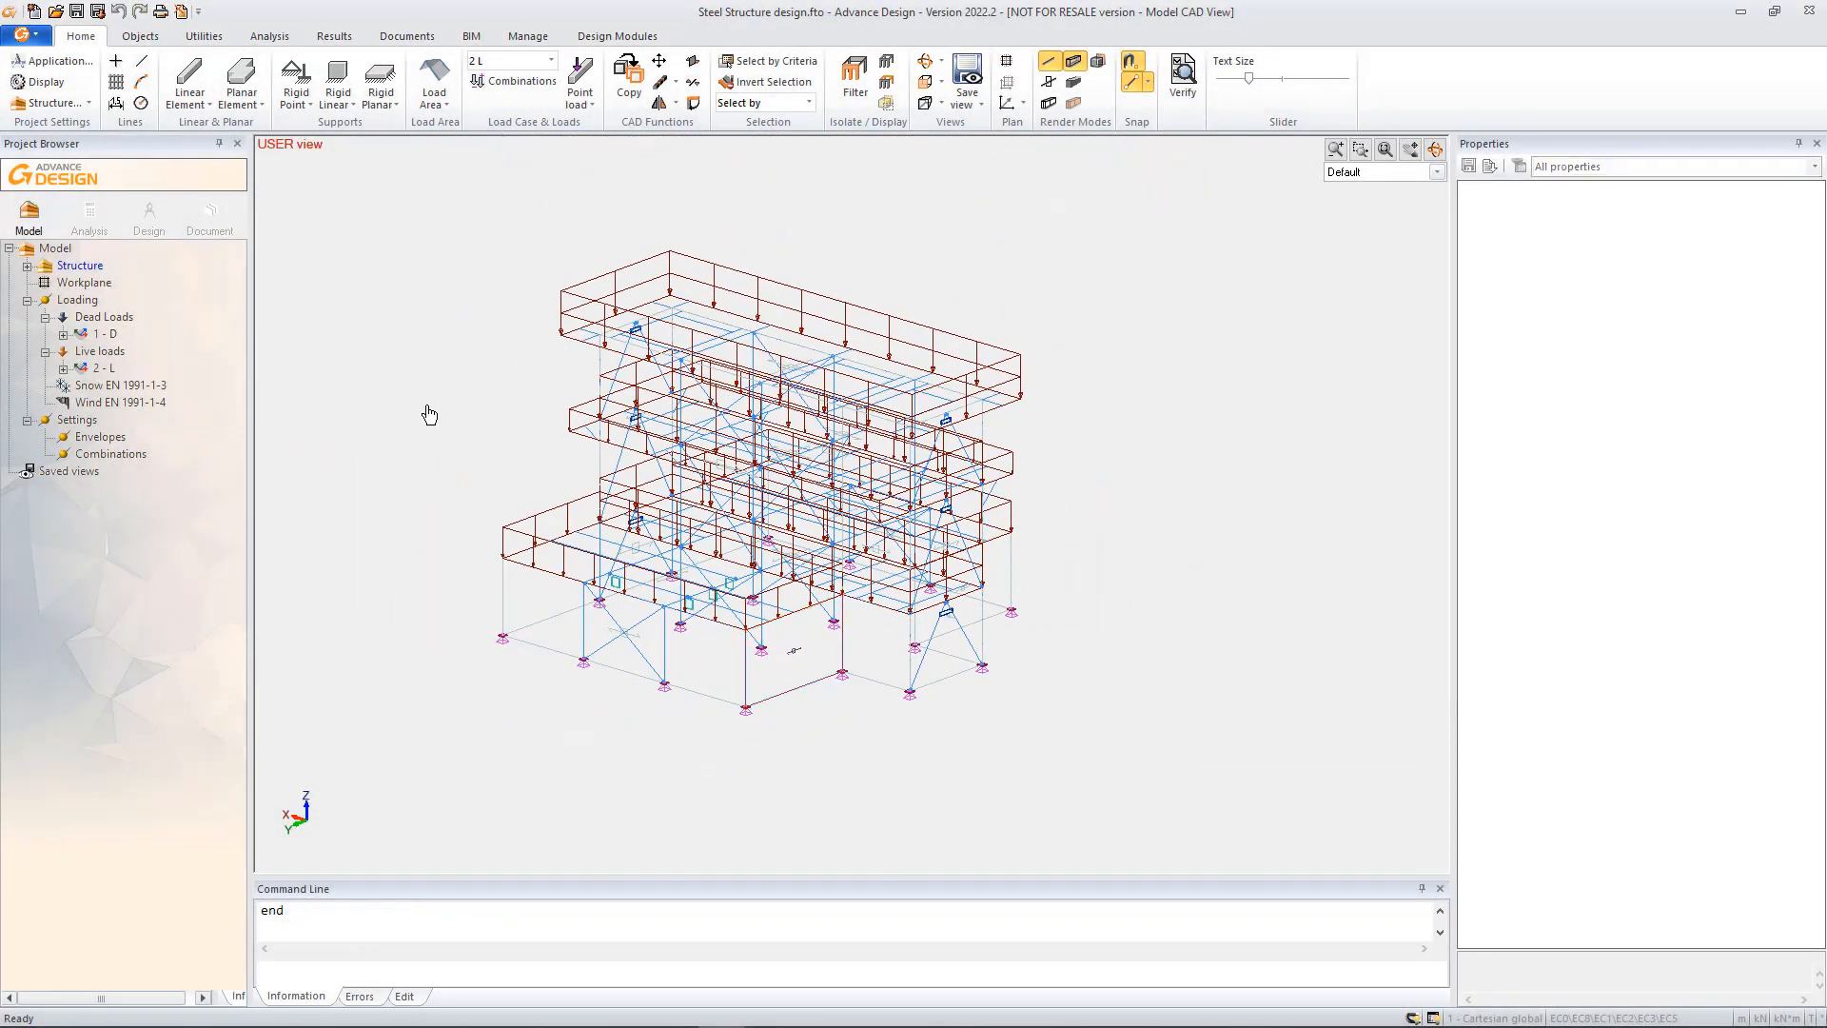
# - Launch automatic generation of load cases for the Snow family
pyautogui.rightClick(120, 384)
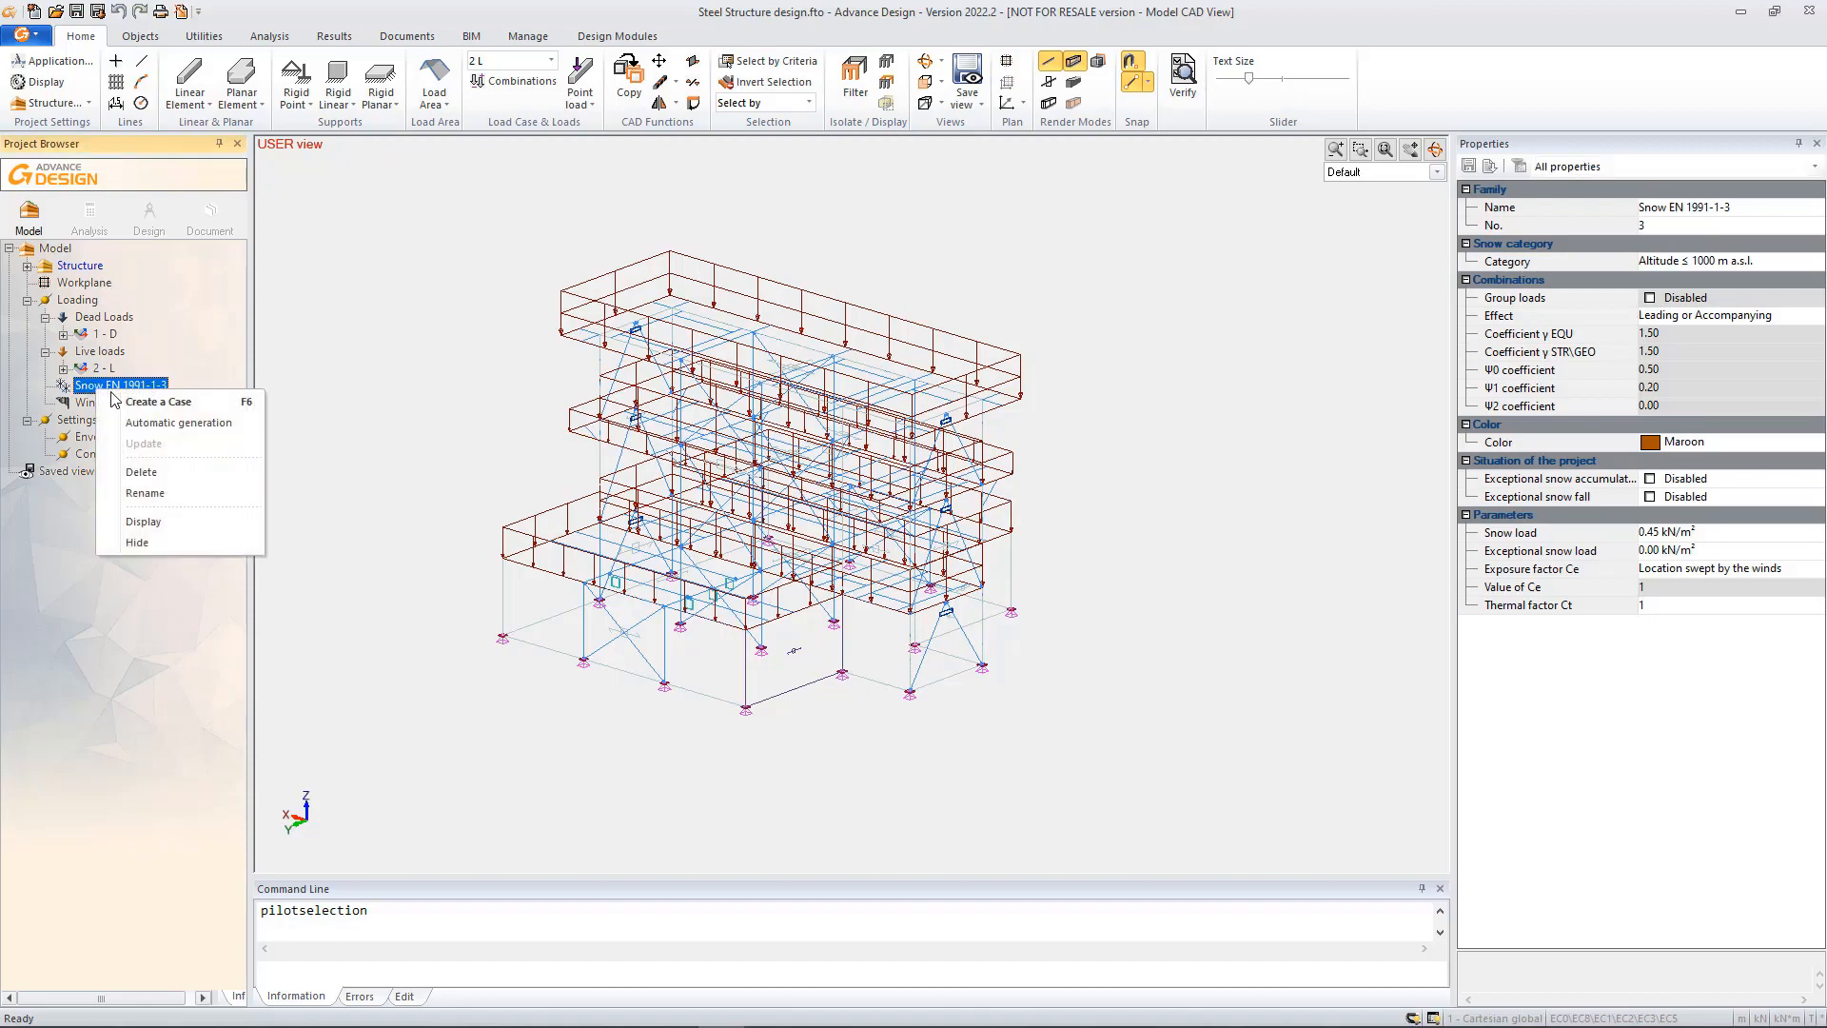
pyautogui.click(179, 422)
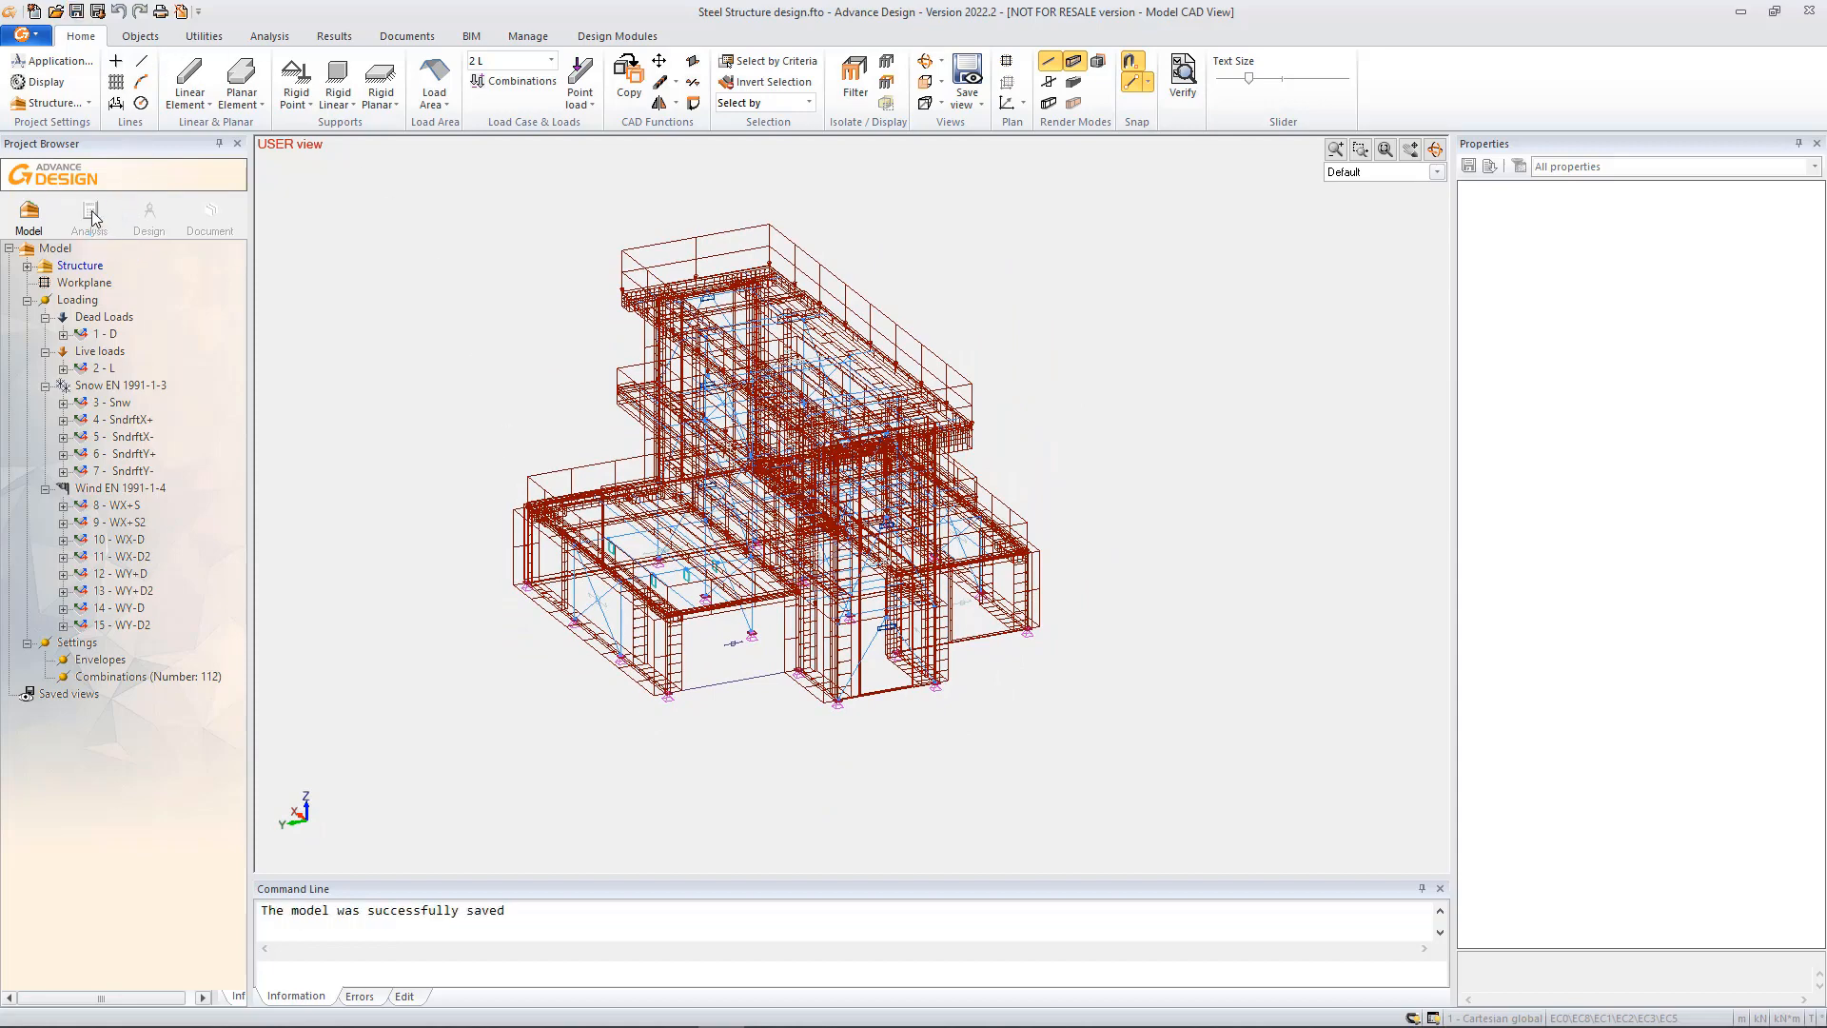
# - Run the analysis with steel calculation and display My bending moment forces for combination 102
pyautogui.click(90, 209)
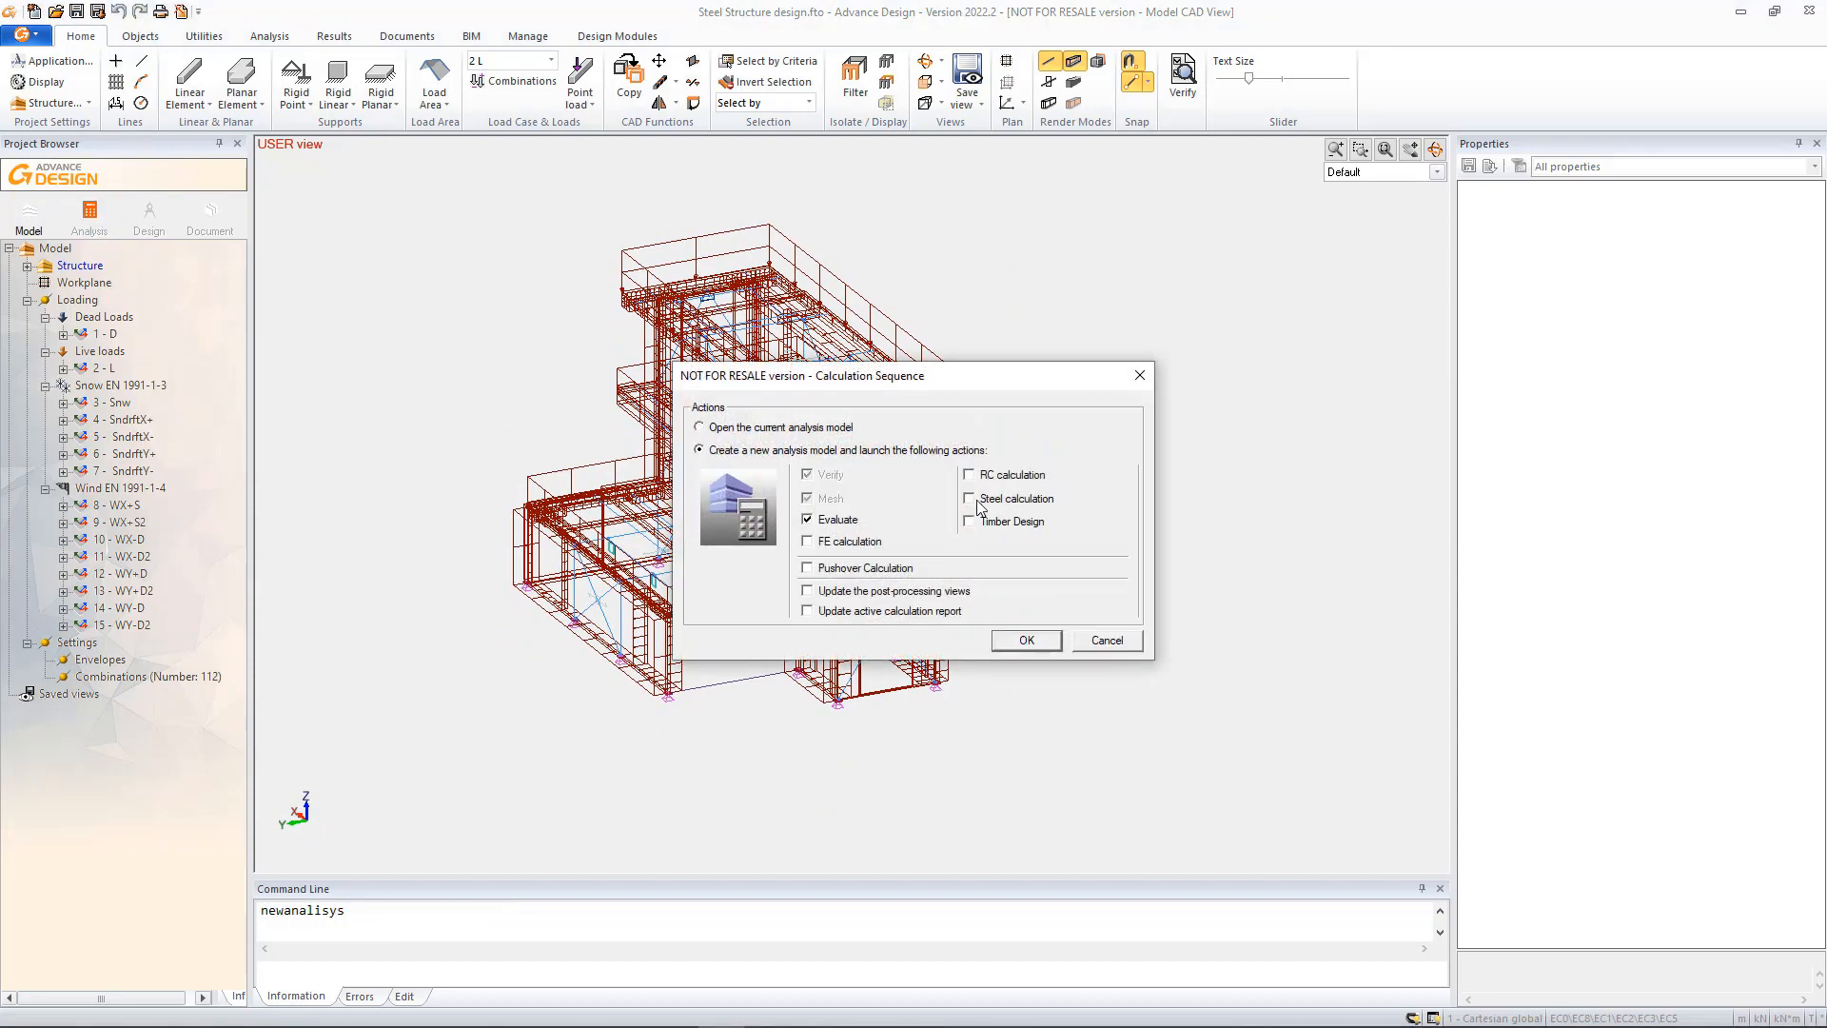
pyautogui.click(1025, 640)
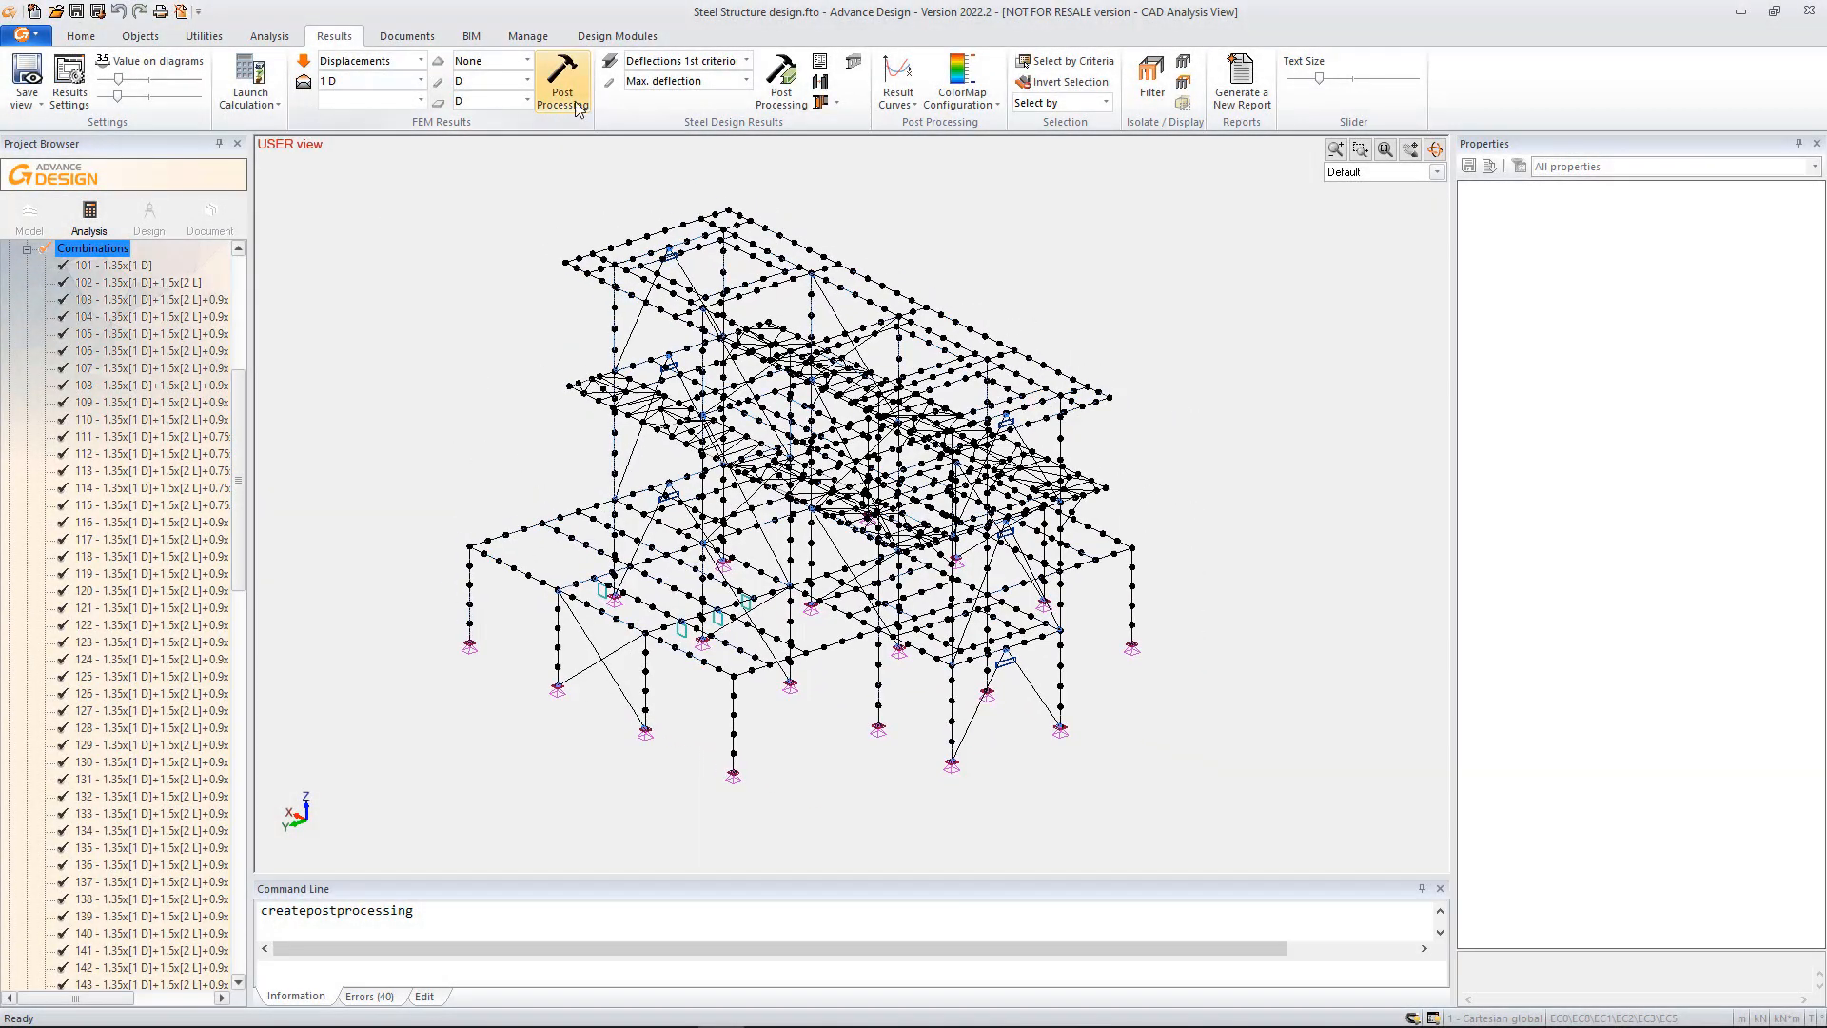
pyautogui.click(564, 82)
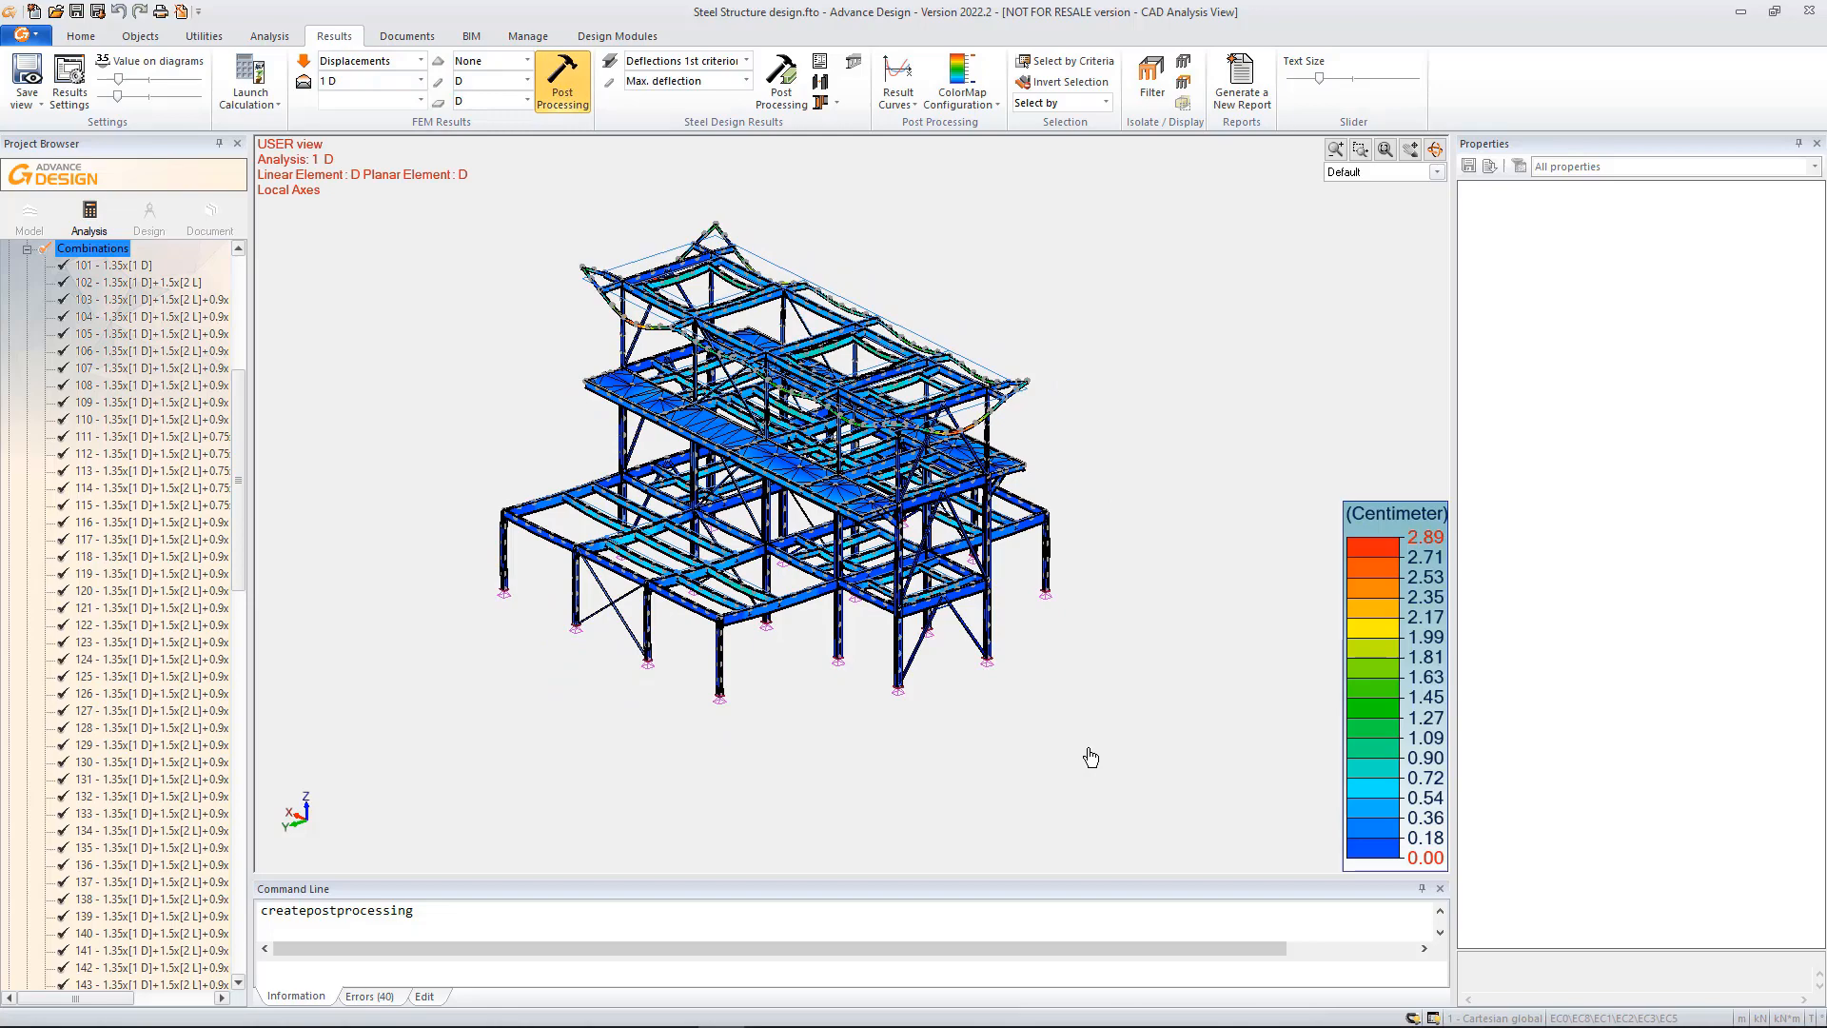
pyautogui.click(365, 59)
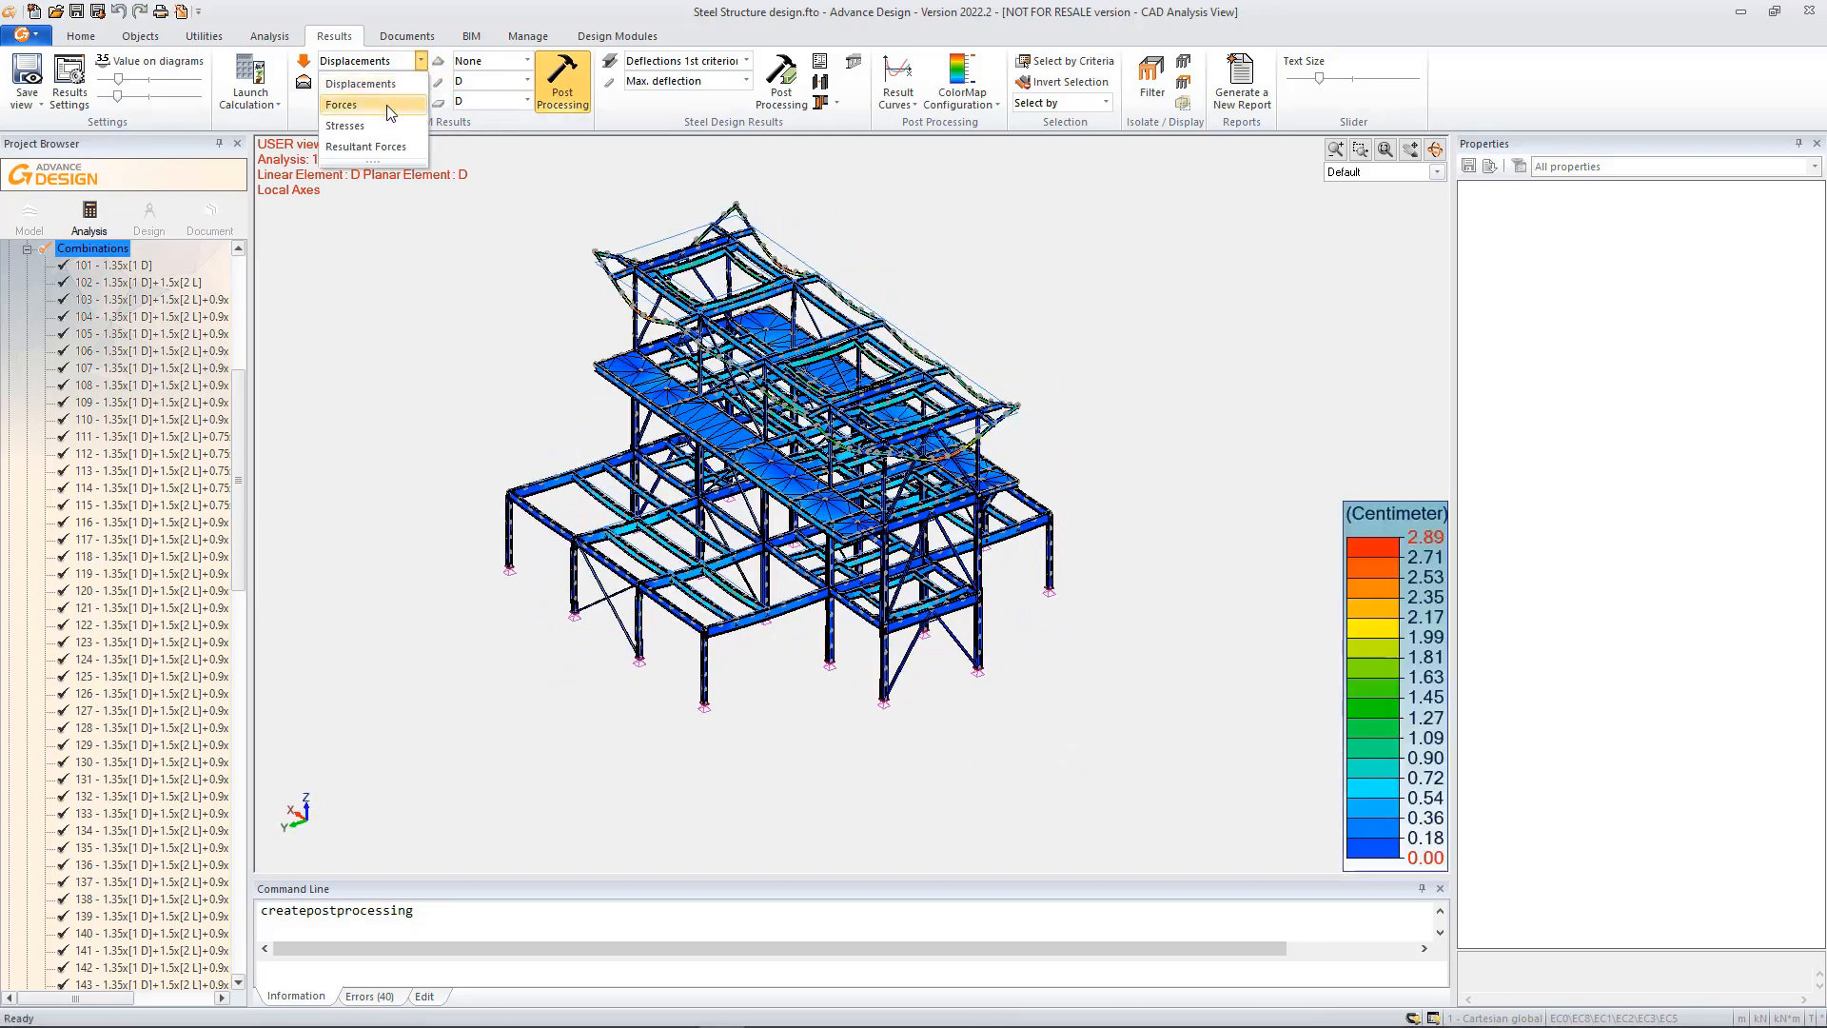
pyautogui.click(340, 103)
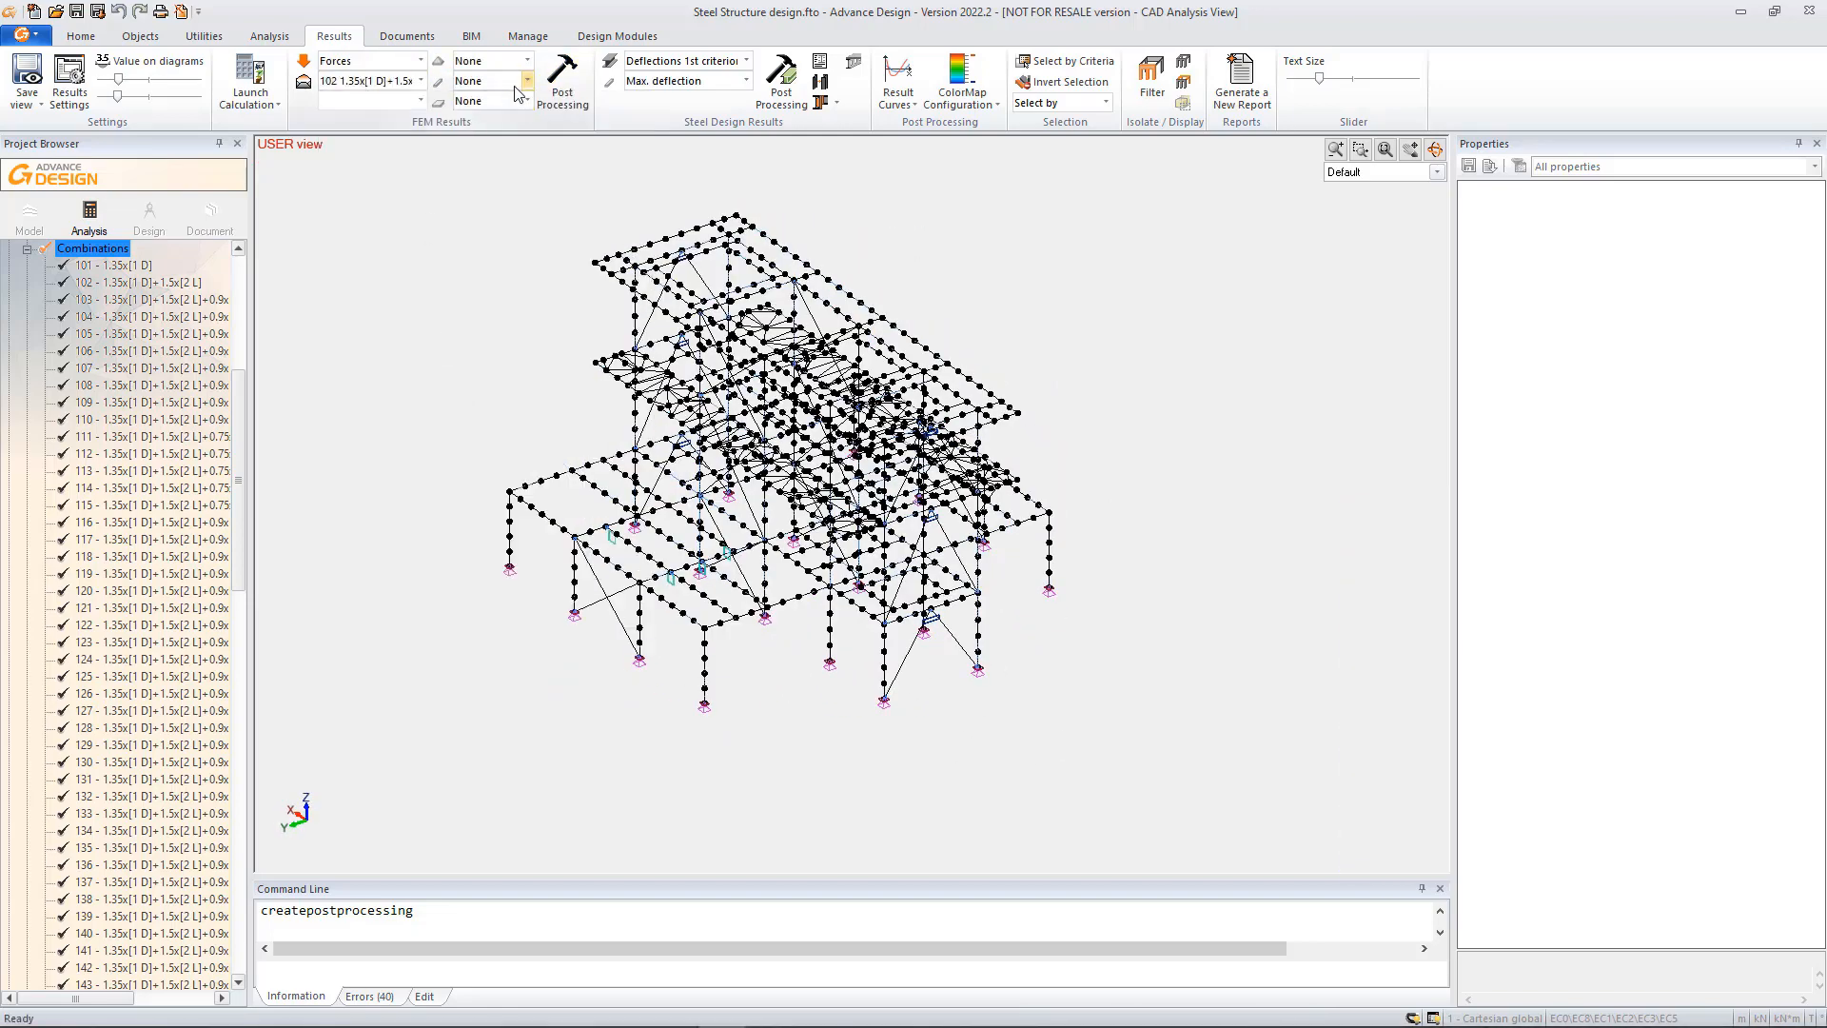
pyautogui.click(561, 80)
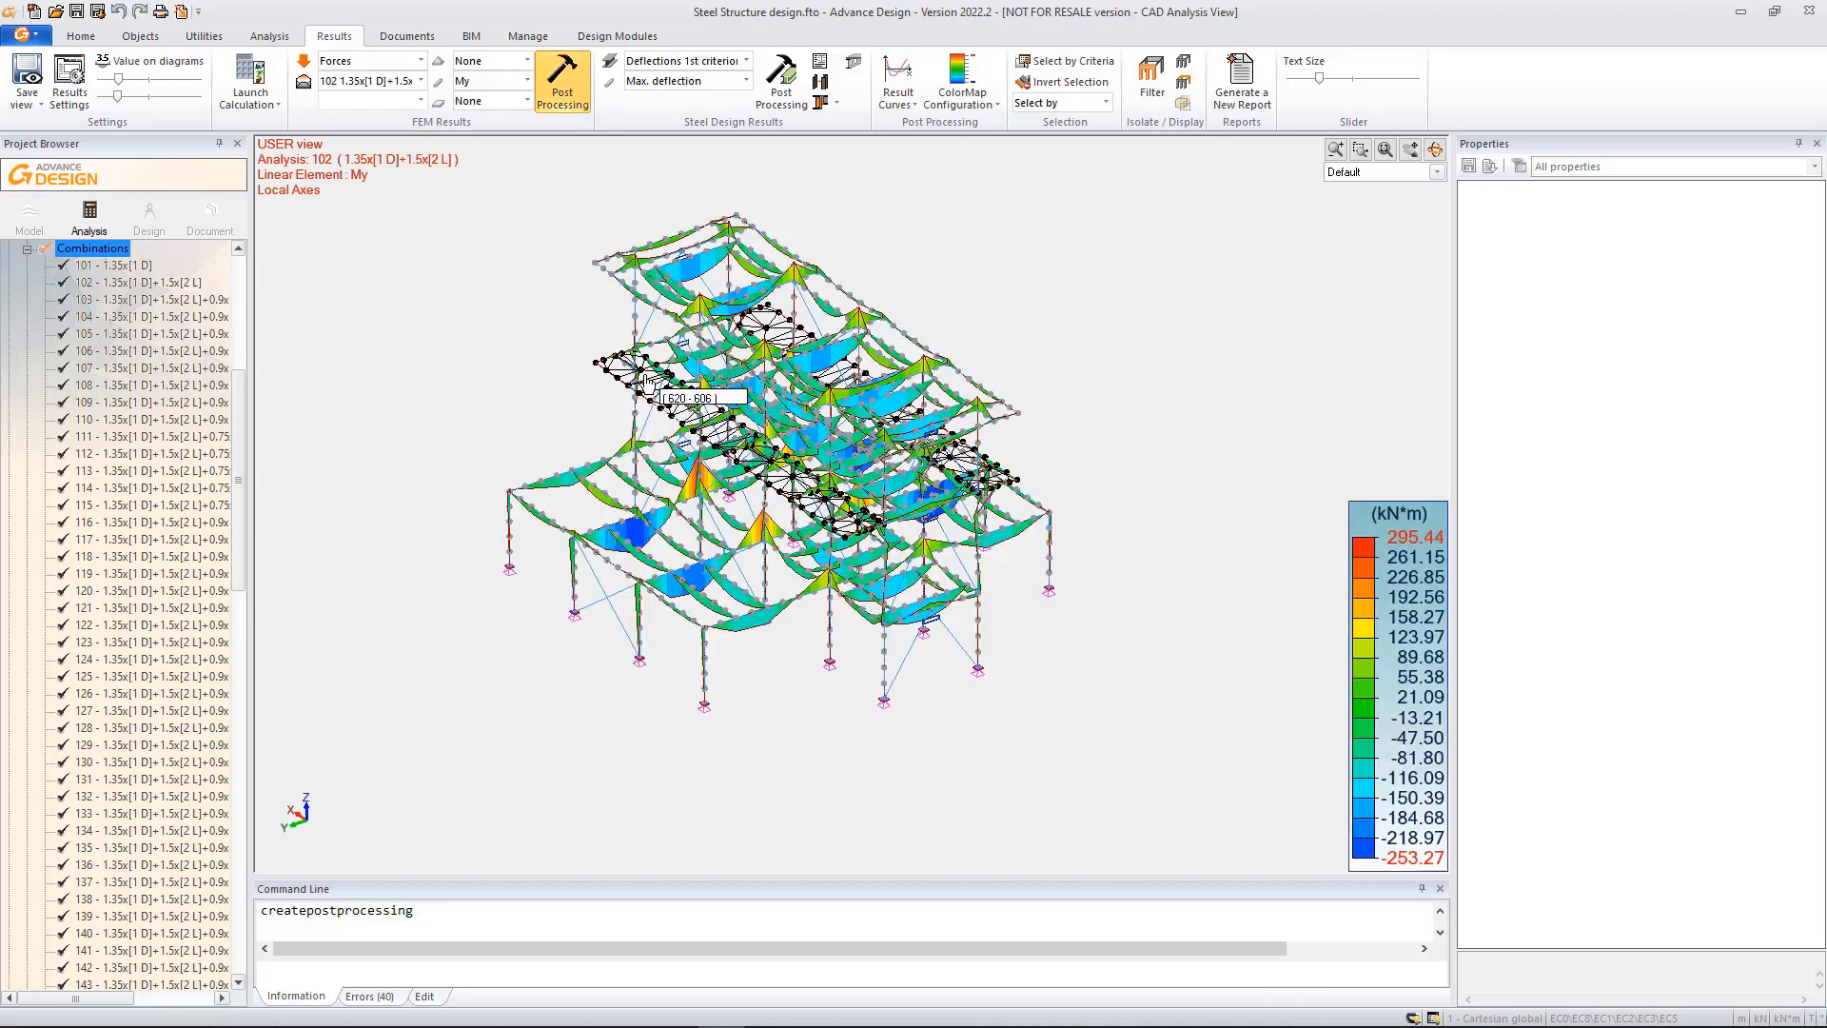
# - Bring up the Suggested Shapes table for section optimisation
pyautogui.click(822, 69)
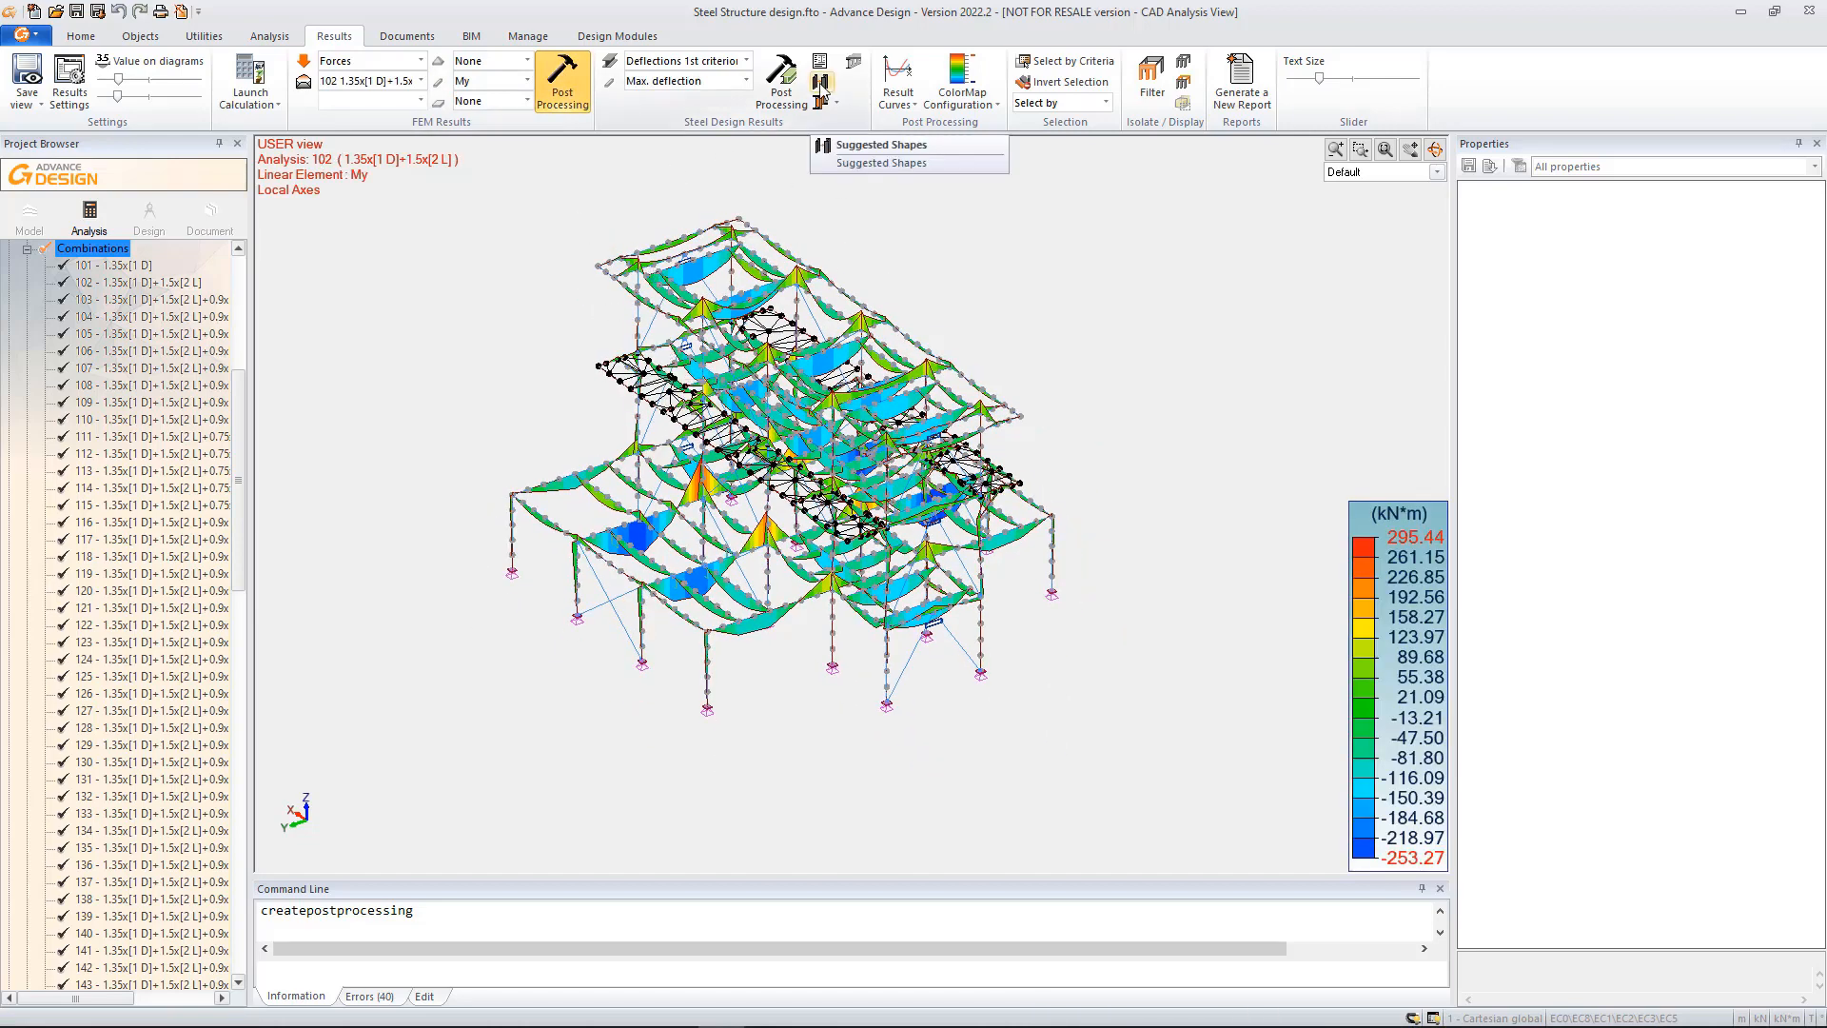
pyautogui.click(885, 145)
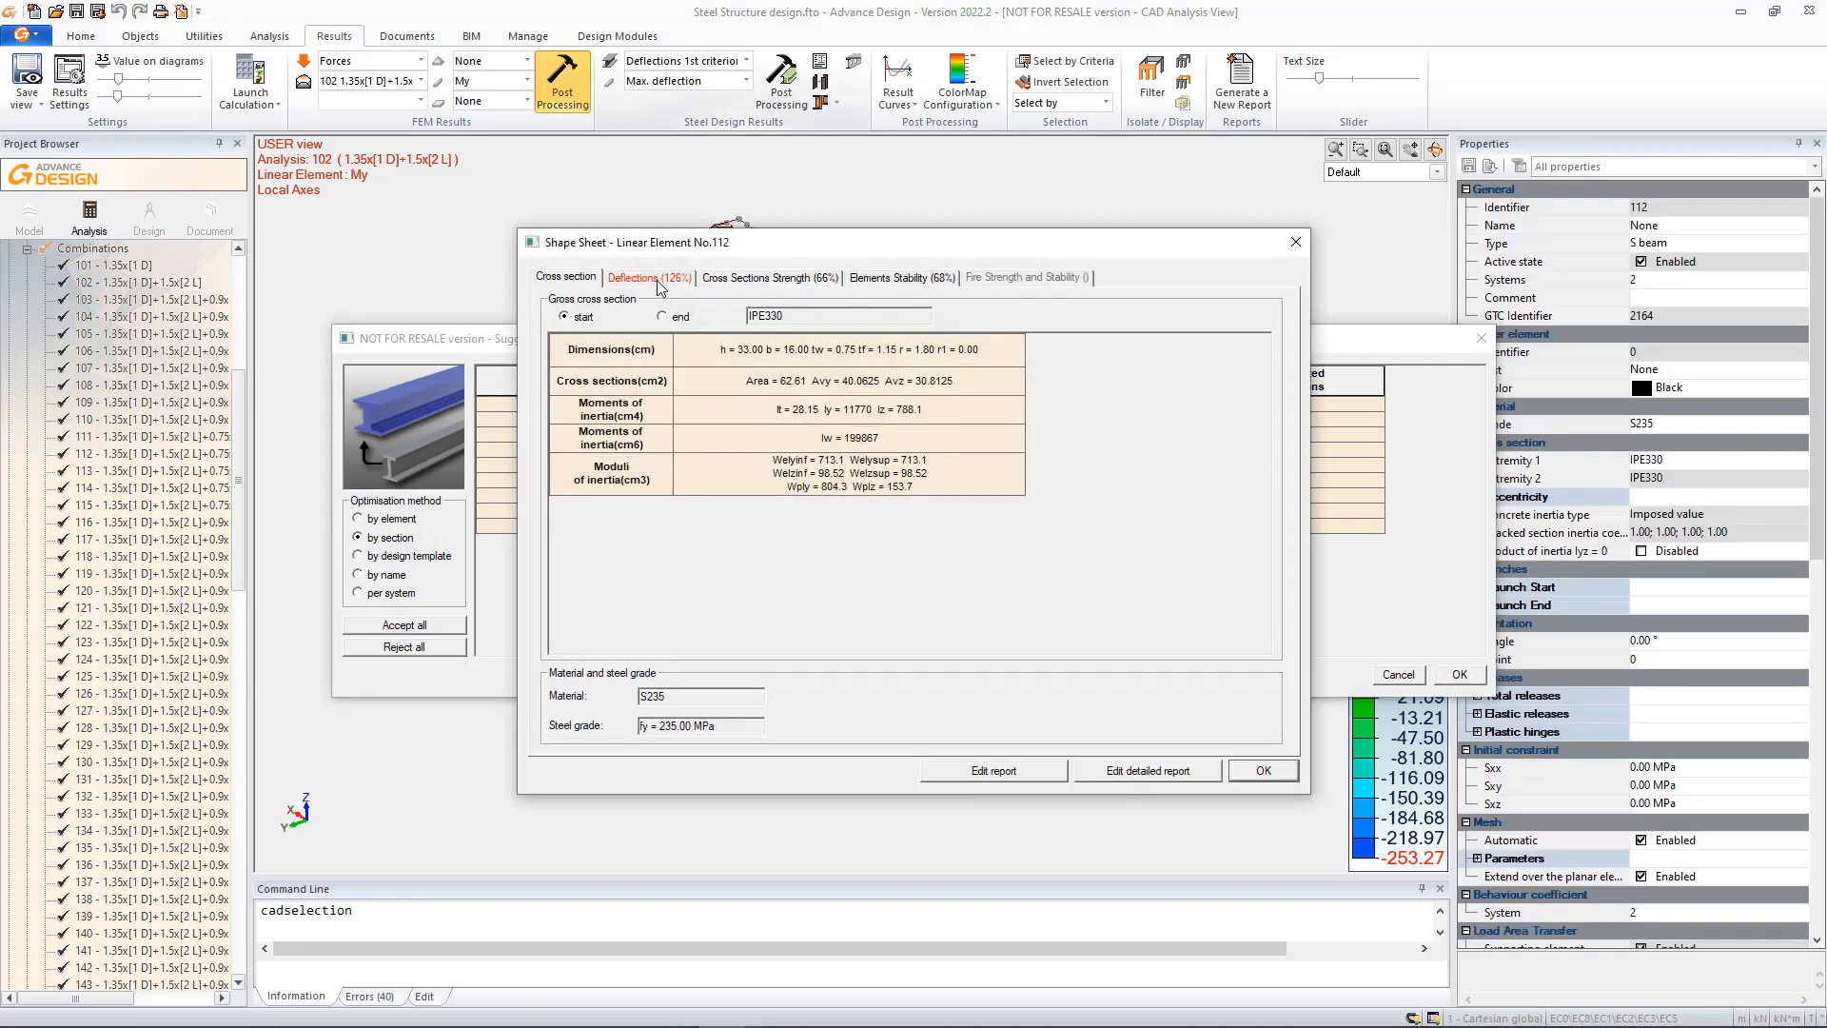
# - Review element 112's cross-section strength and deflection checks in the shape sheet
pyautogui.click(767, 277)
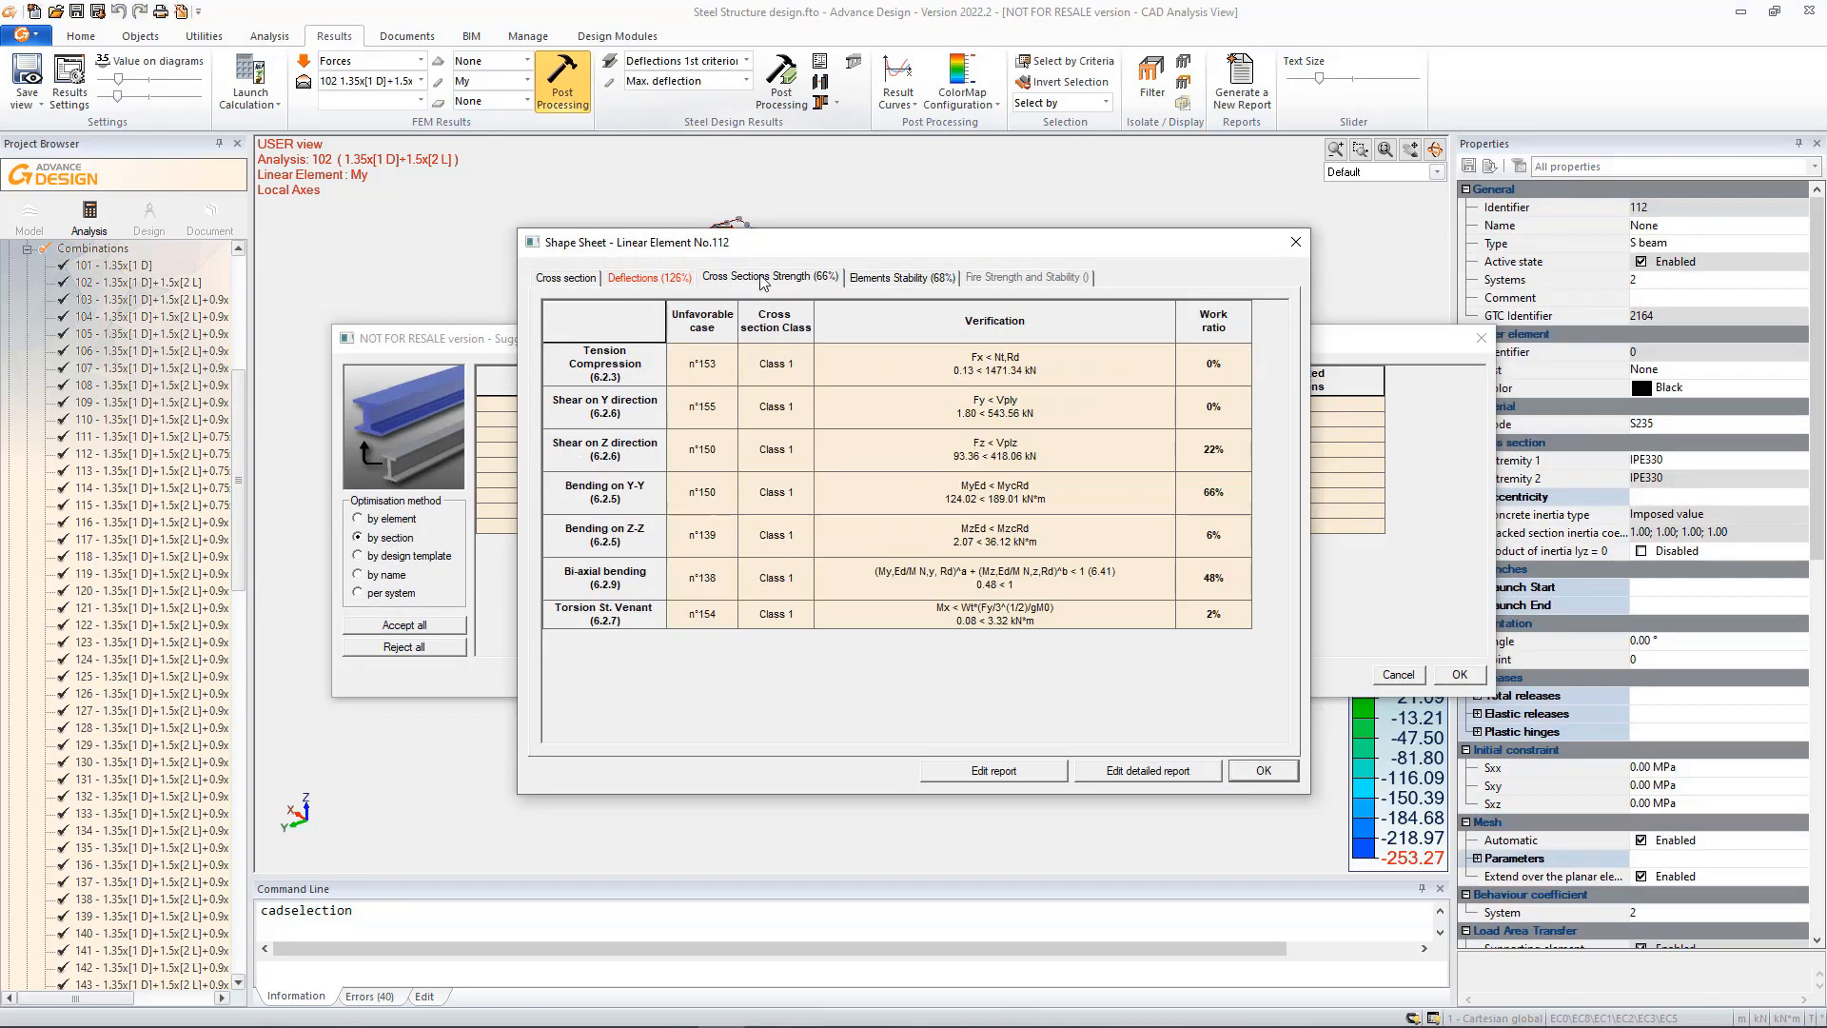
pyautogui.click(647, 278)
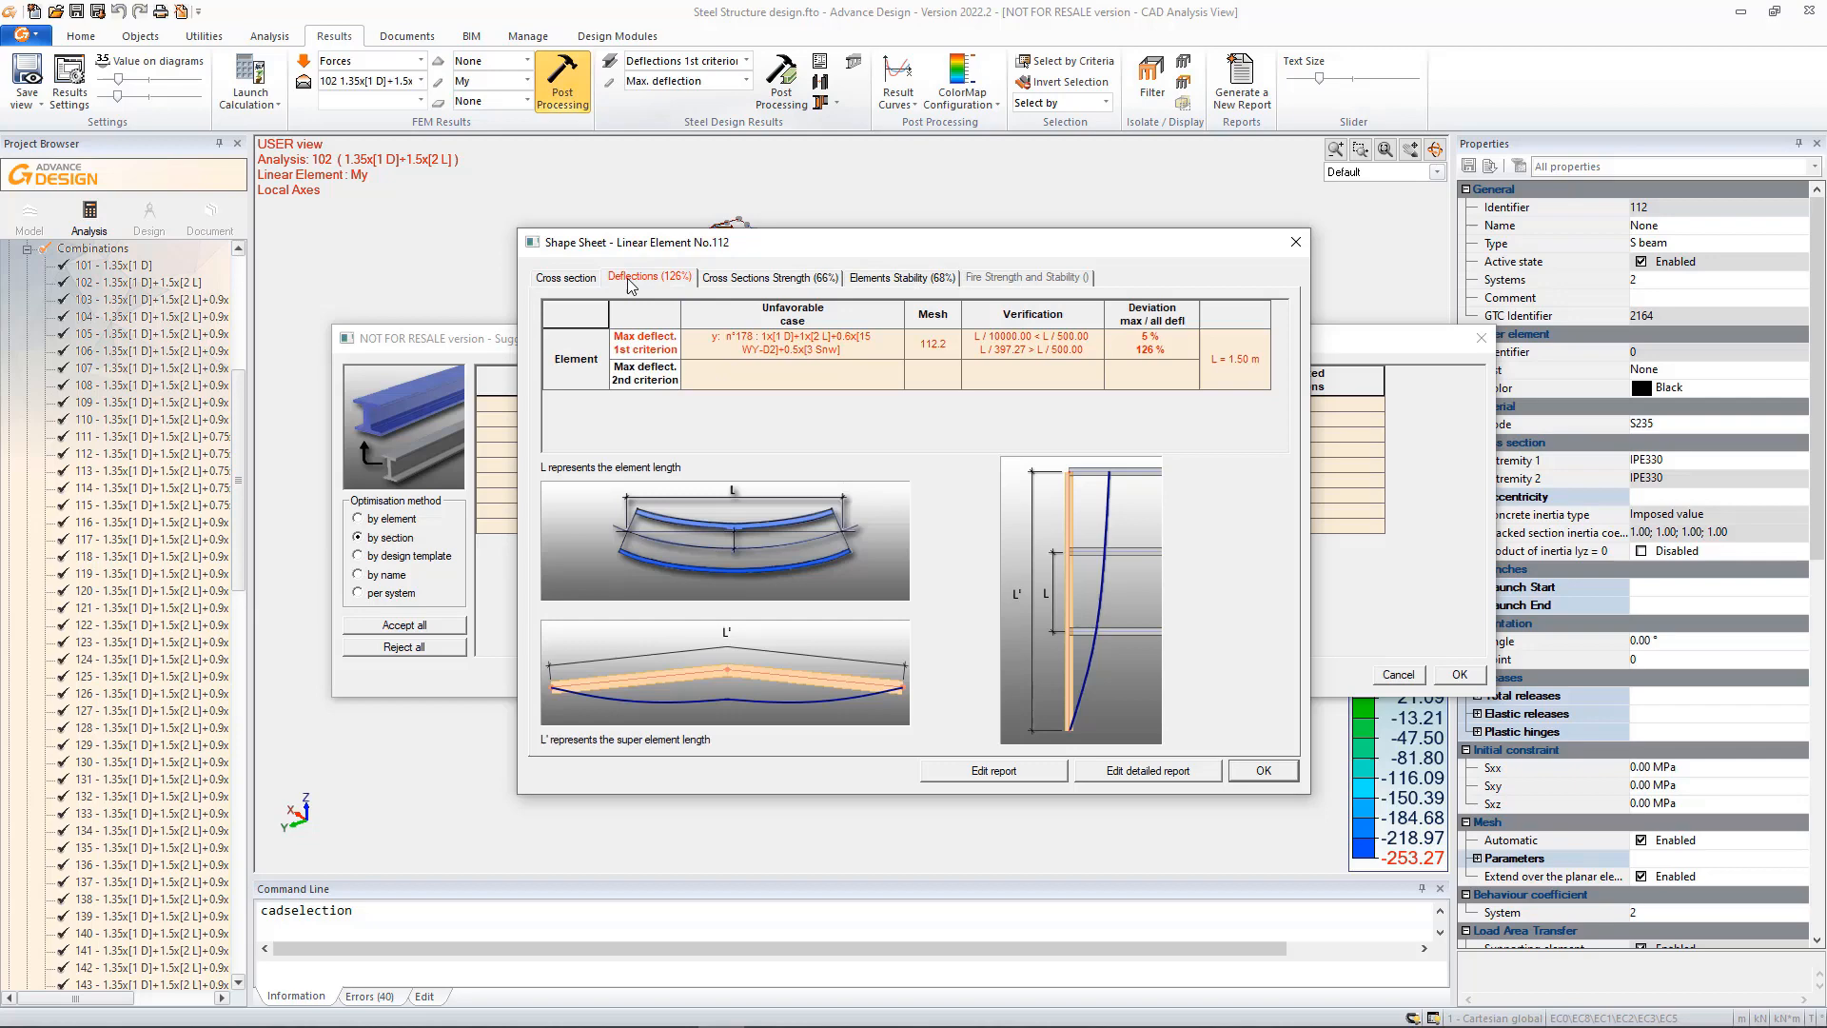
pyautogui.click(1261, 771)
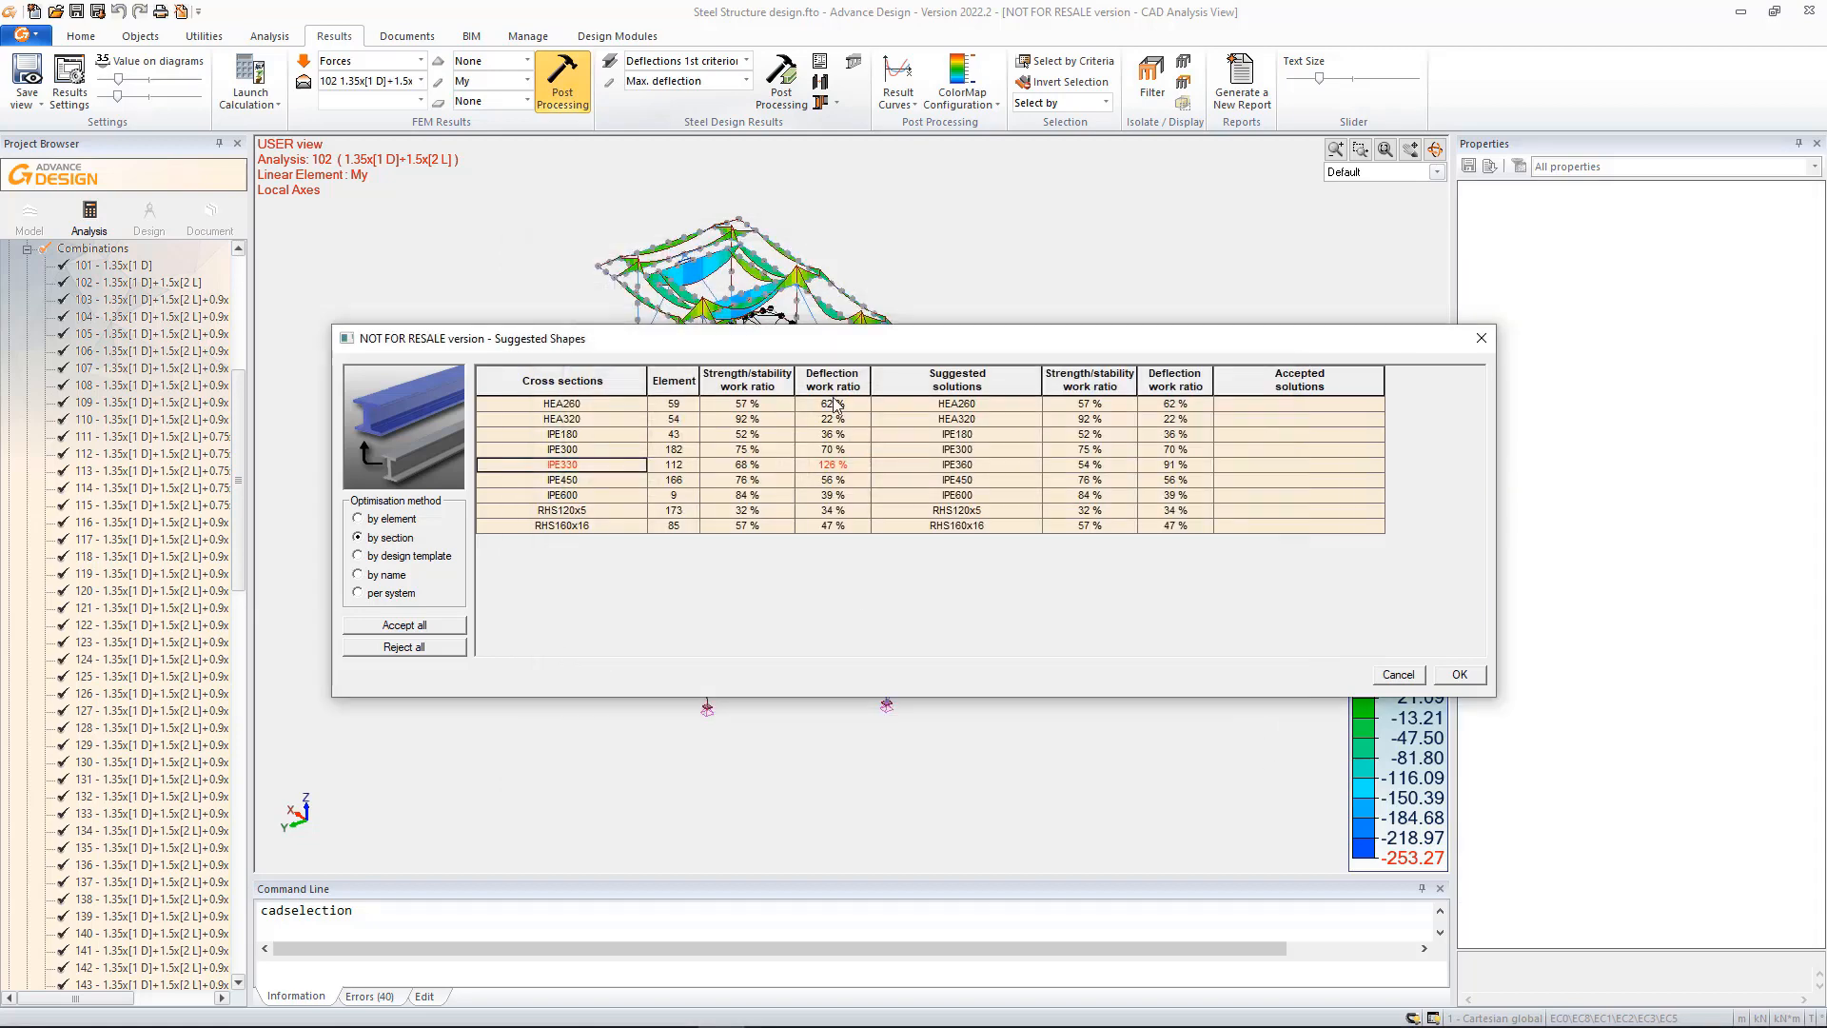
# - Set IPE400 as the accepted solution replacing IPE330 and confirm
pyautogui.click(1296, 464)
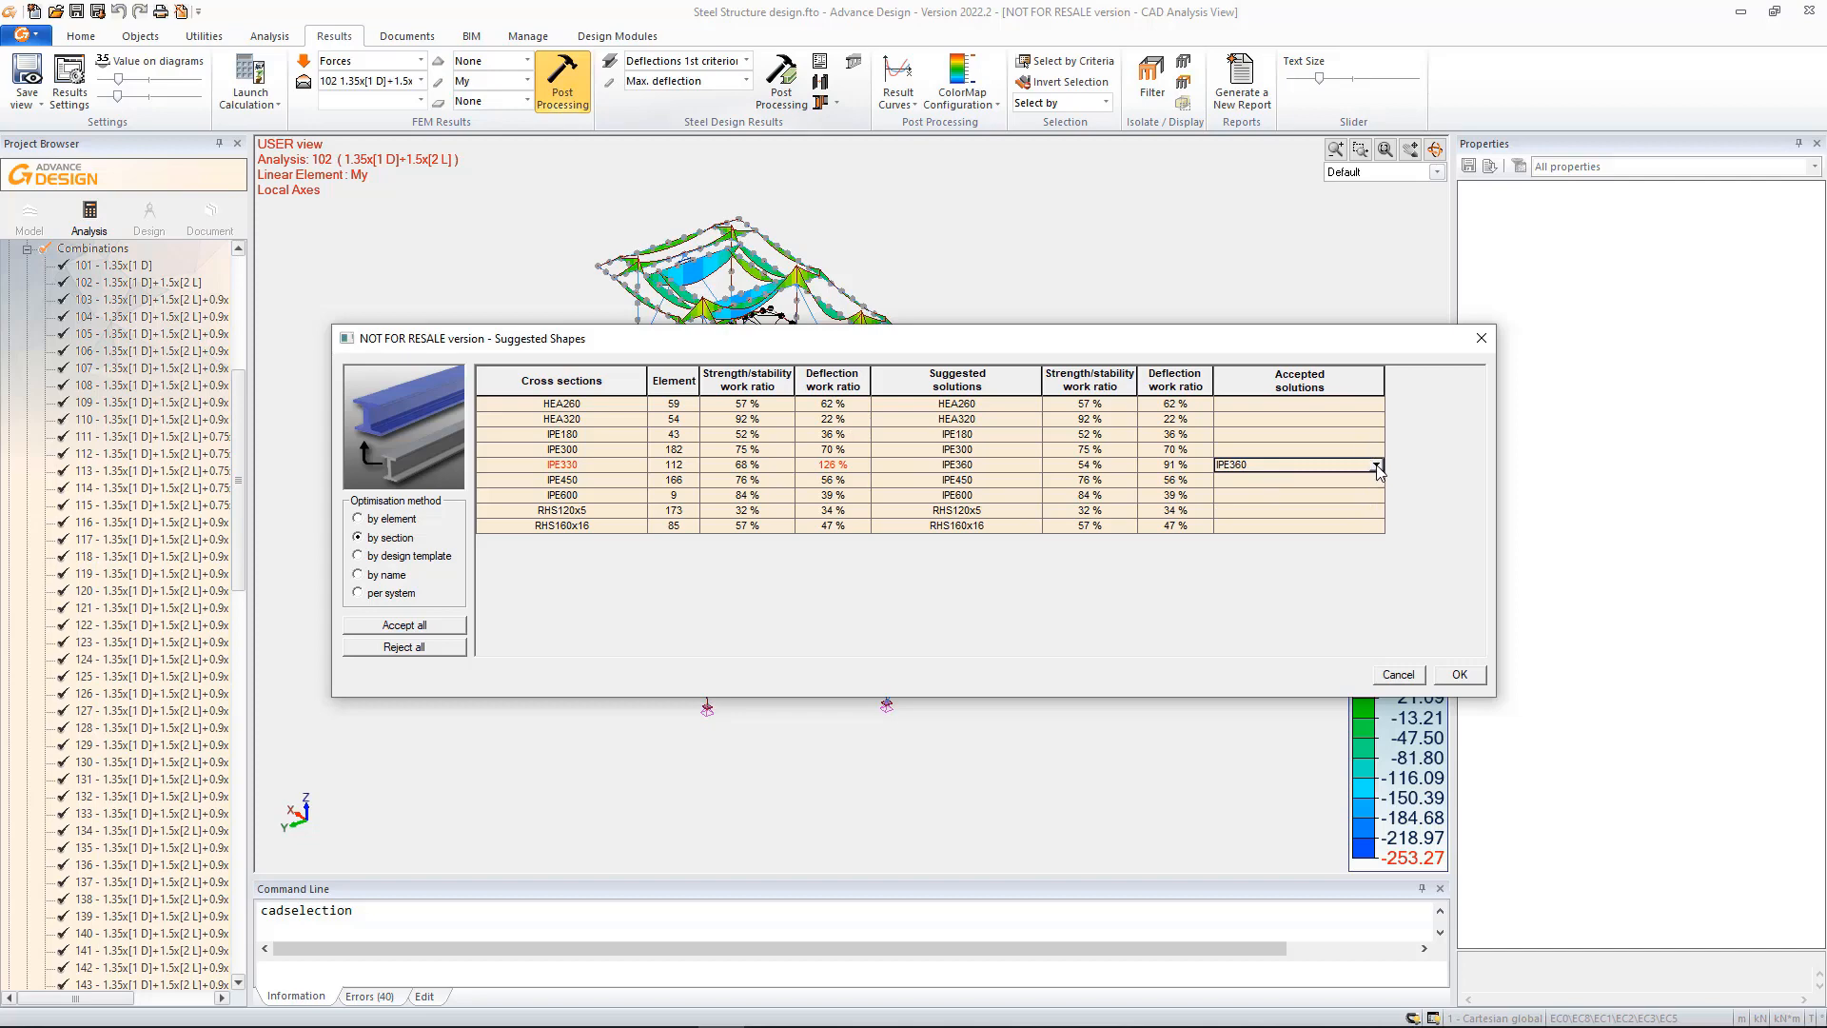
pyautogui.click(1375, 465)
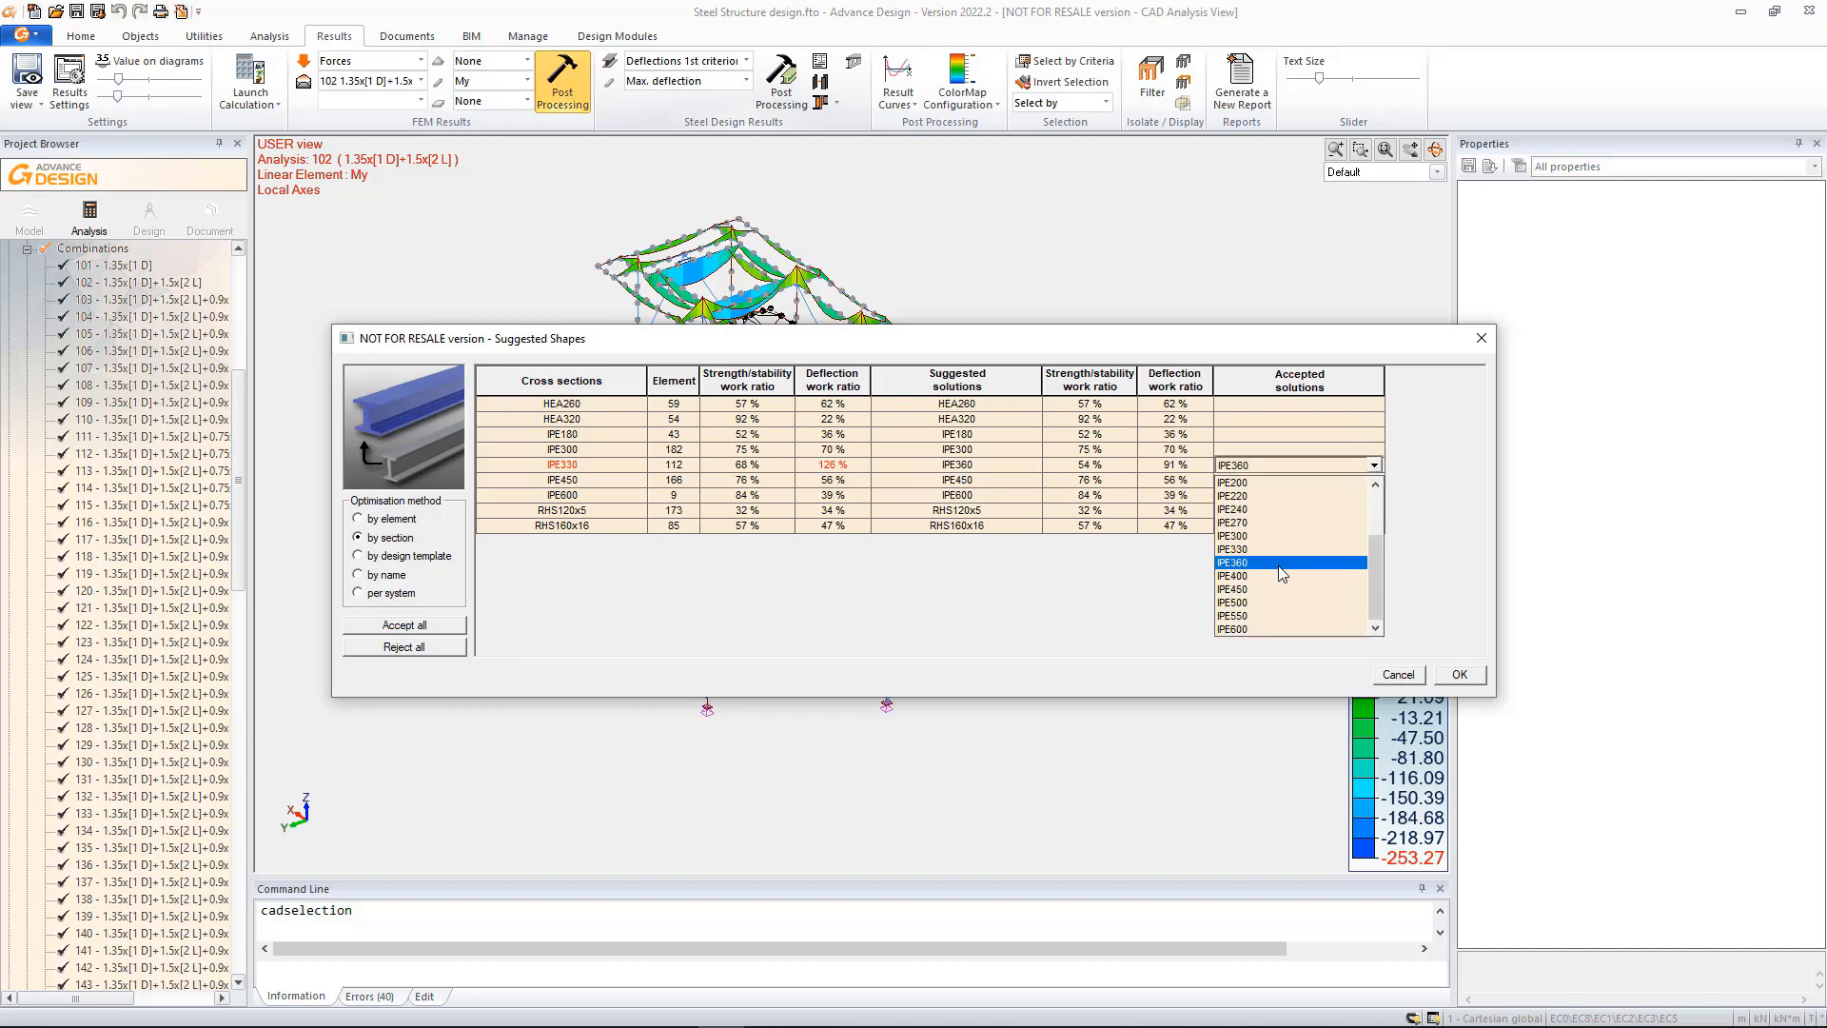
pyautogui.click(1234, 575)
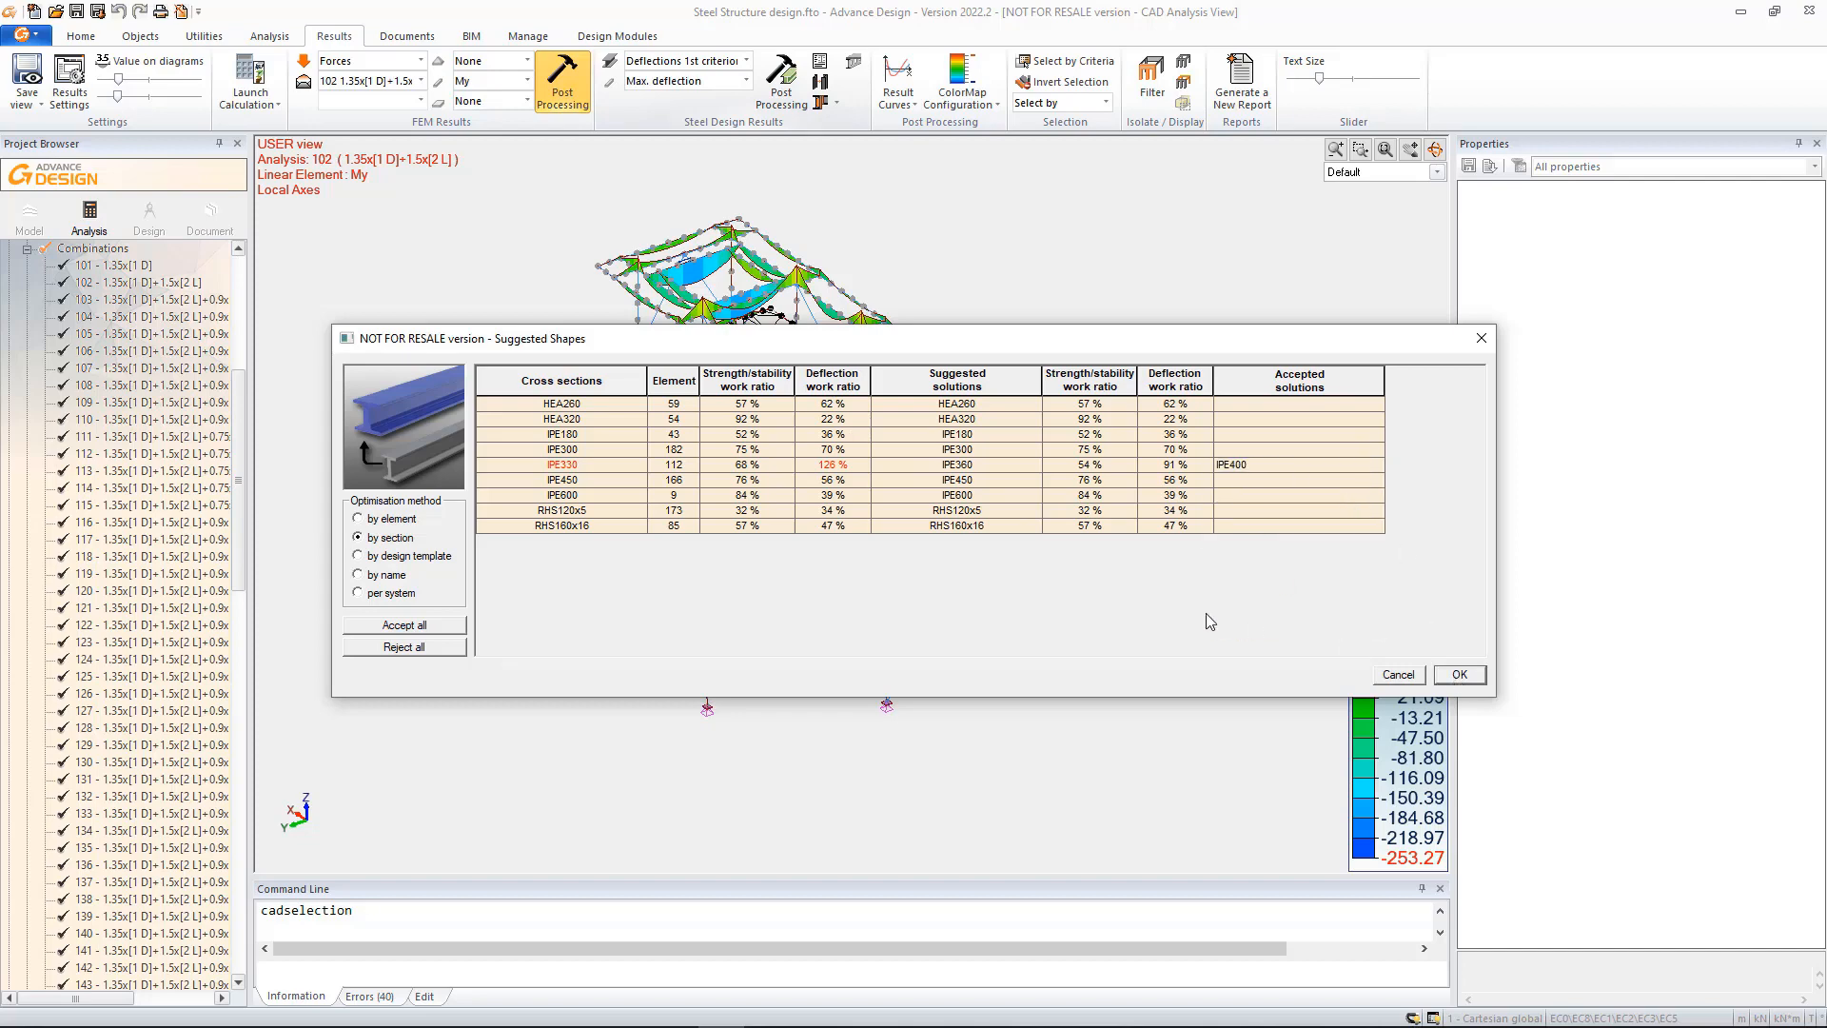
pyautogui.click(1459, 674)
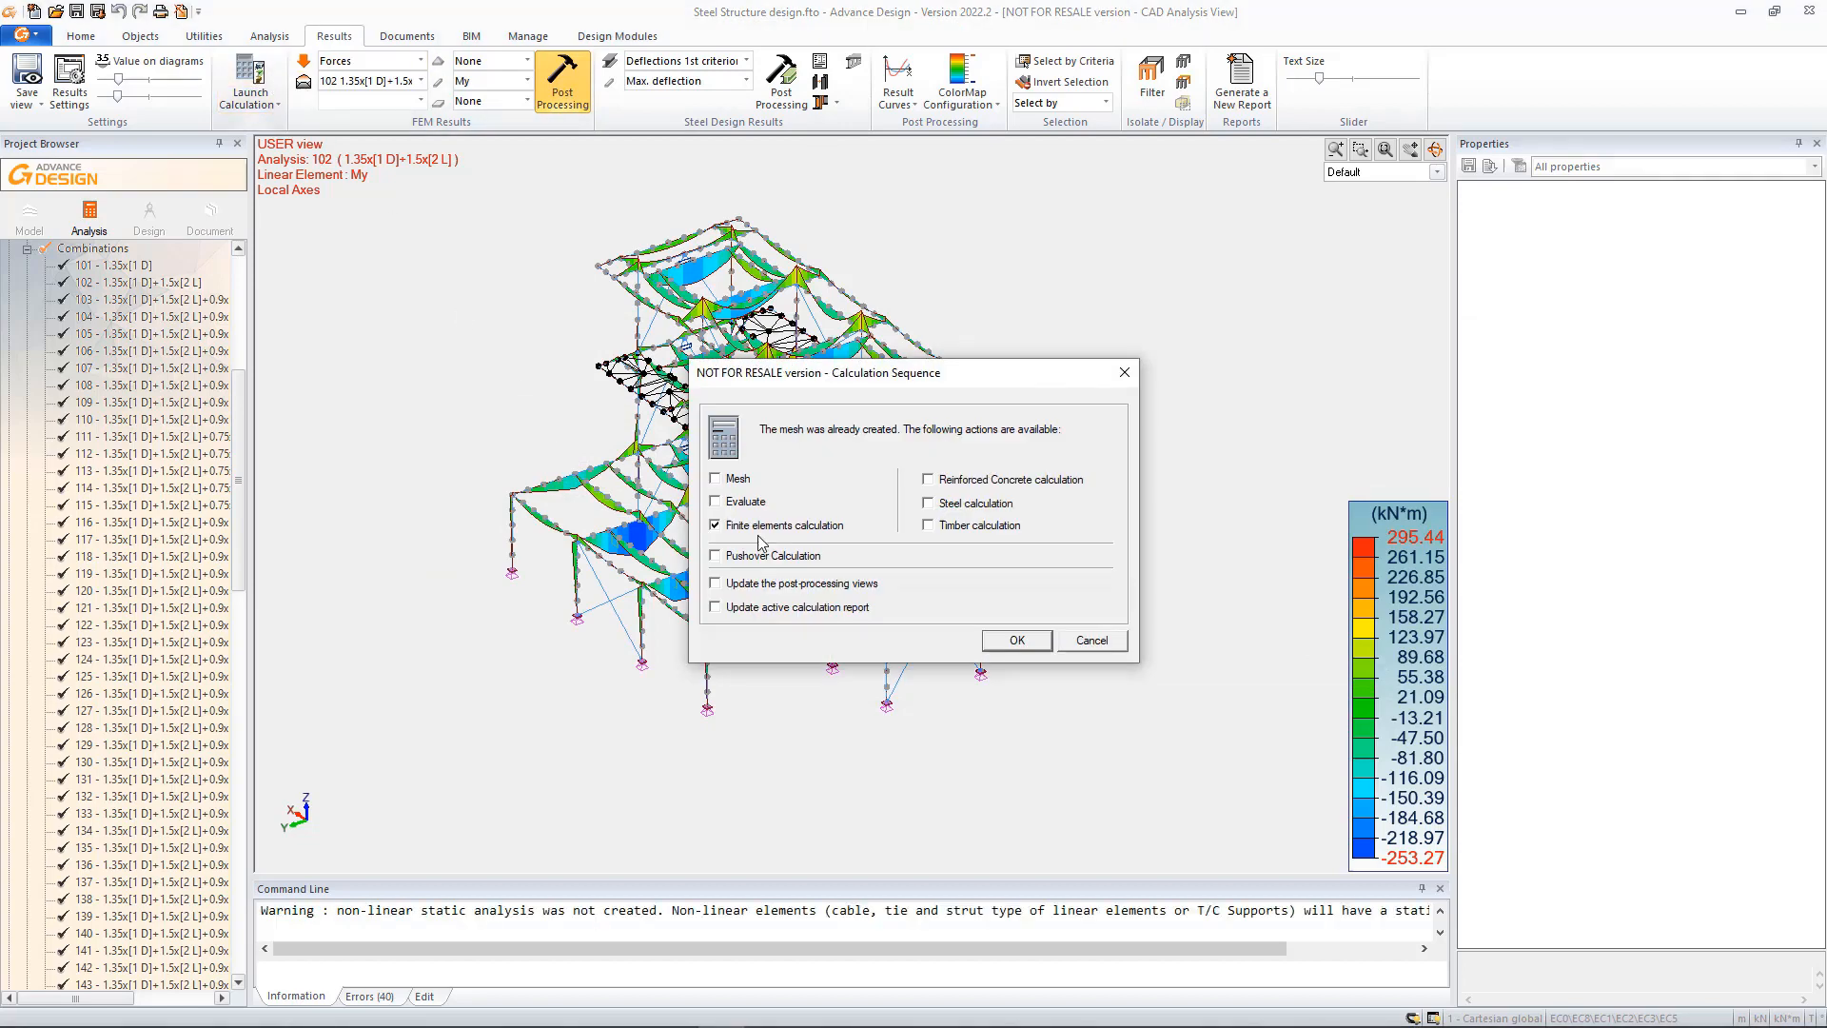
# - Recalculate finite elements and confirm the suggested shapes, deflection ratio now 81%
pyautogui.click(1013, 640)
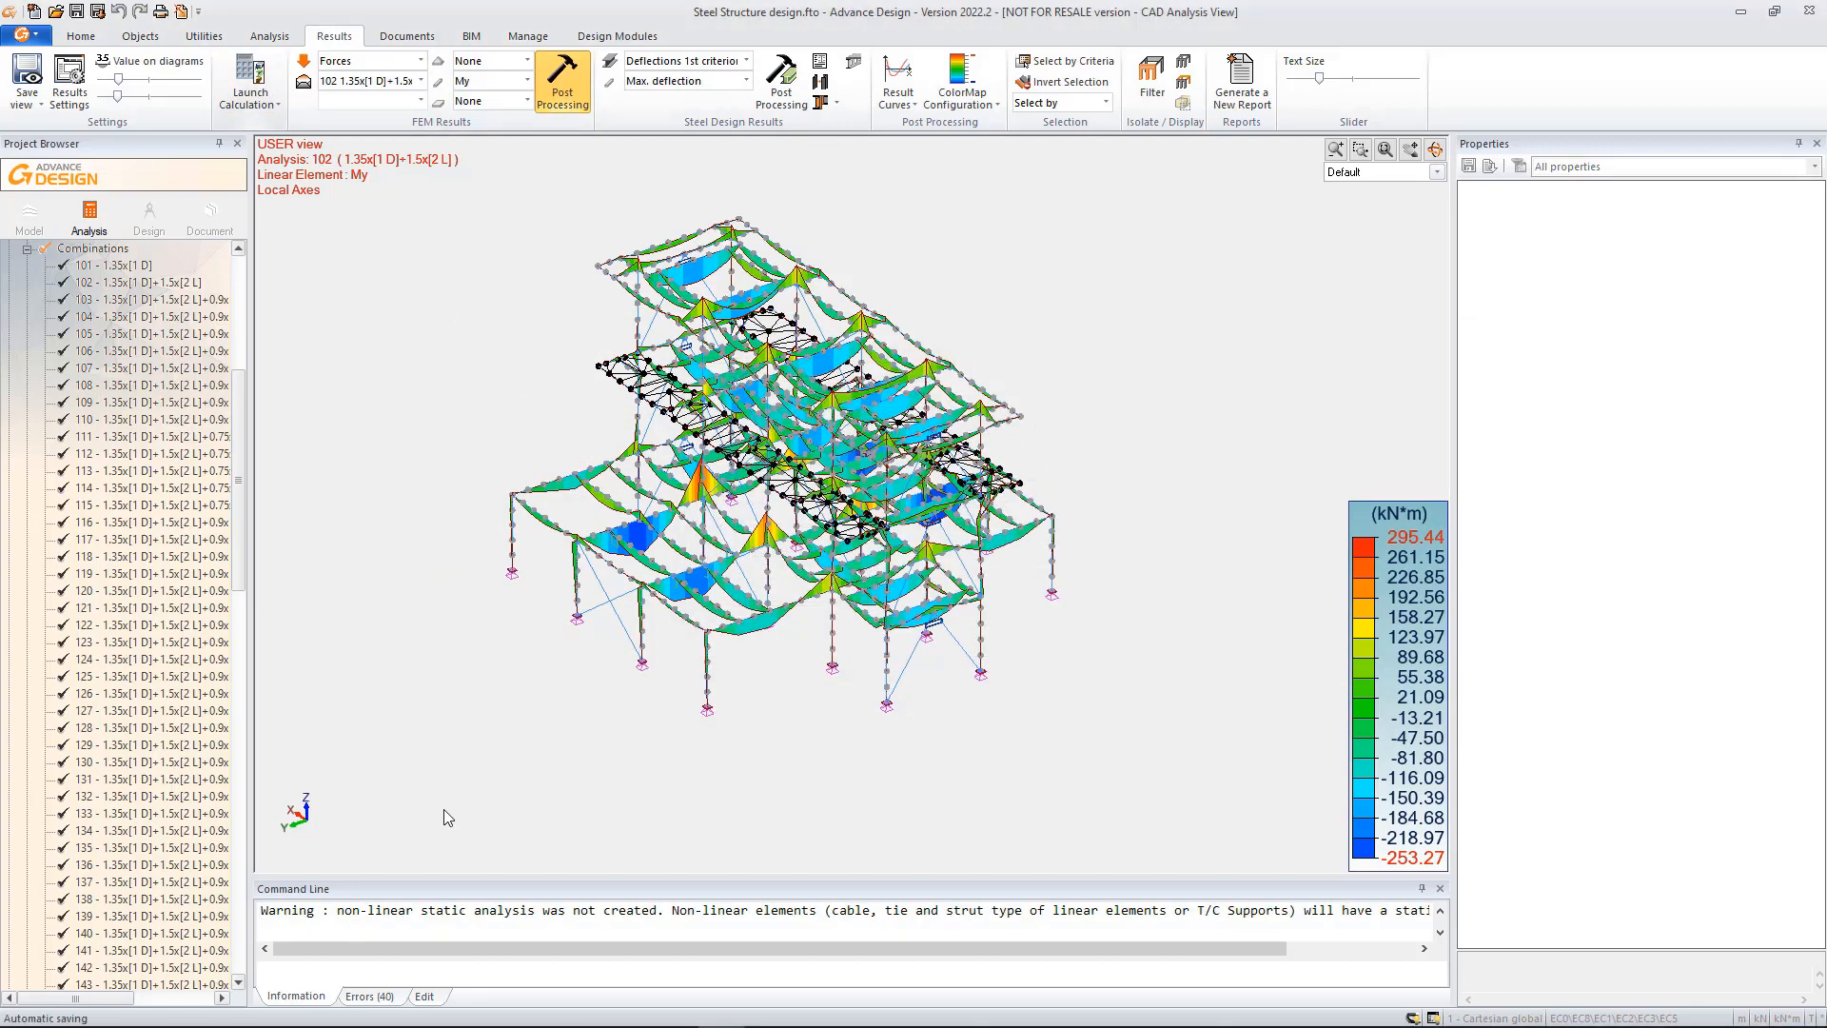
pyautogui.click(366, 59)
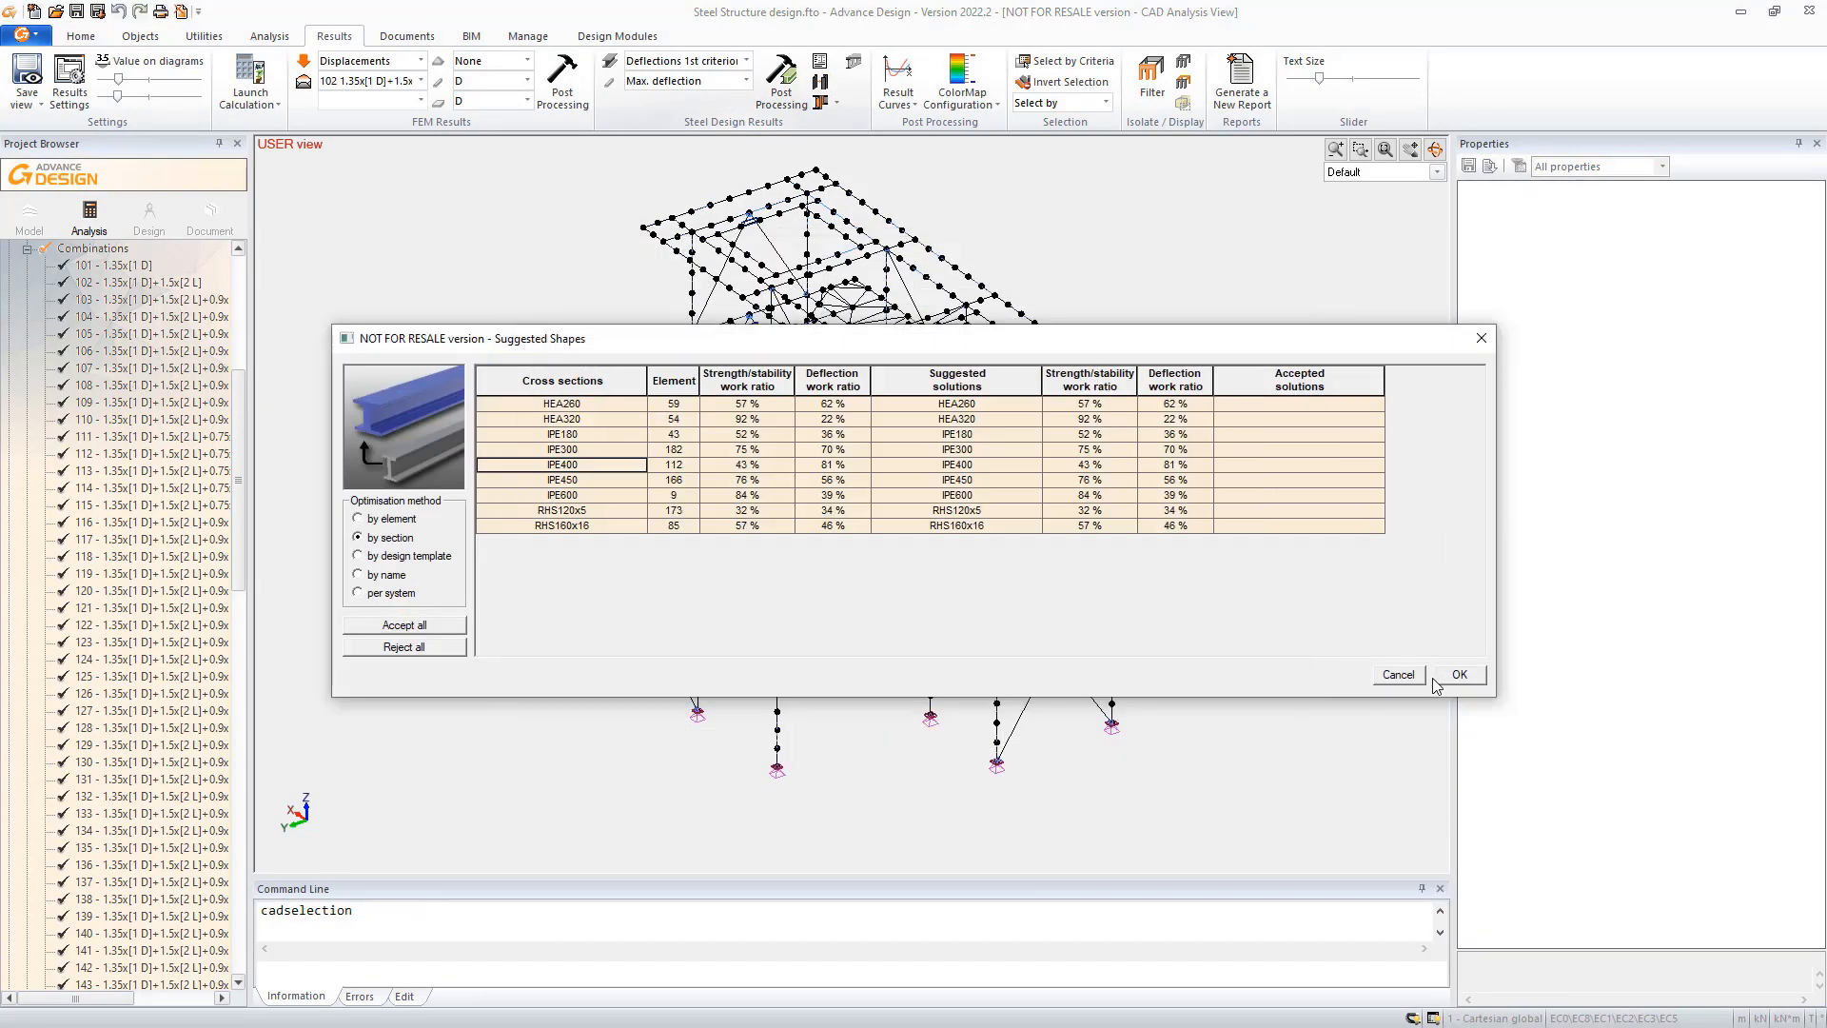
pyautogui.click(1458, 674)
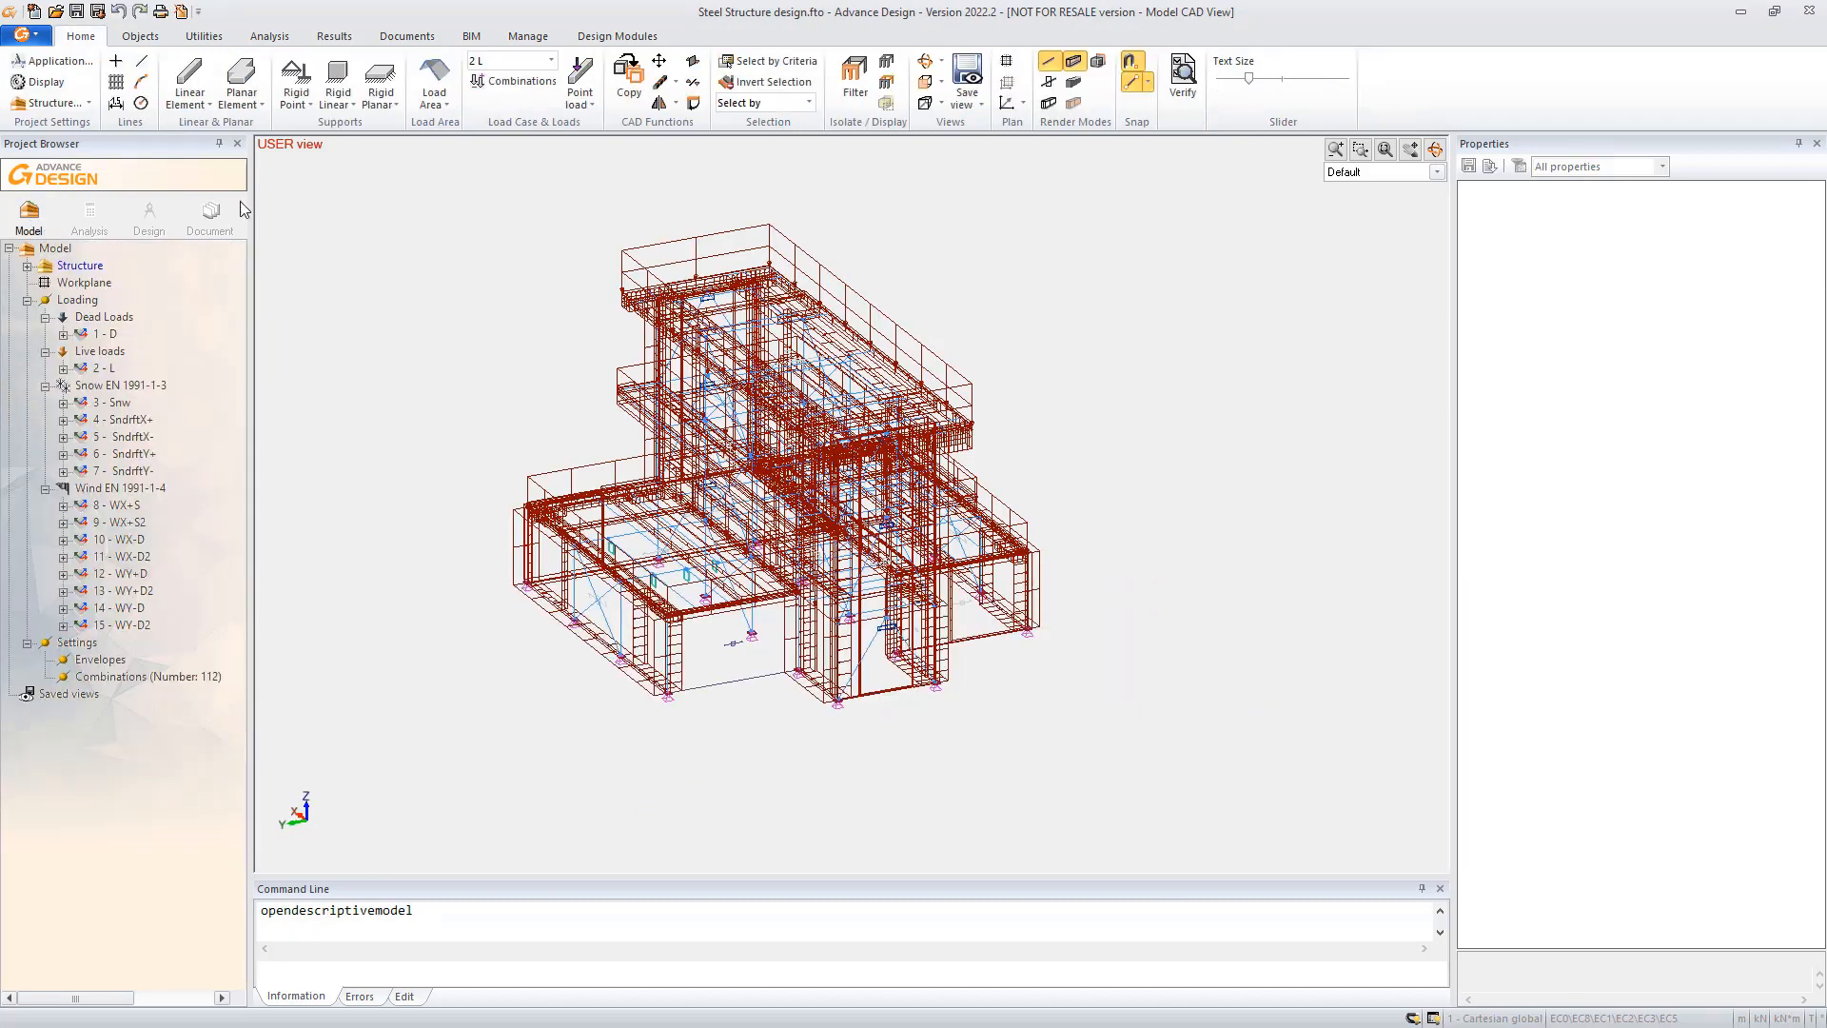
# - Export the optimised model from the BIM tab as a .gtcx exchange archive
pyautogui.click(36, 82)
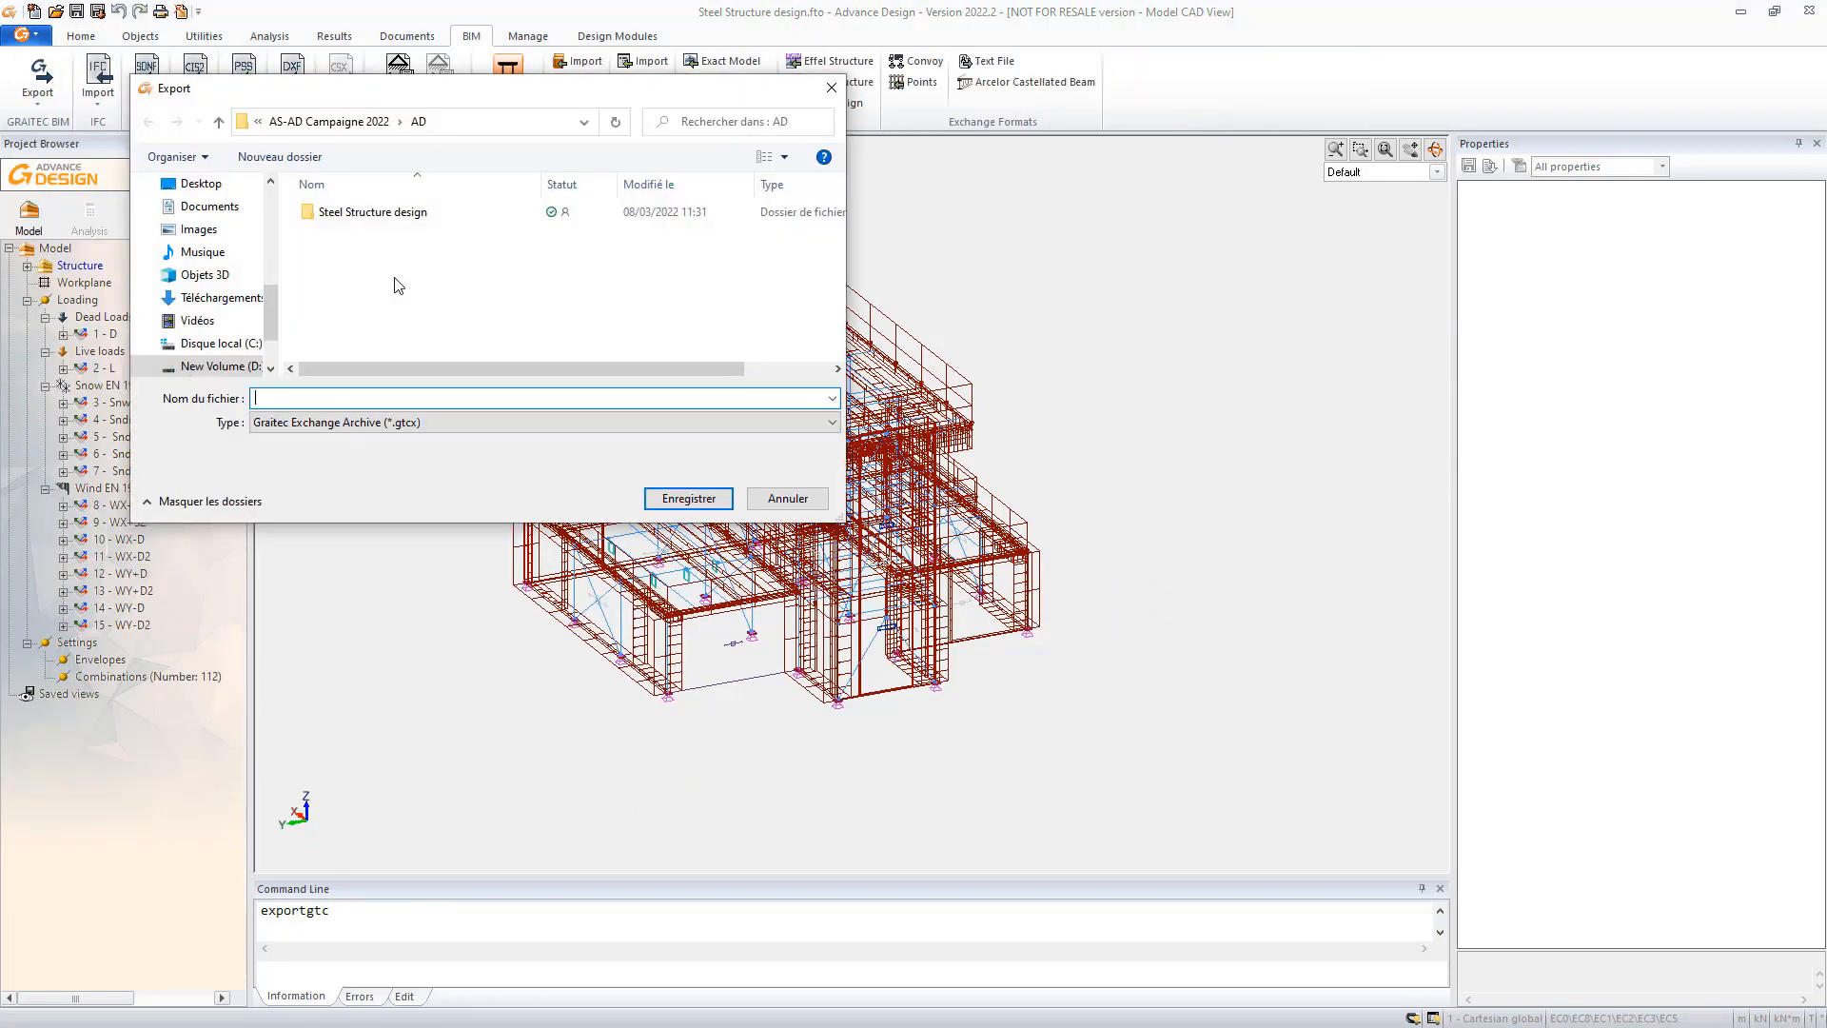
pyautogui.write('Steel Structure design back t')
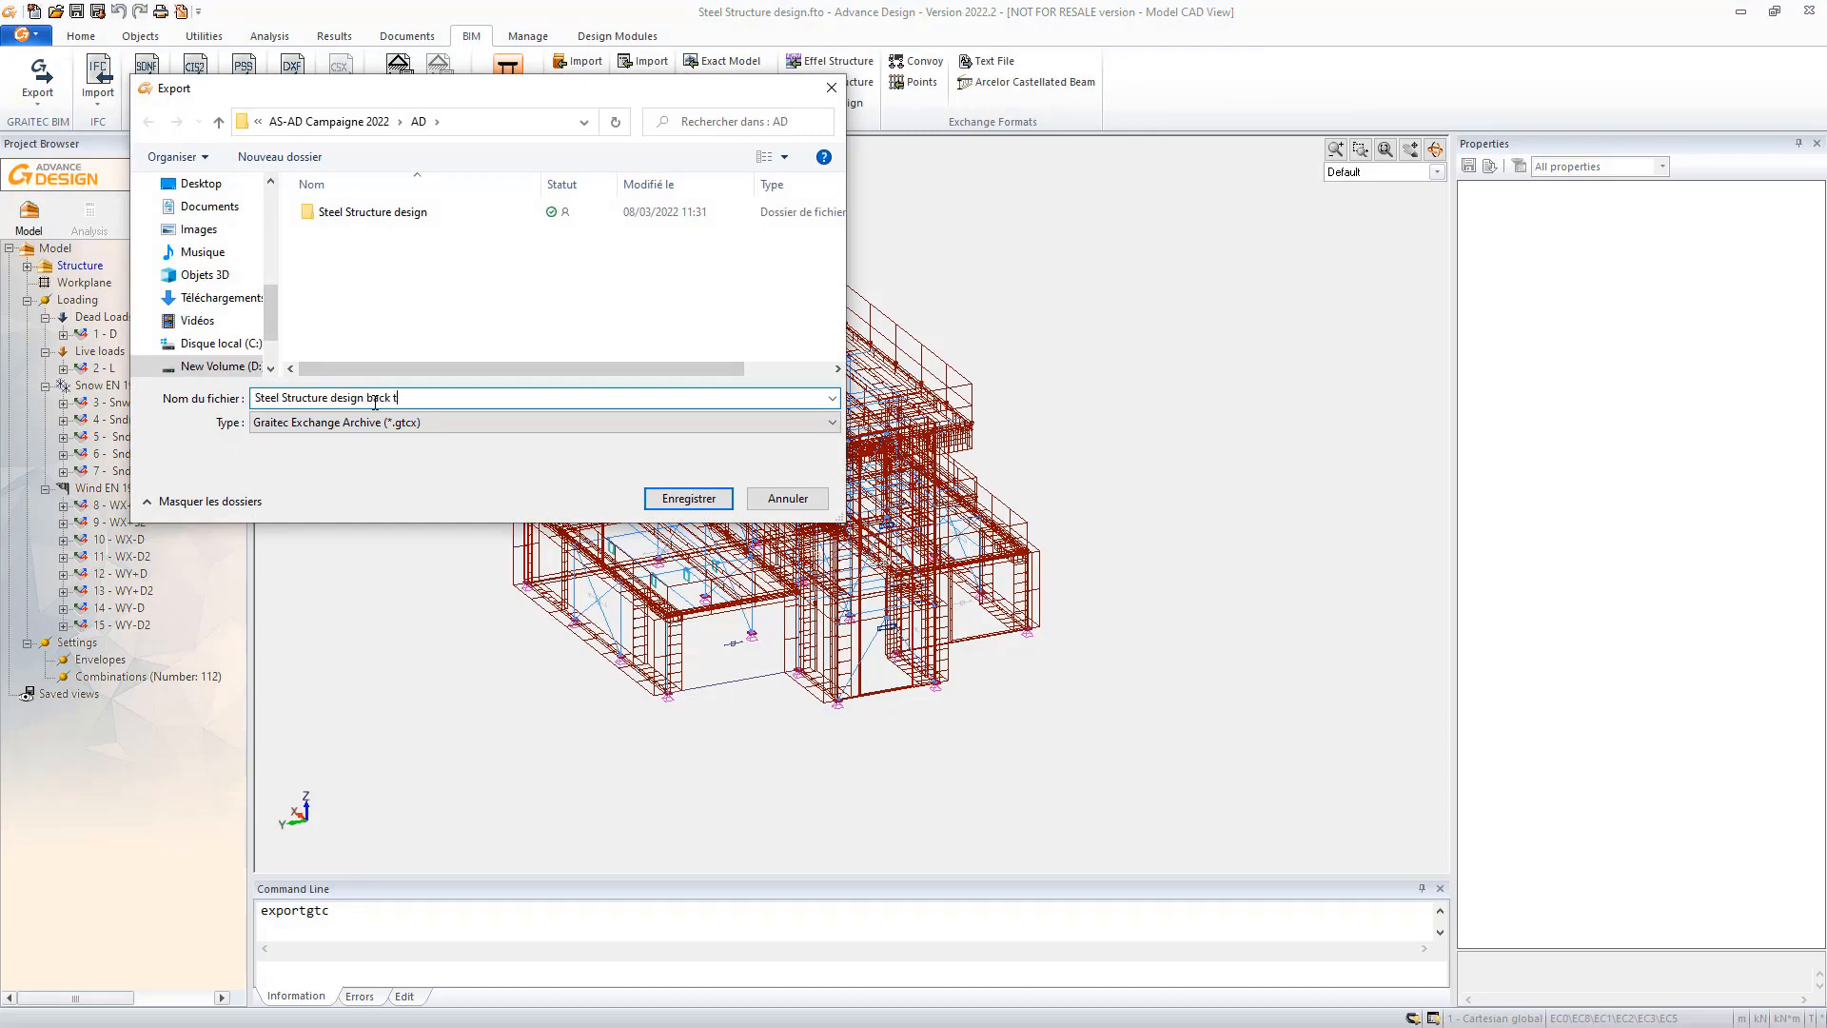
pyautogui.click(687, 496)
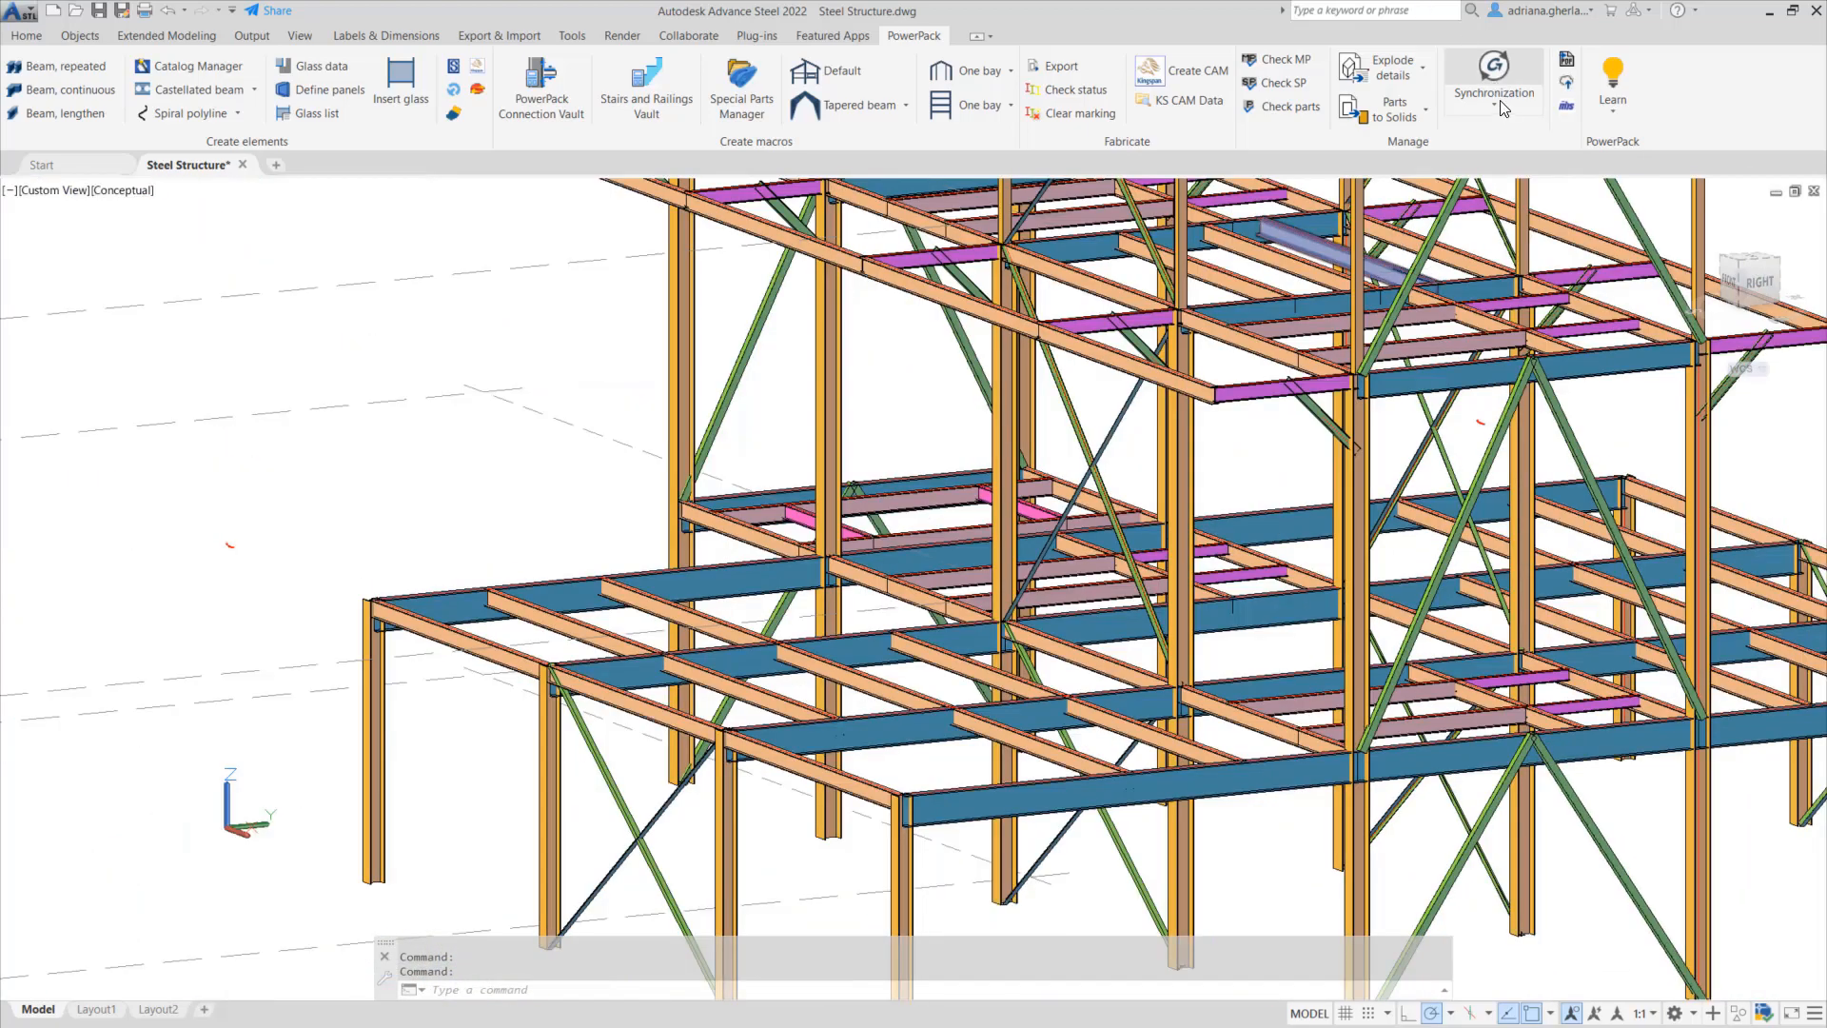
# - Start PowerPack Synchronization with the exported archive and expand a beam's geometry changes
pyautogui.click(1493, 82)
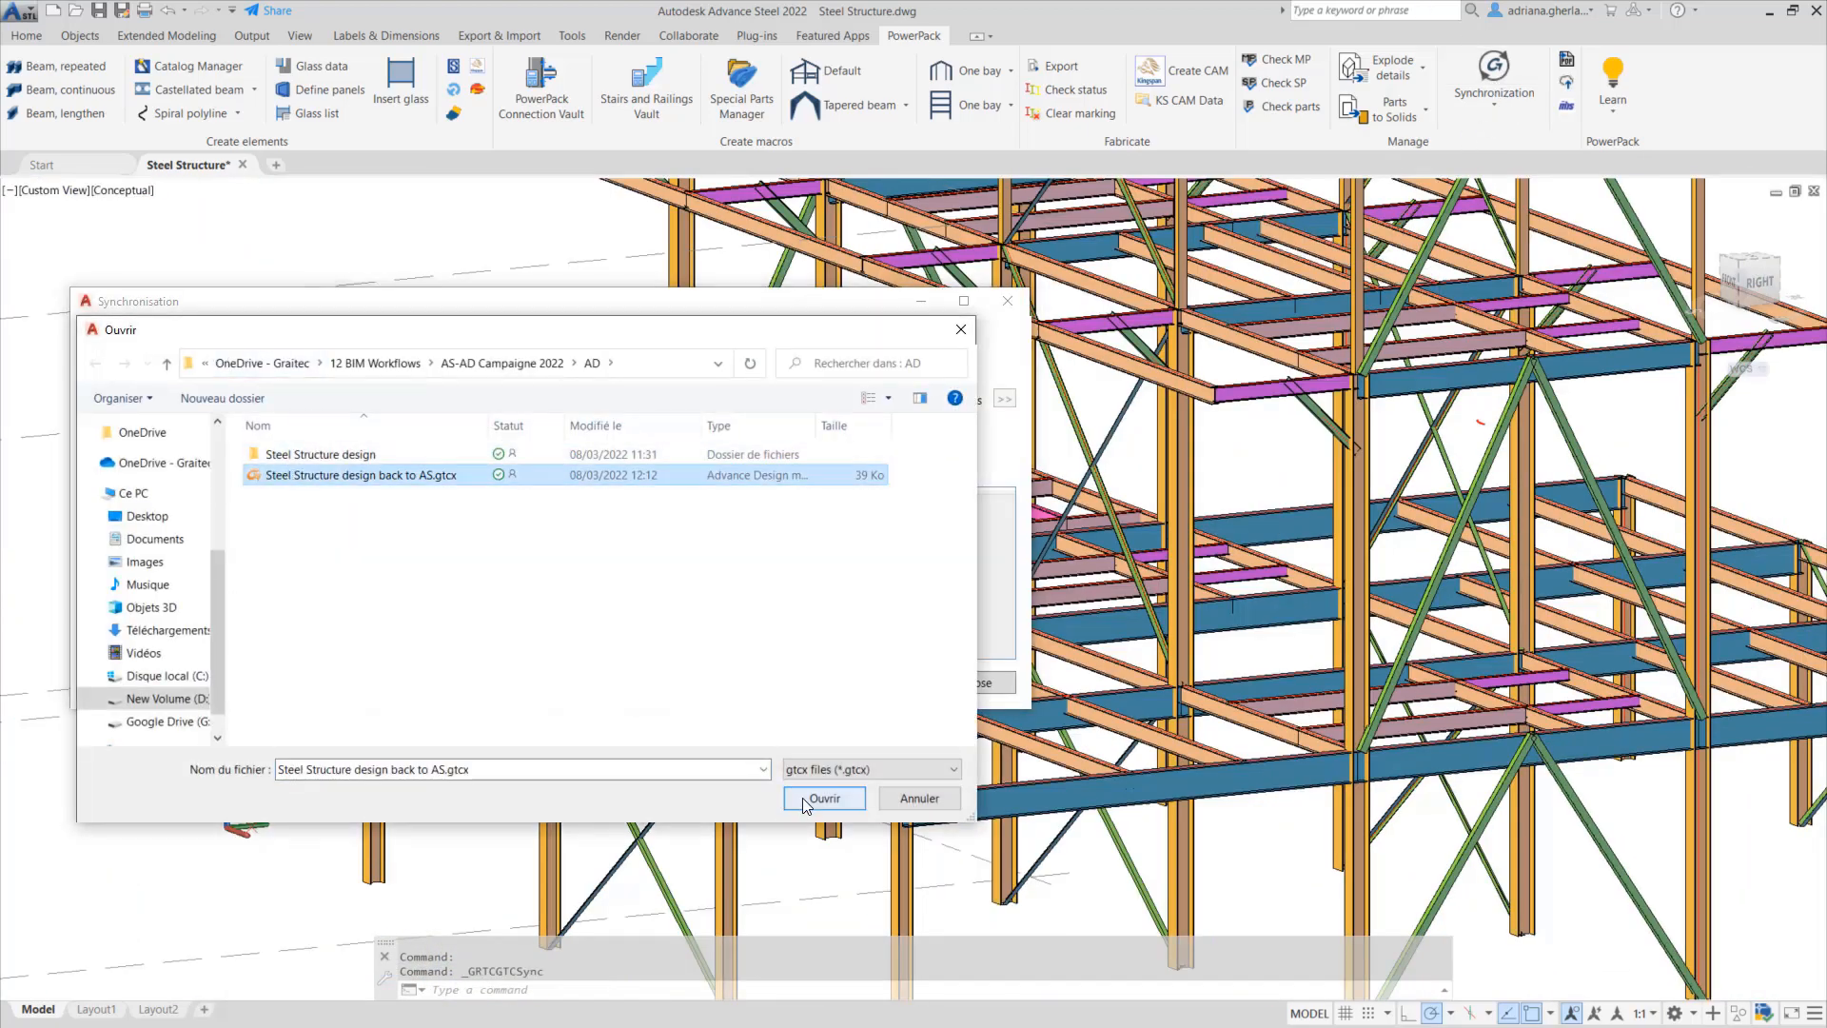
pyautogui.click(825, 798)
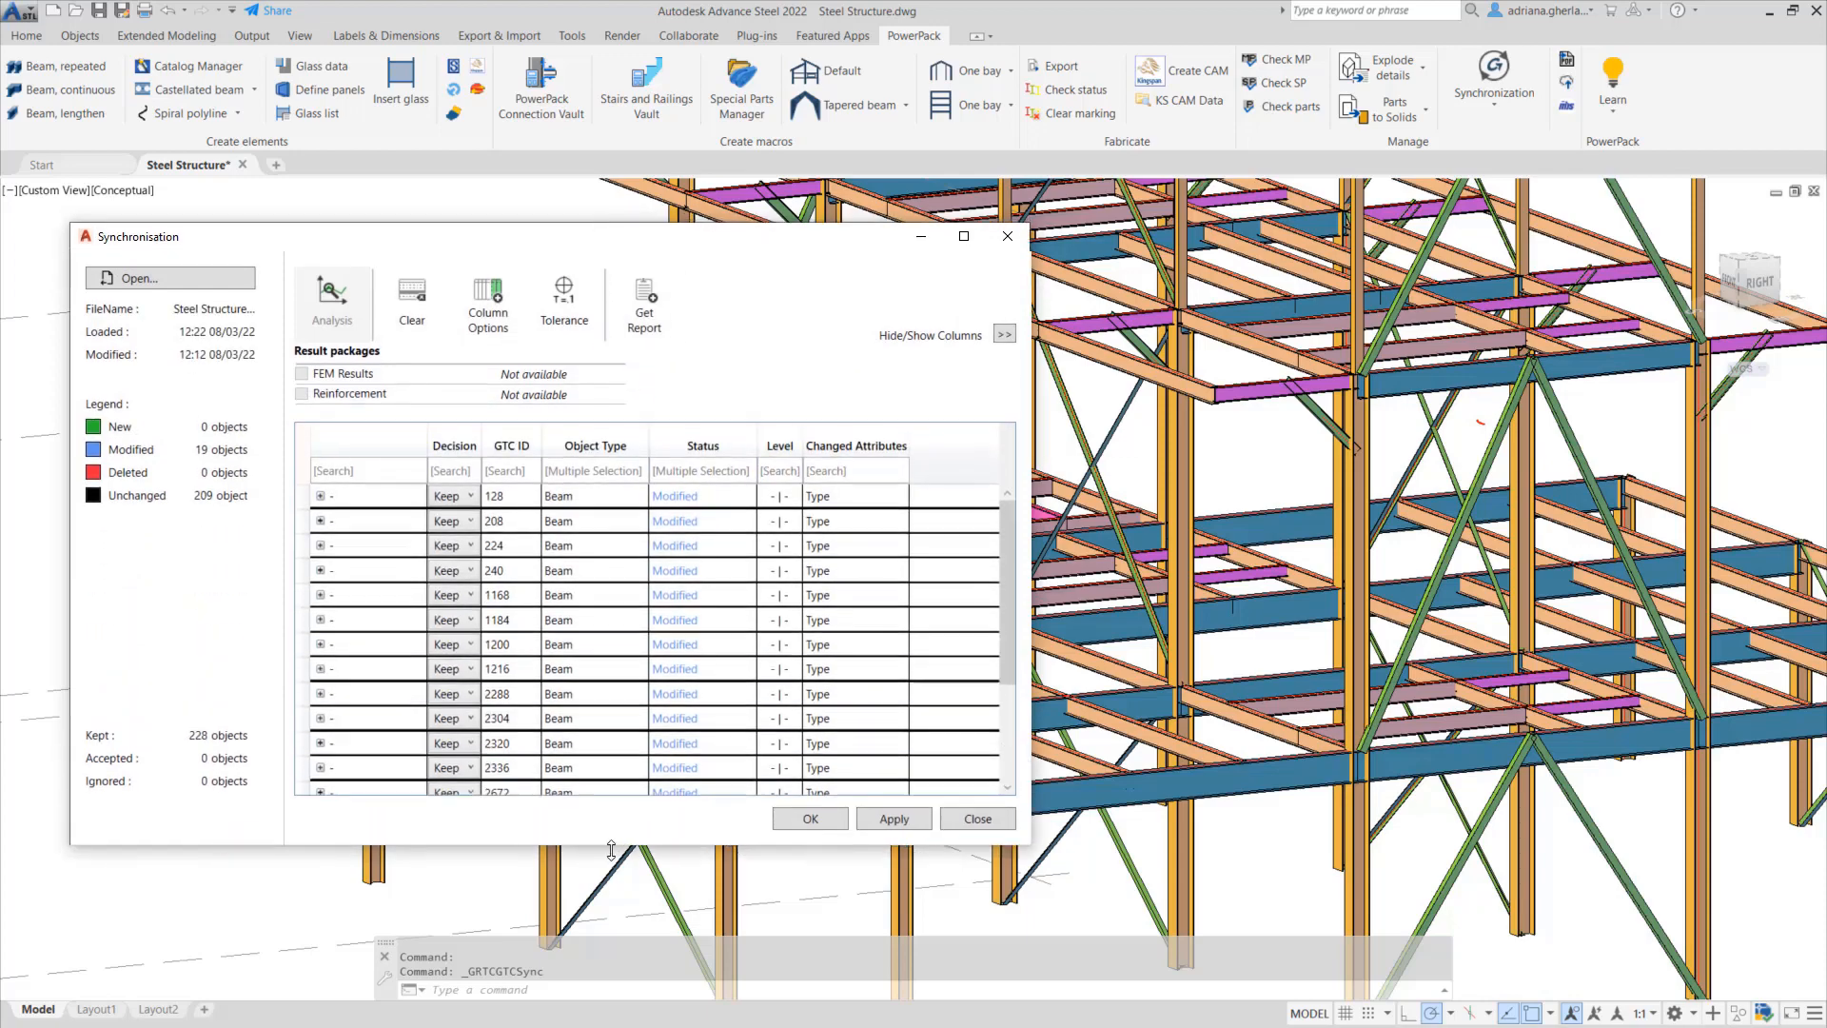
pyautogui.scroll(-3)
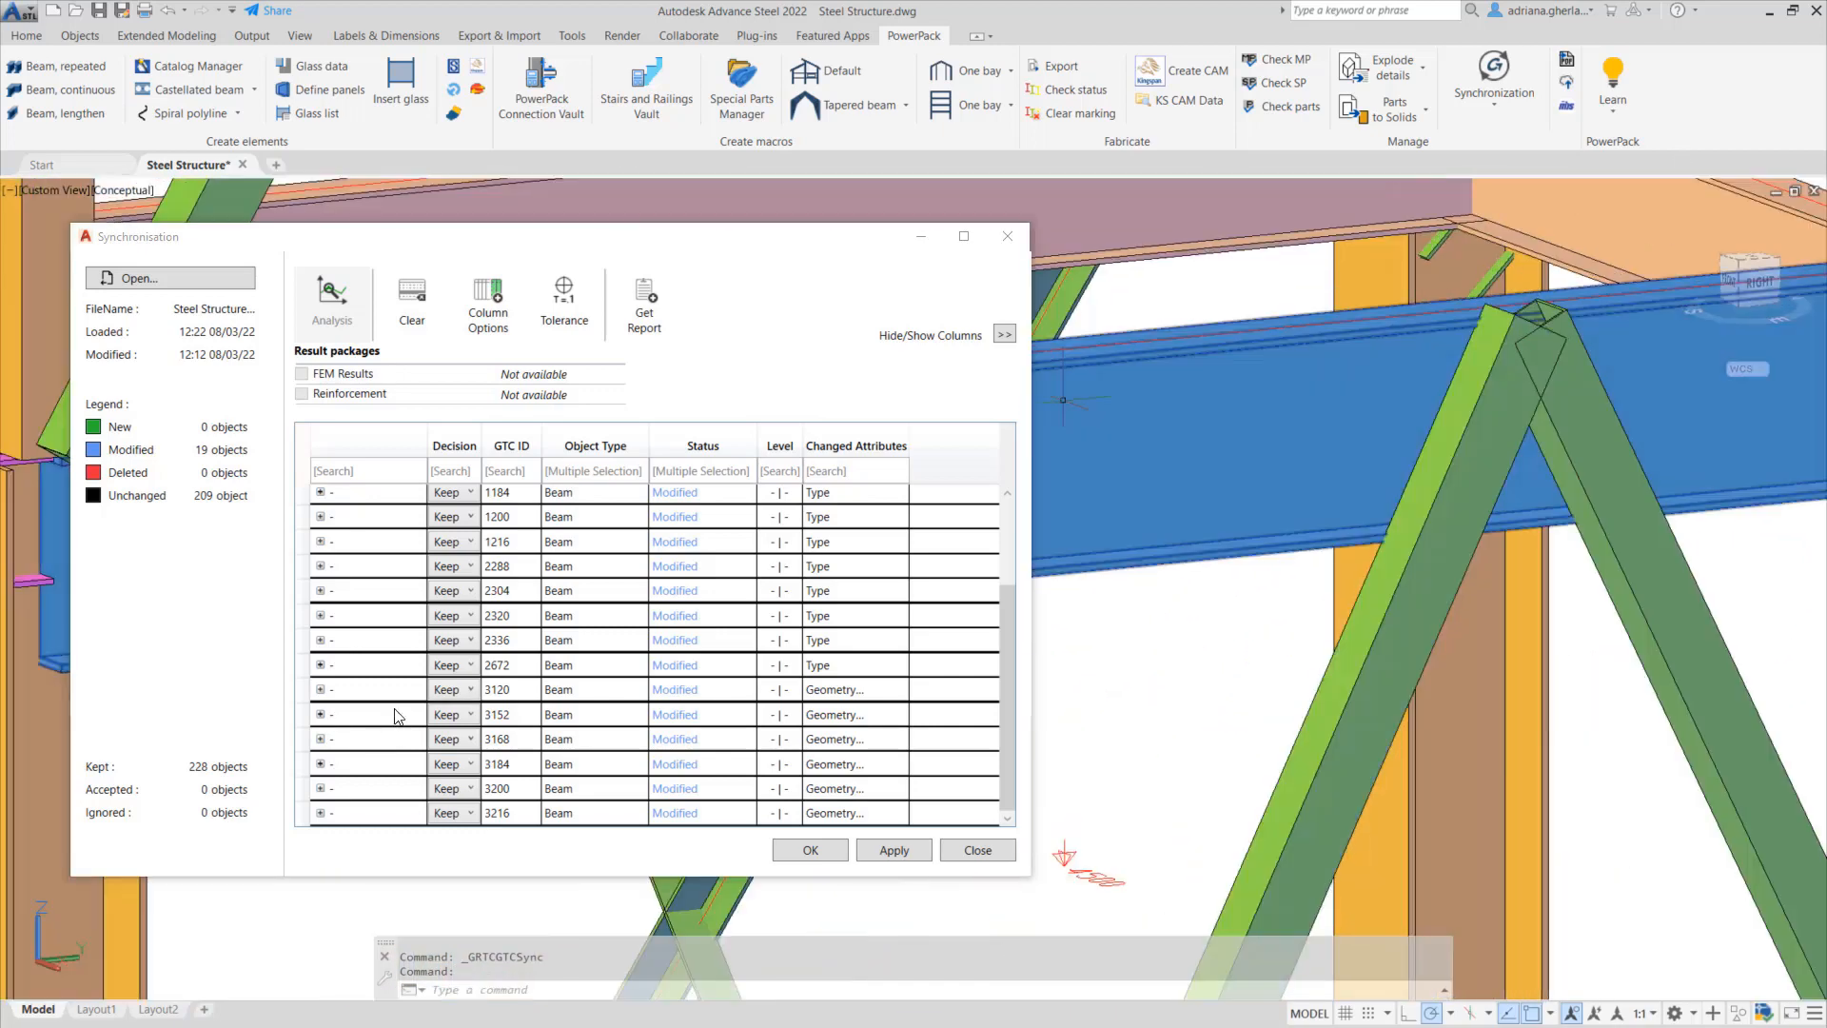
pyautogui.click(322, 690)
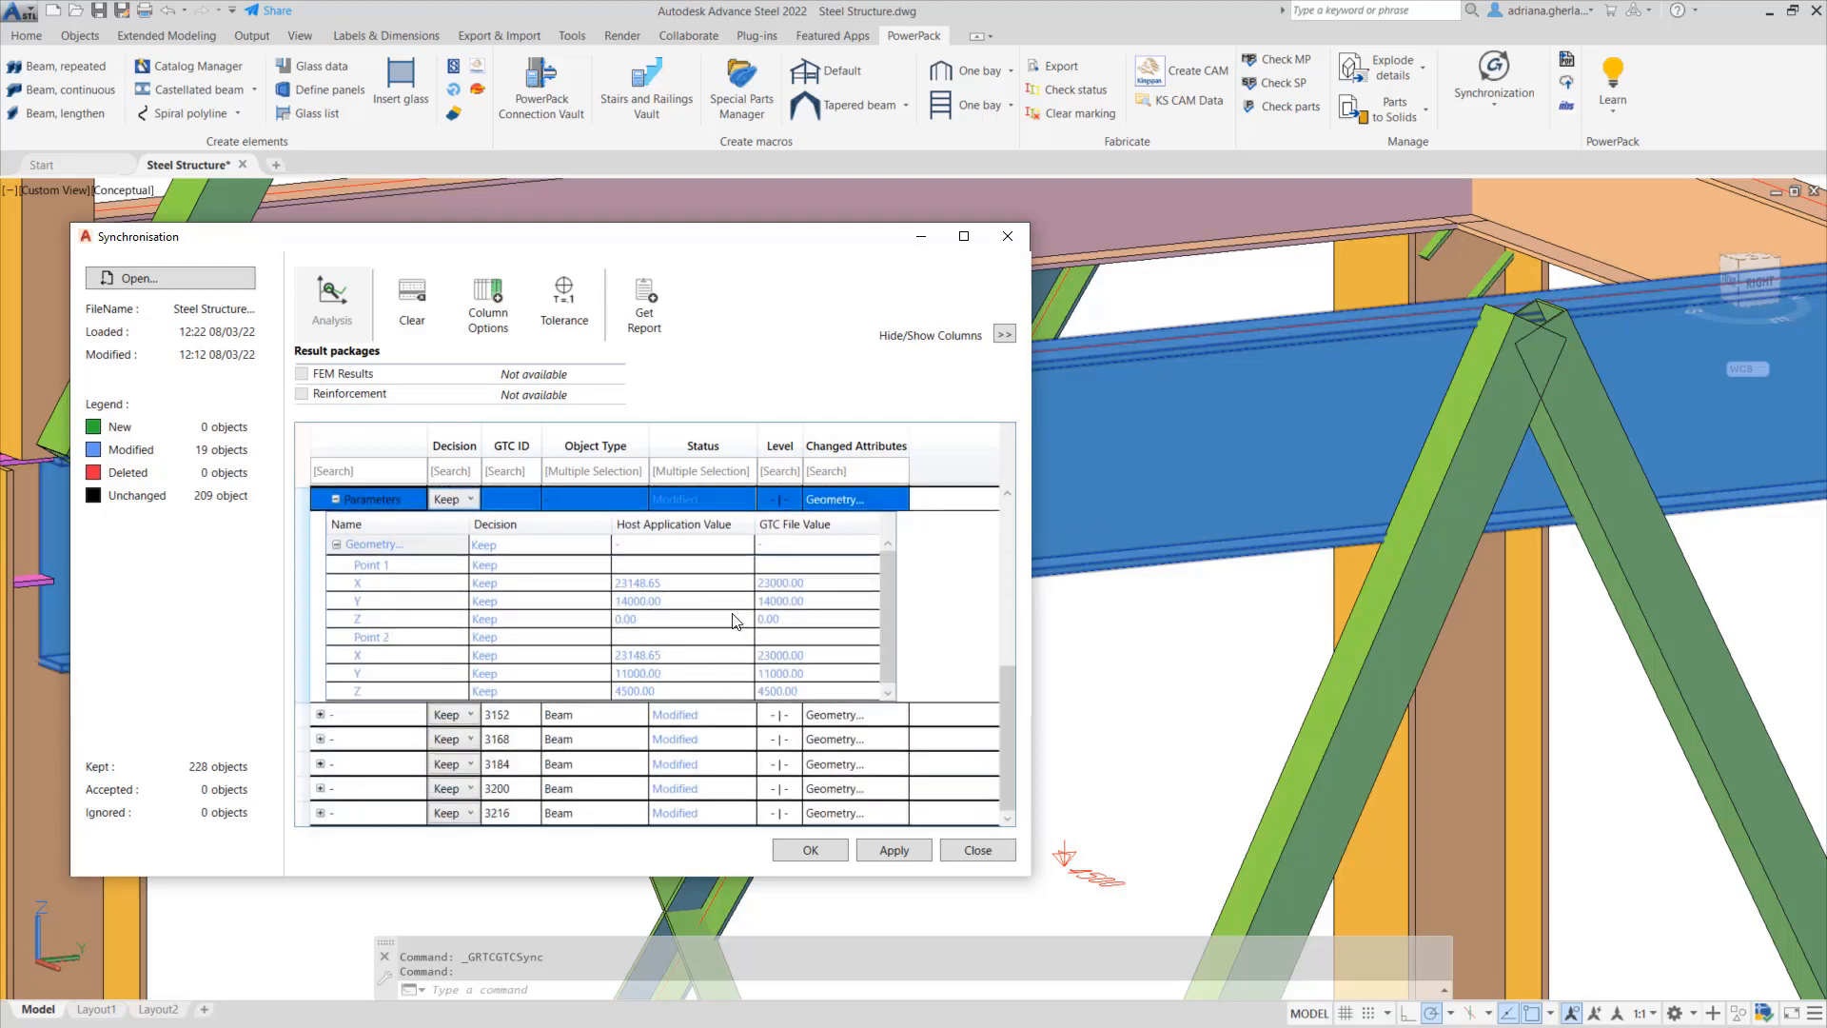
pyautogui.moveTo(286, 521)
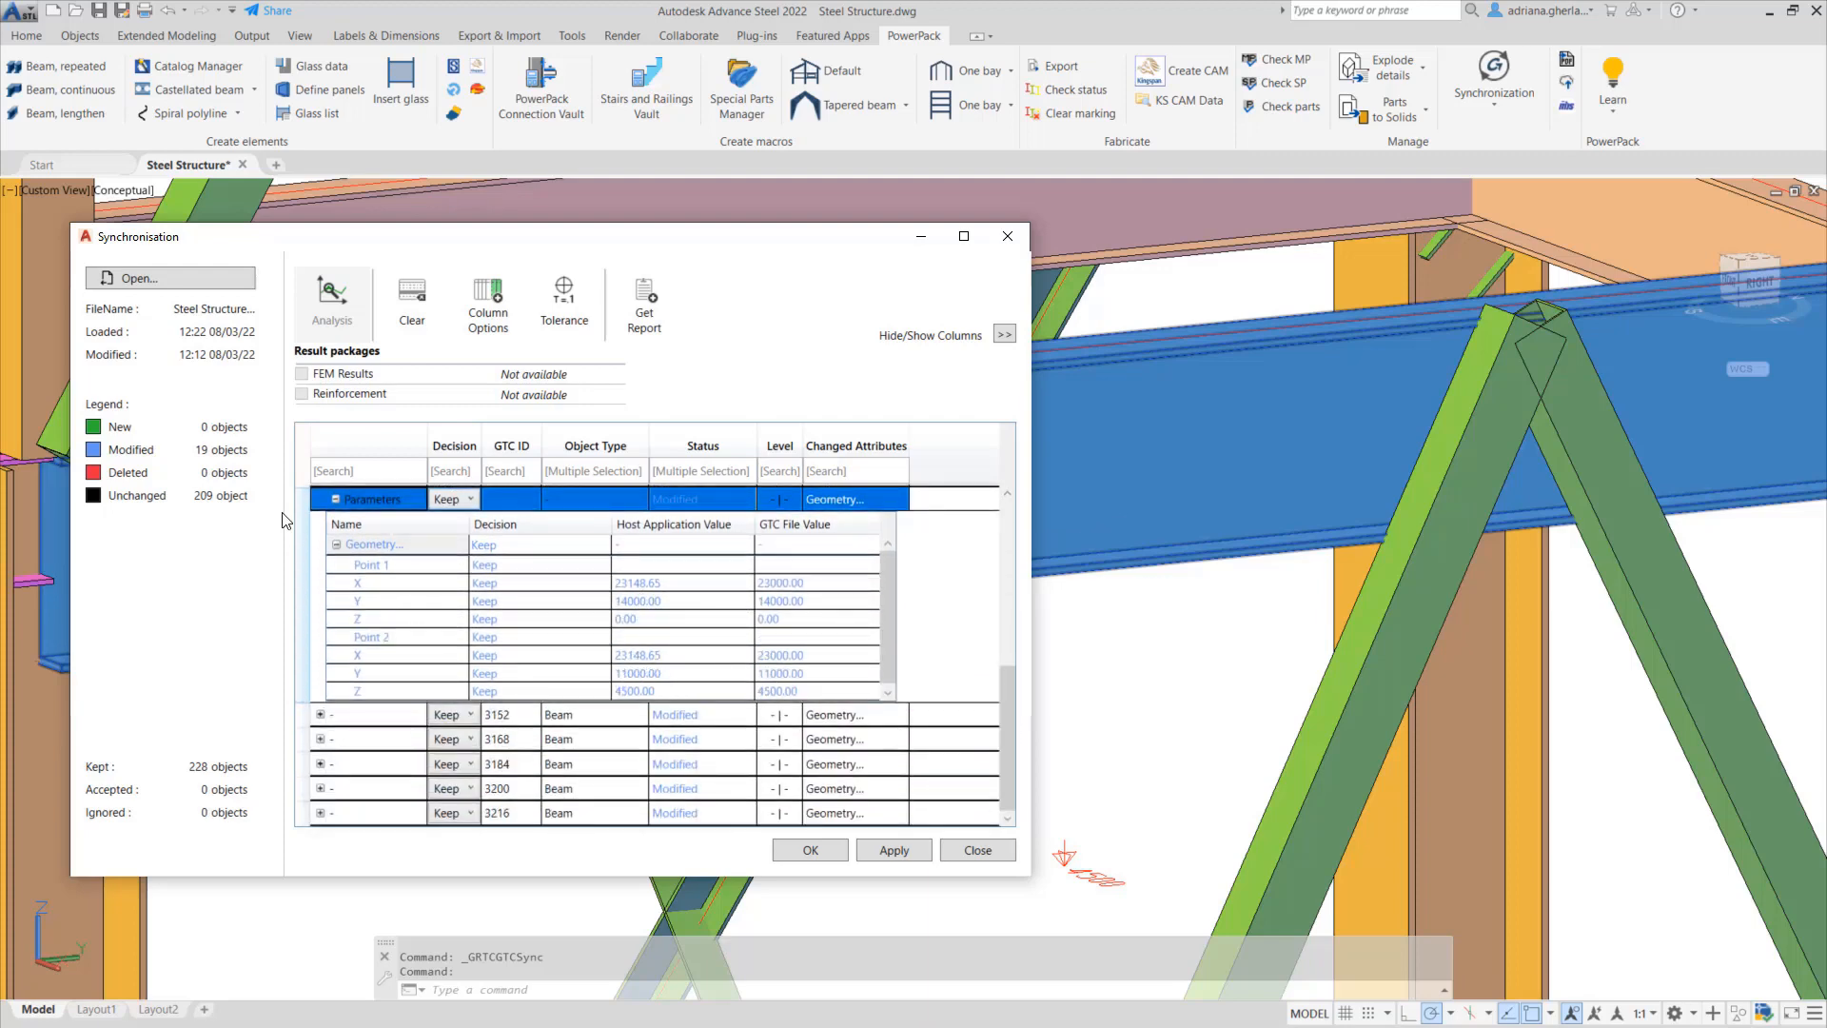
pyautogui.moveTo(299, 740)
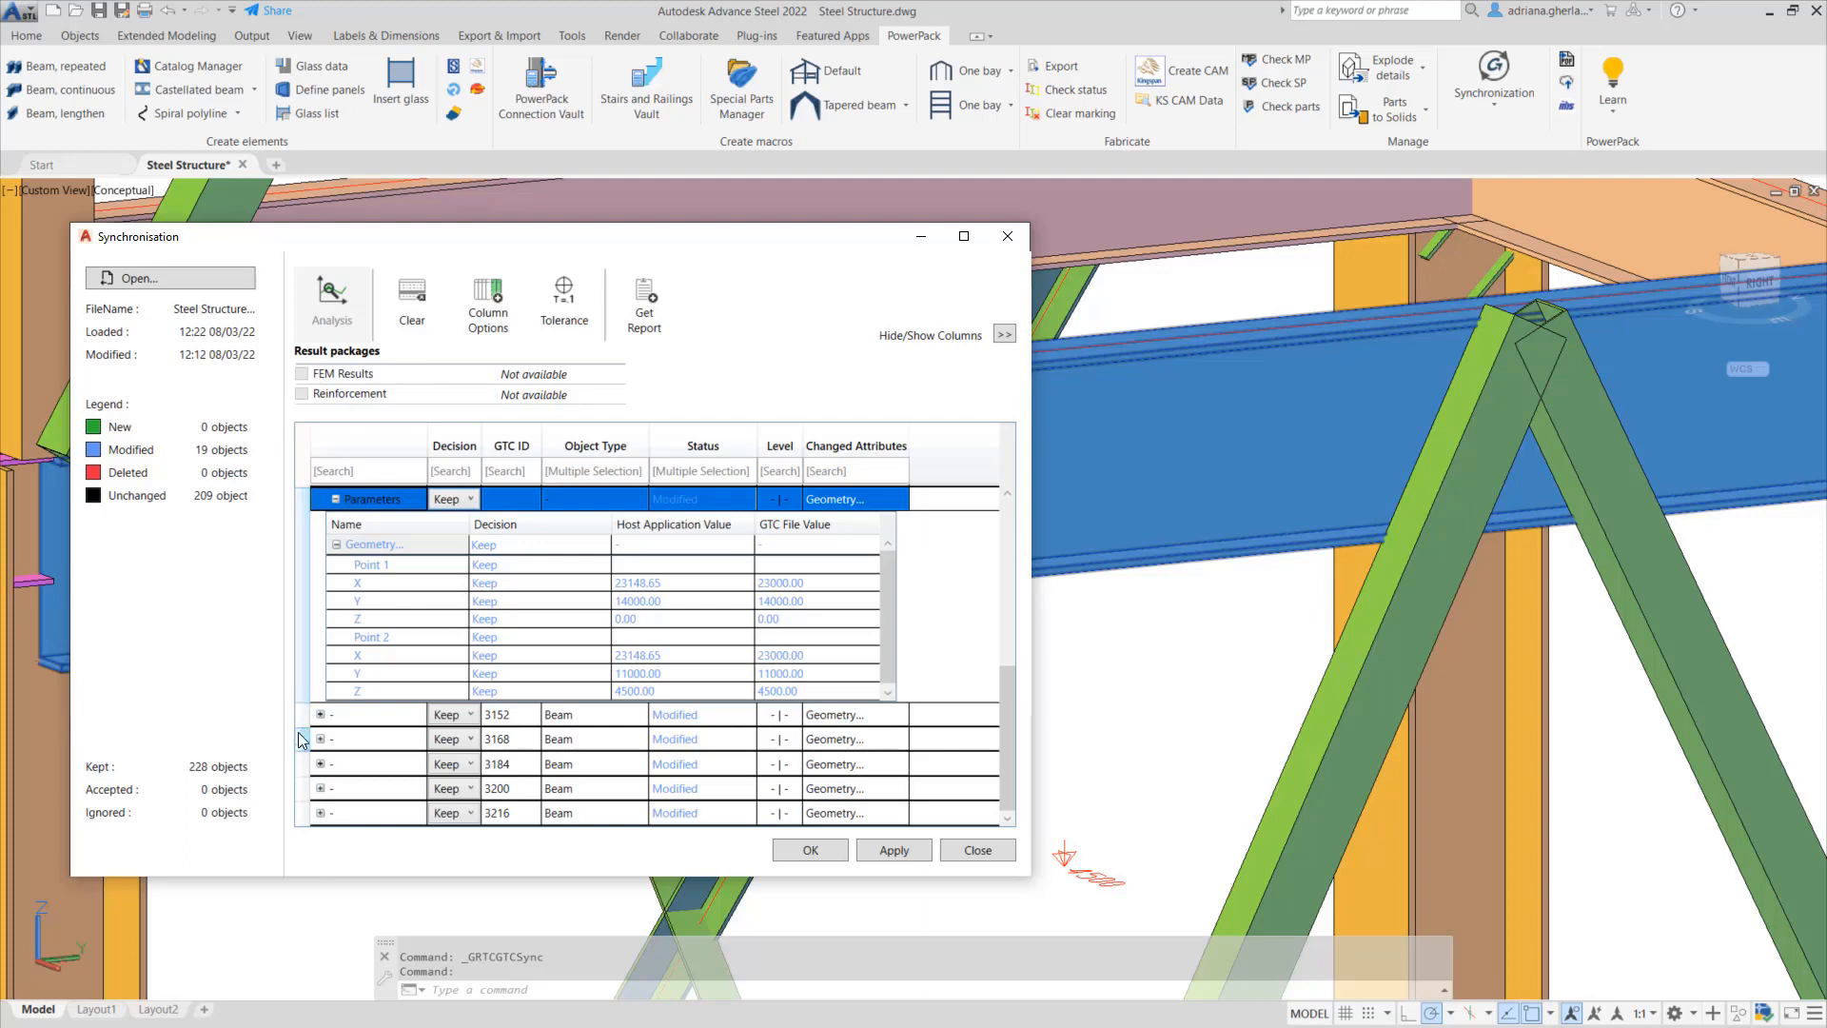
# - Accept the geometry changes for the affected beams, leaving 13 modified objects
pyautogui.click(474, 499)
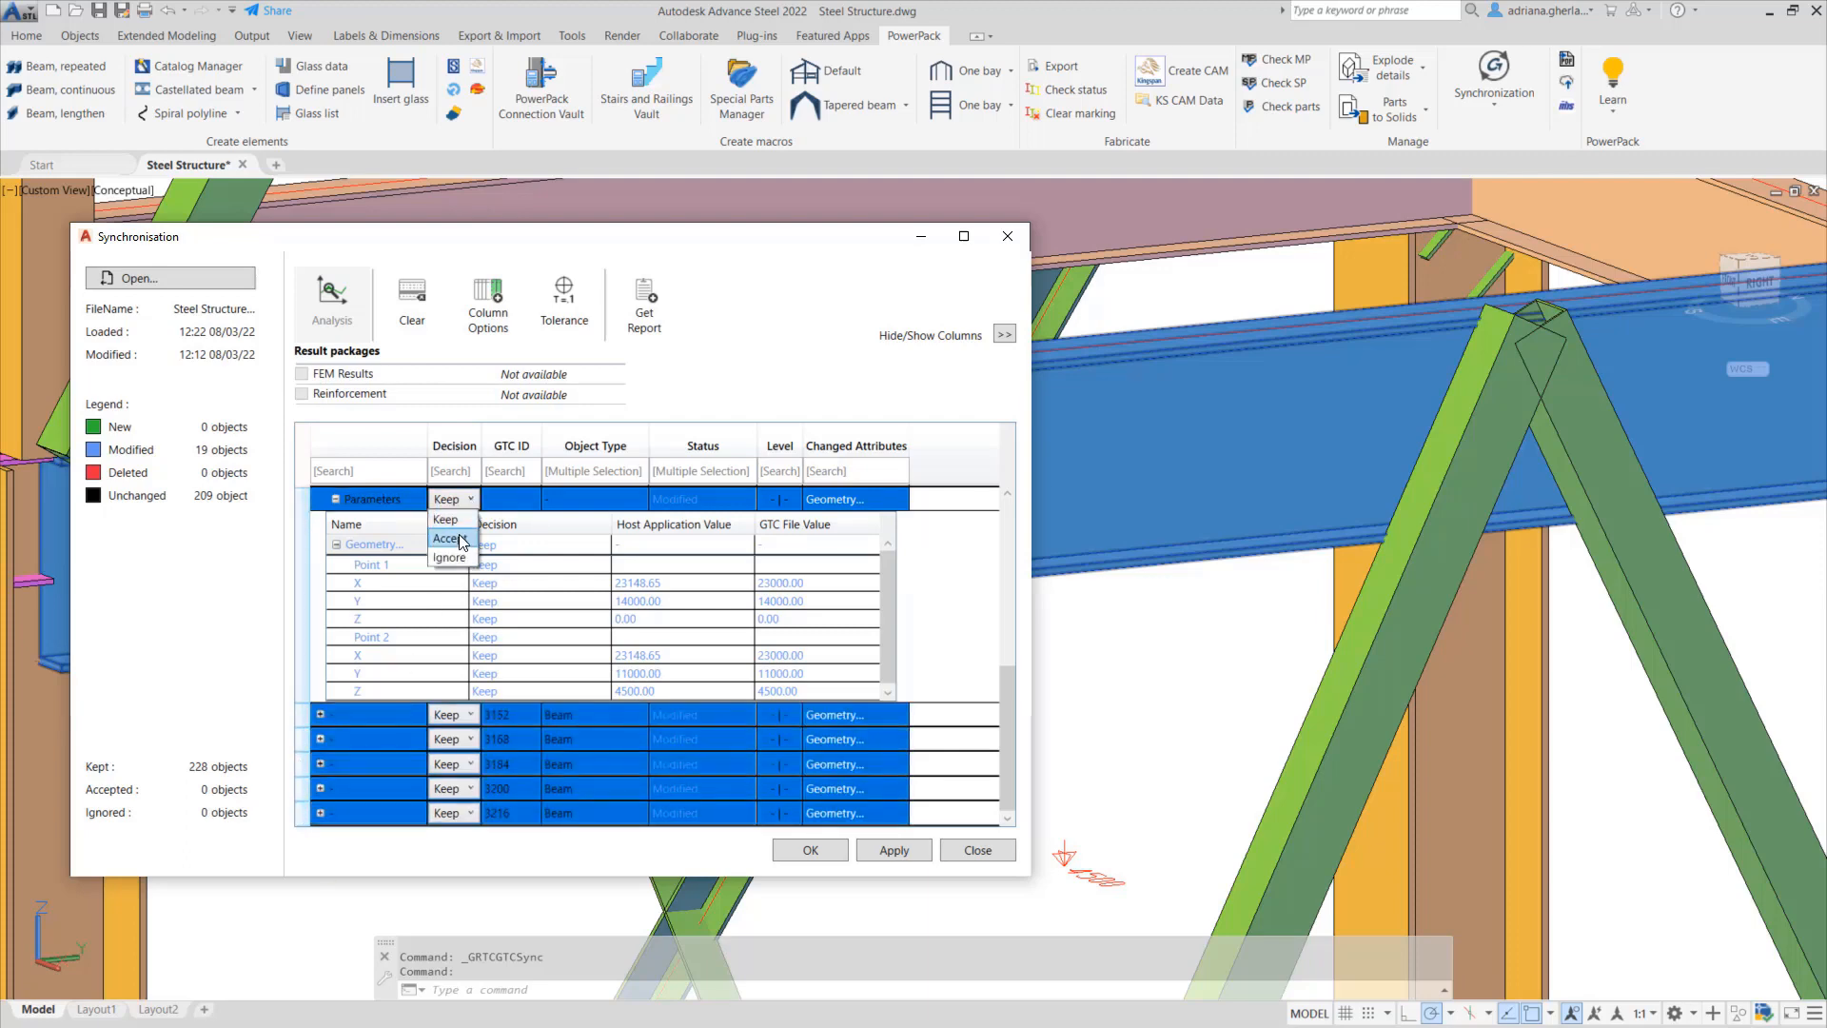
pyautogui.click(449, 537)
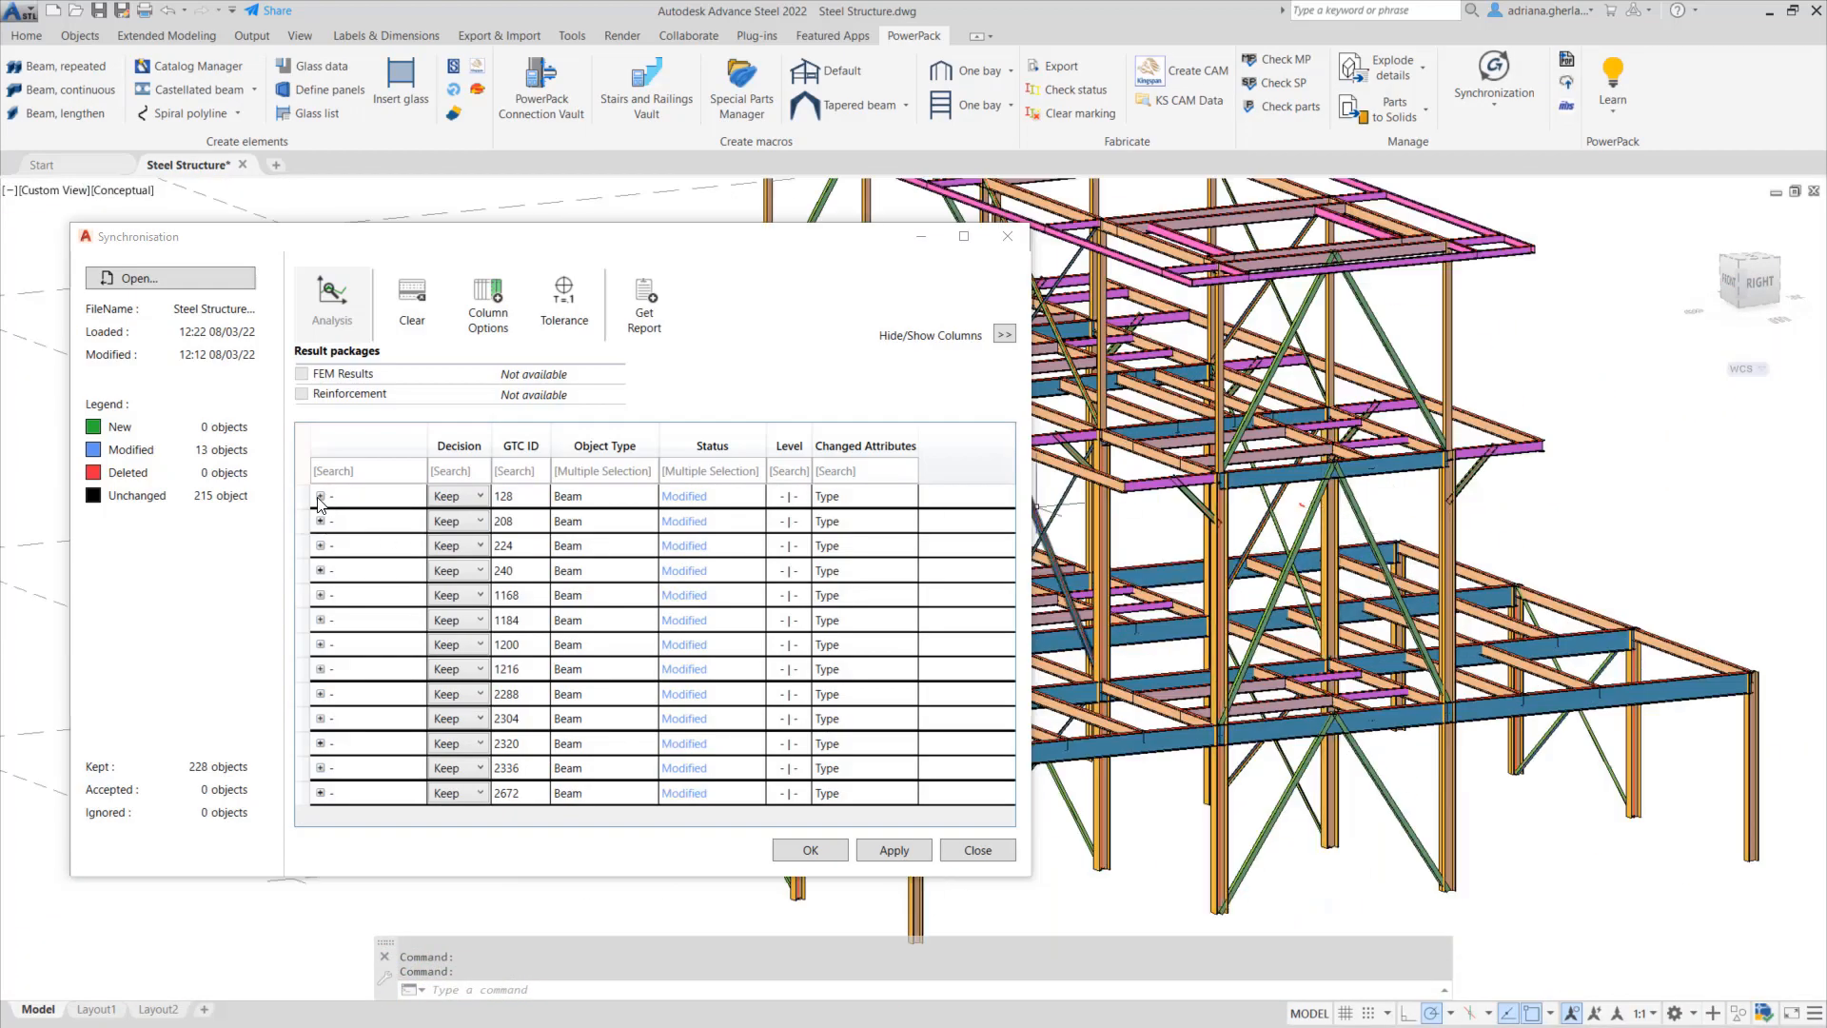
# - Accept the IPE500 to IPE400 section change for beam 128 and three others, then apply
pyautogui.click(324, 495)
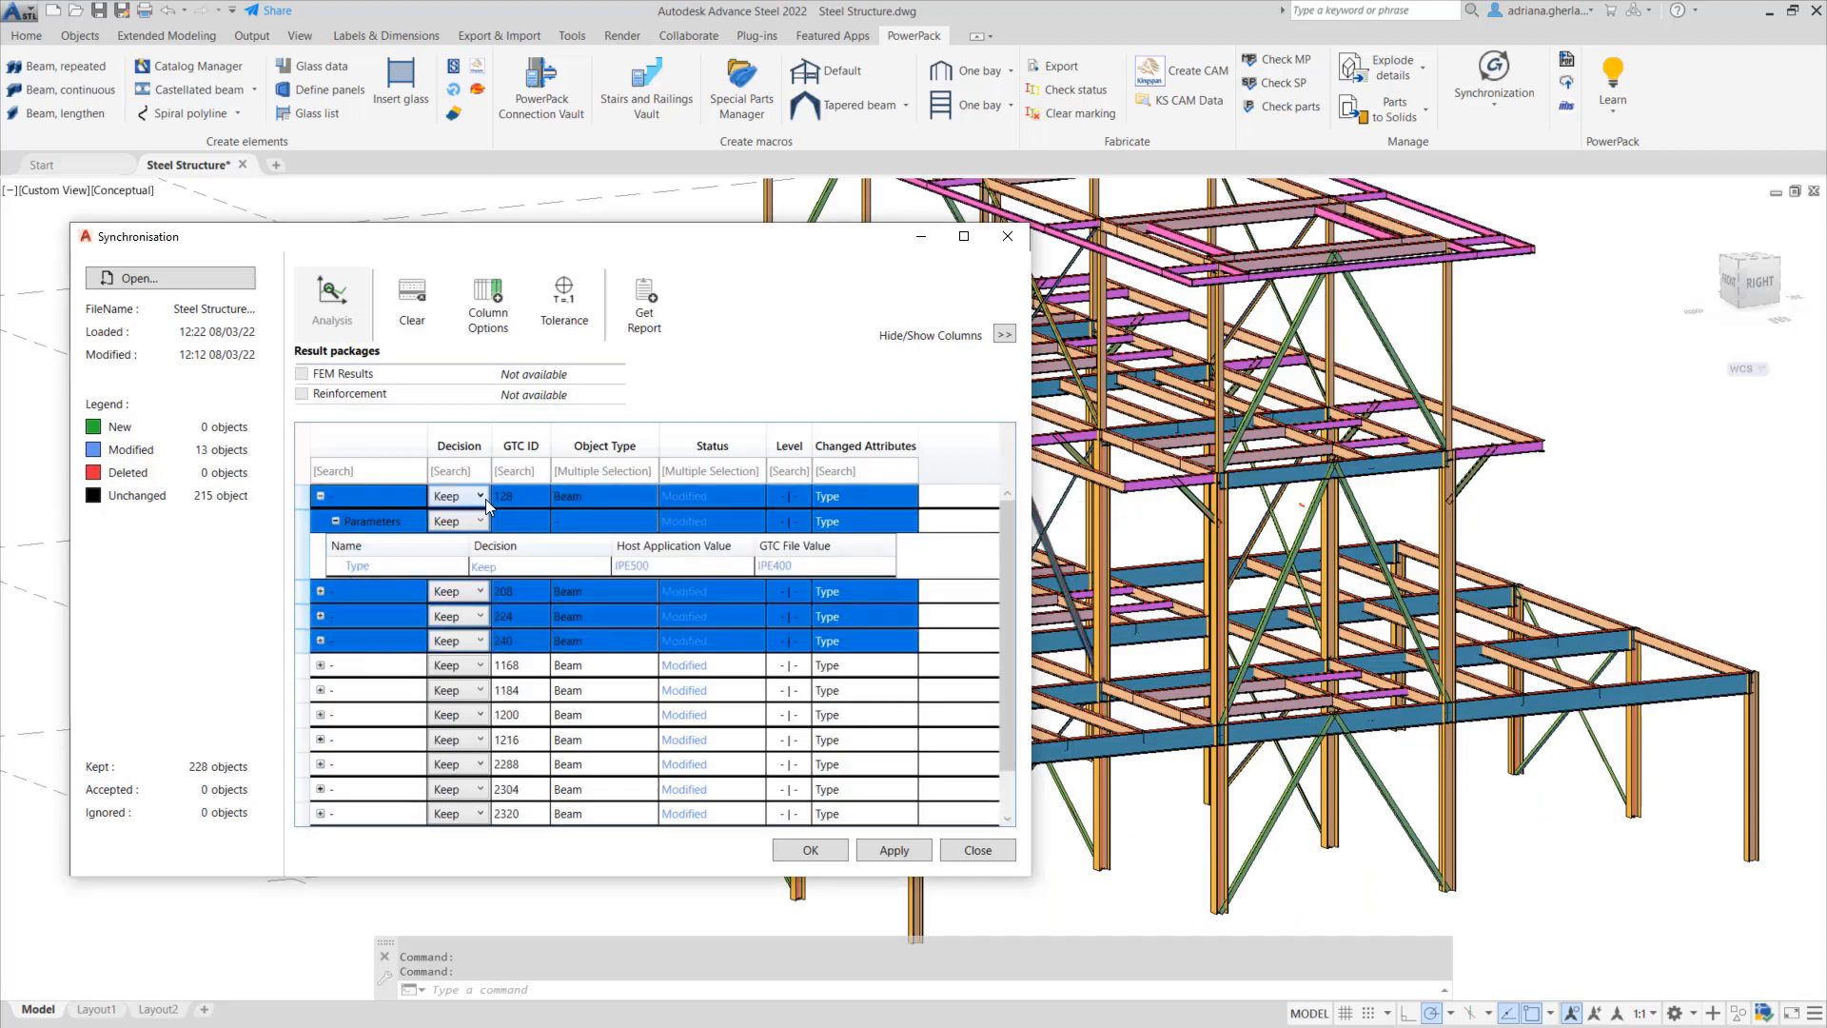
pyautogui.click(895, 849)
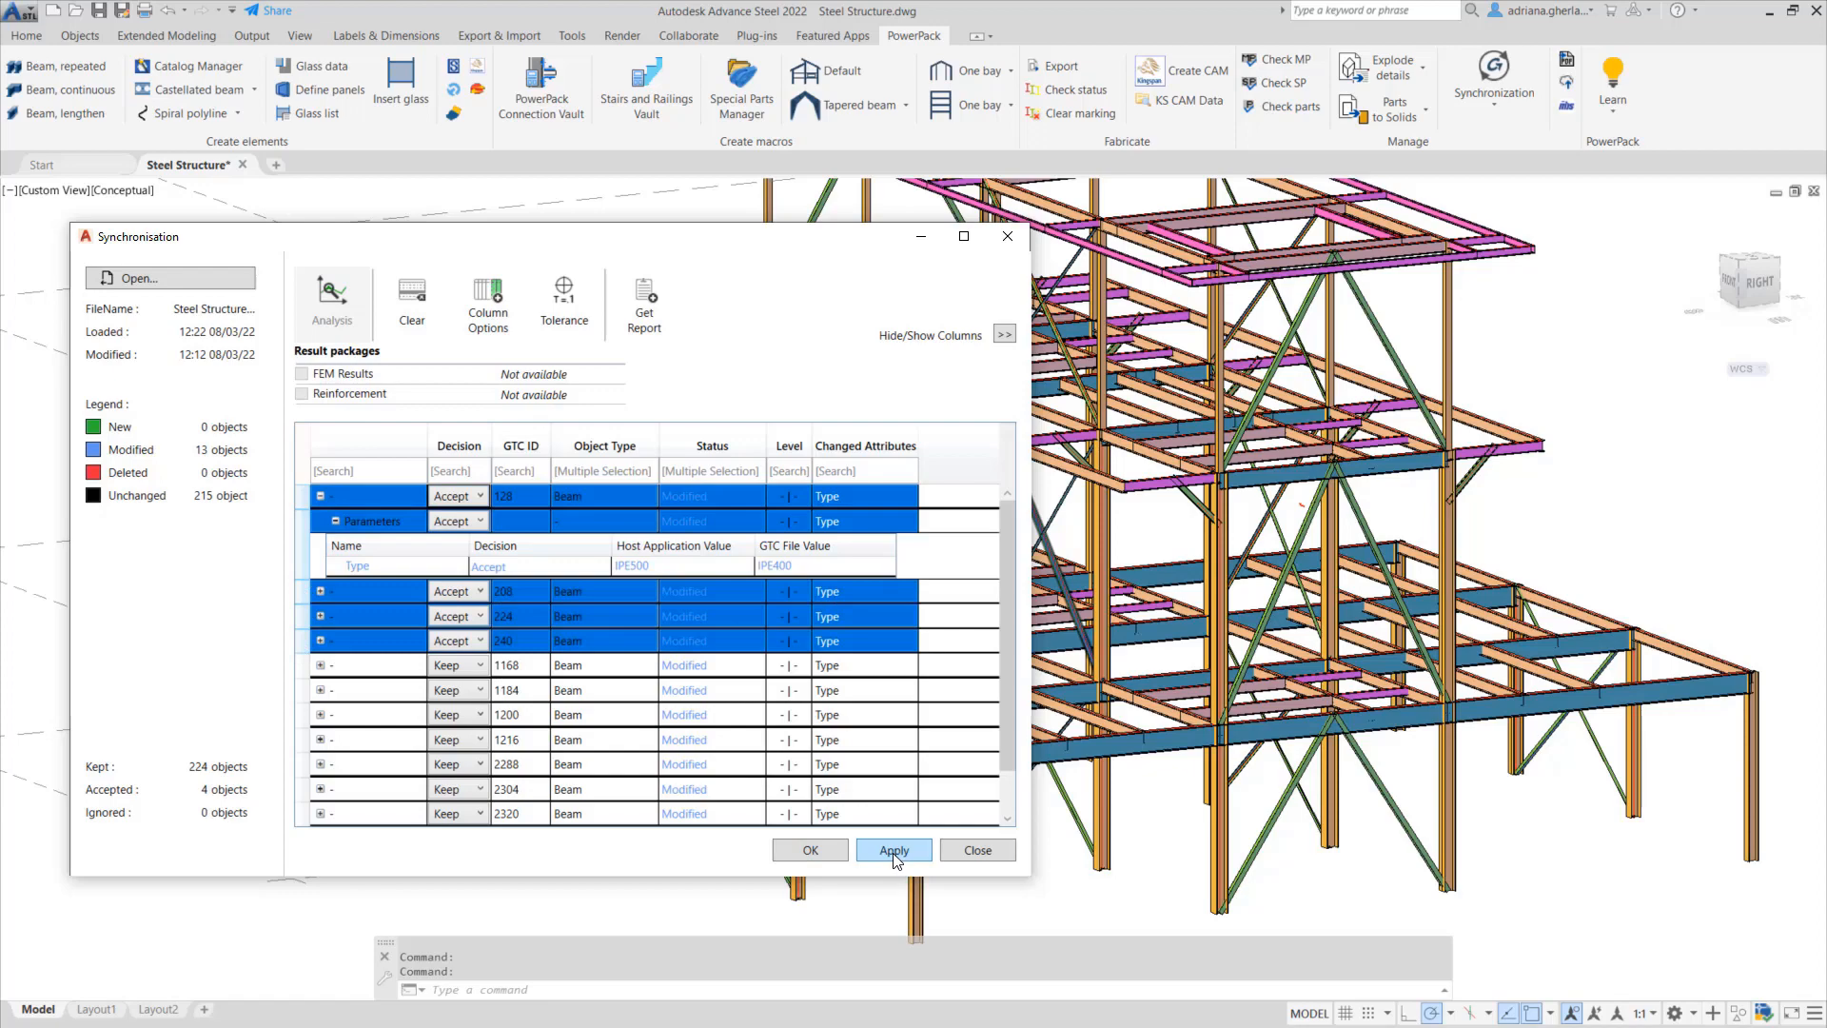